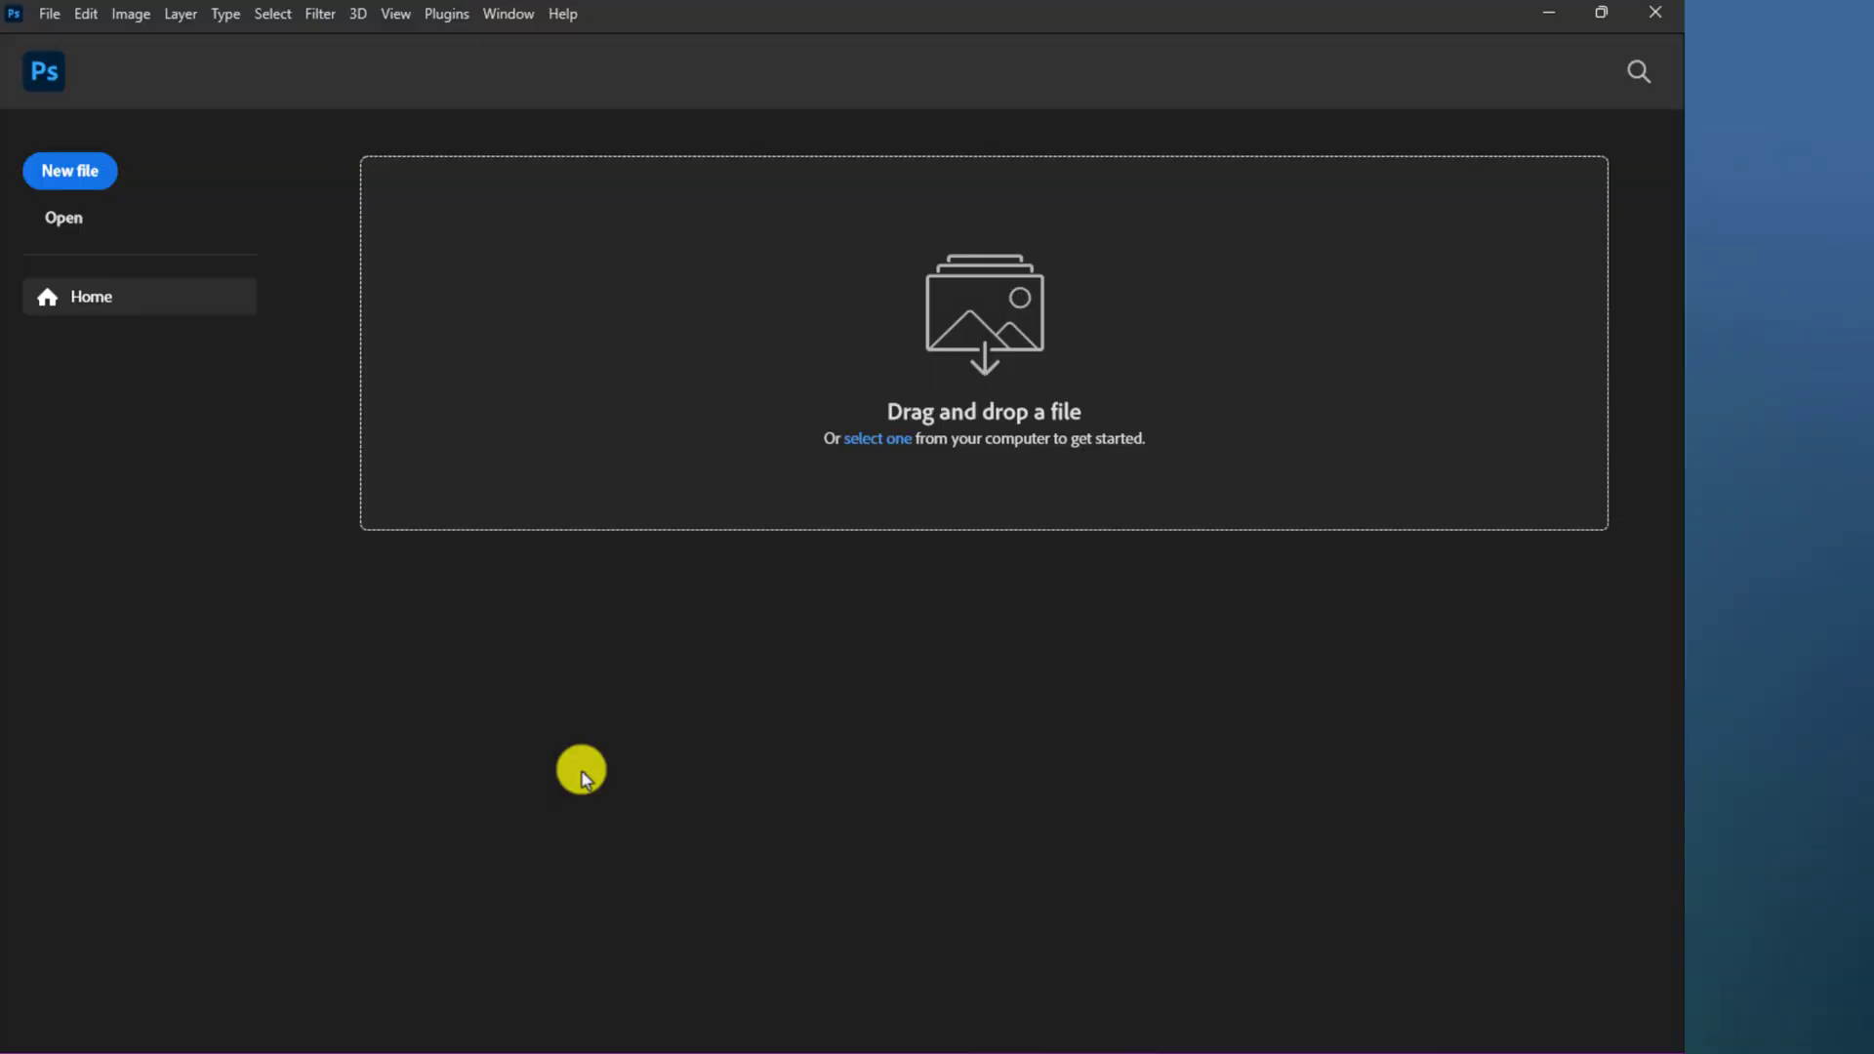
- Create a new blank 2000 × 1500 px, 300 ppi document with a white background
left_click(70, 172)
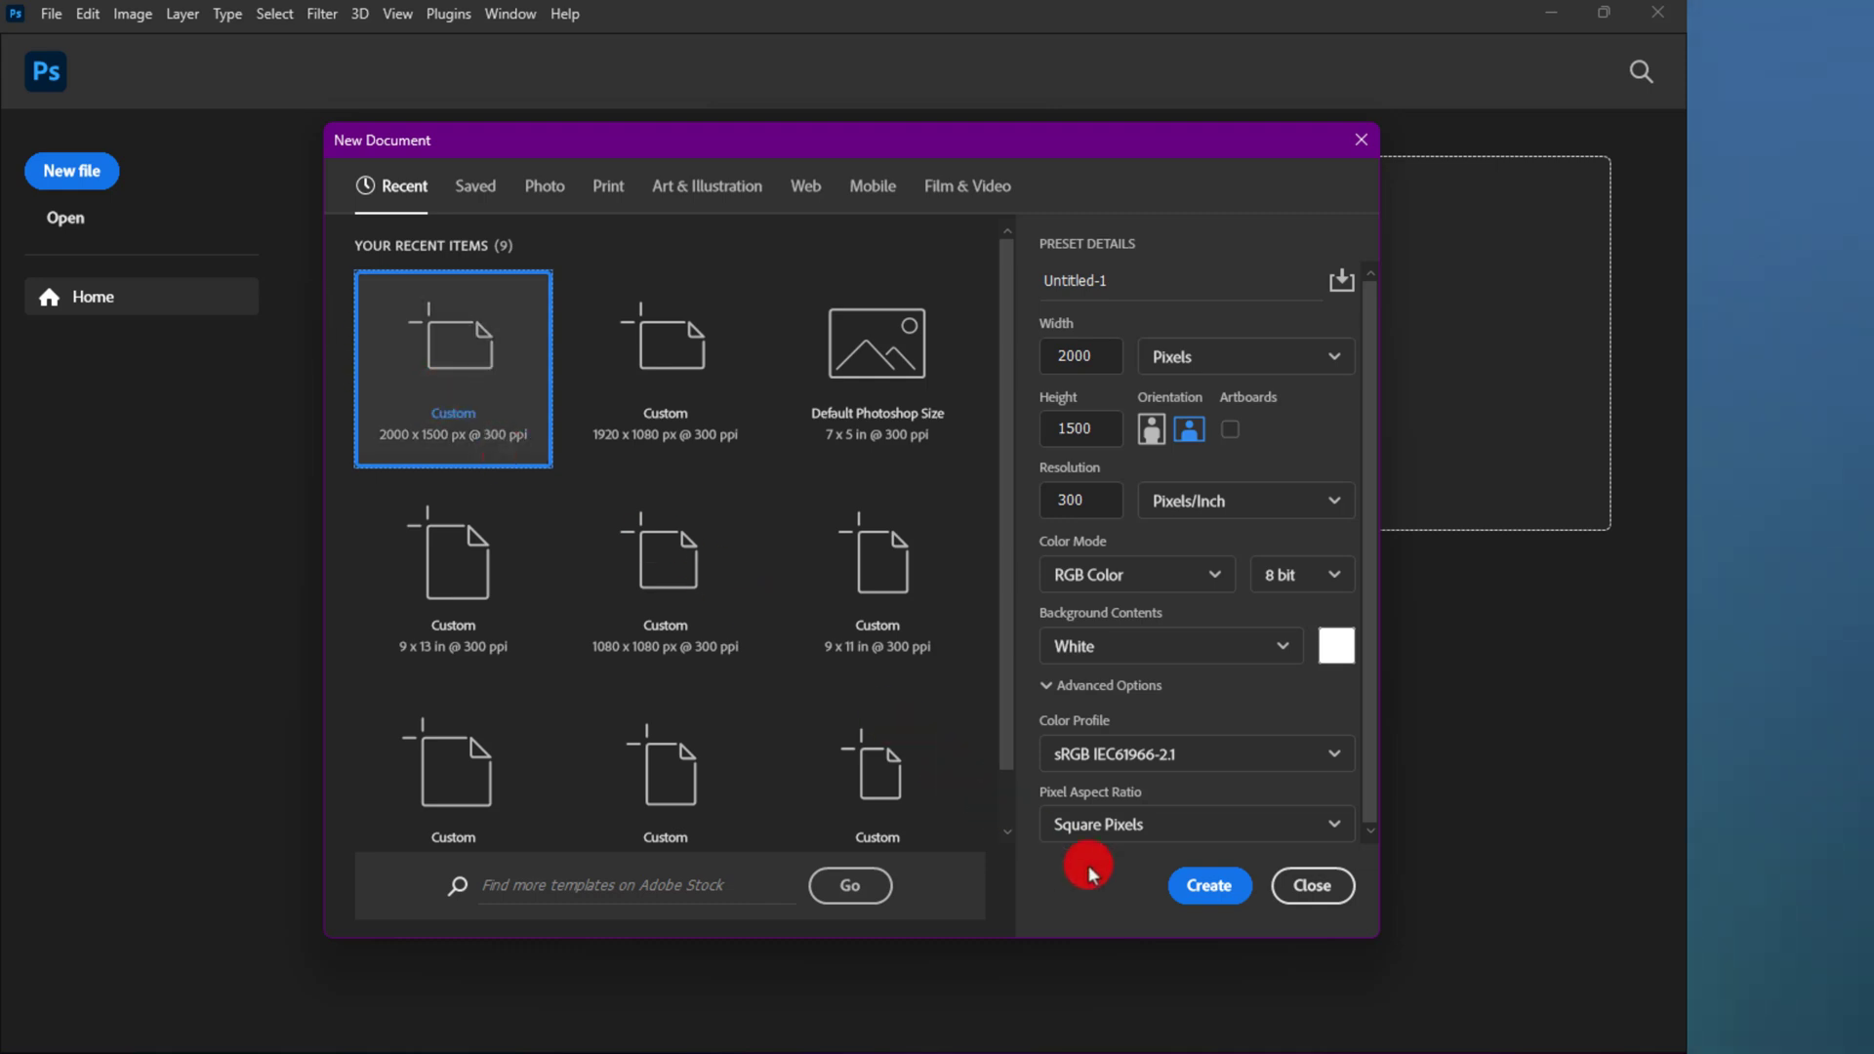
left_click(1207, 886)
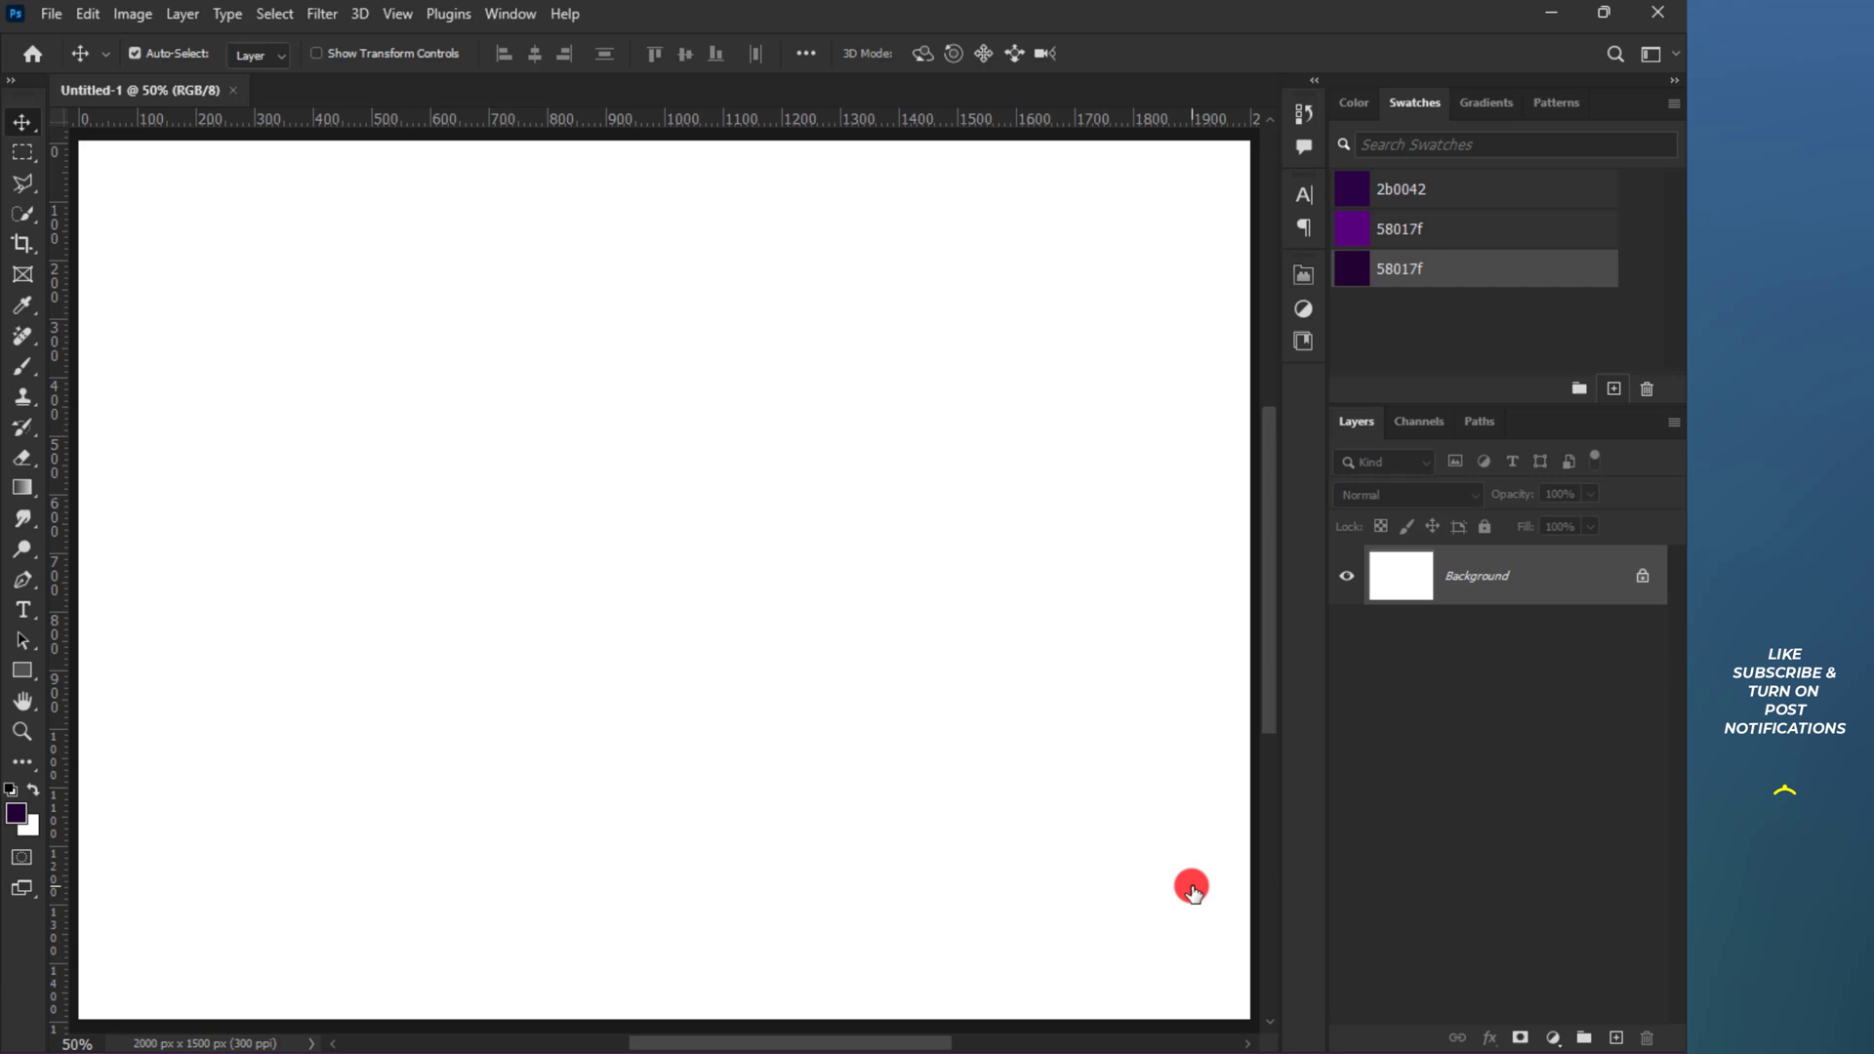
- Draw a wide rectangle in purple 58017f across the middle of the canvas
left_click(1351, 229)
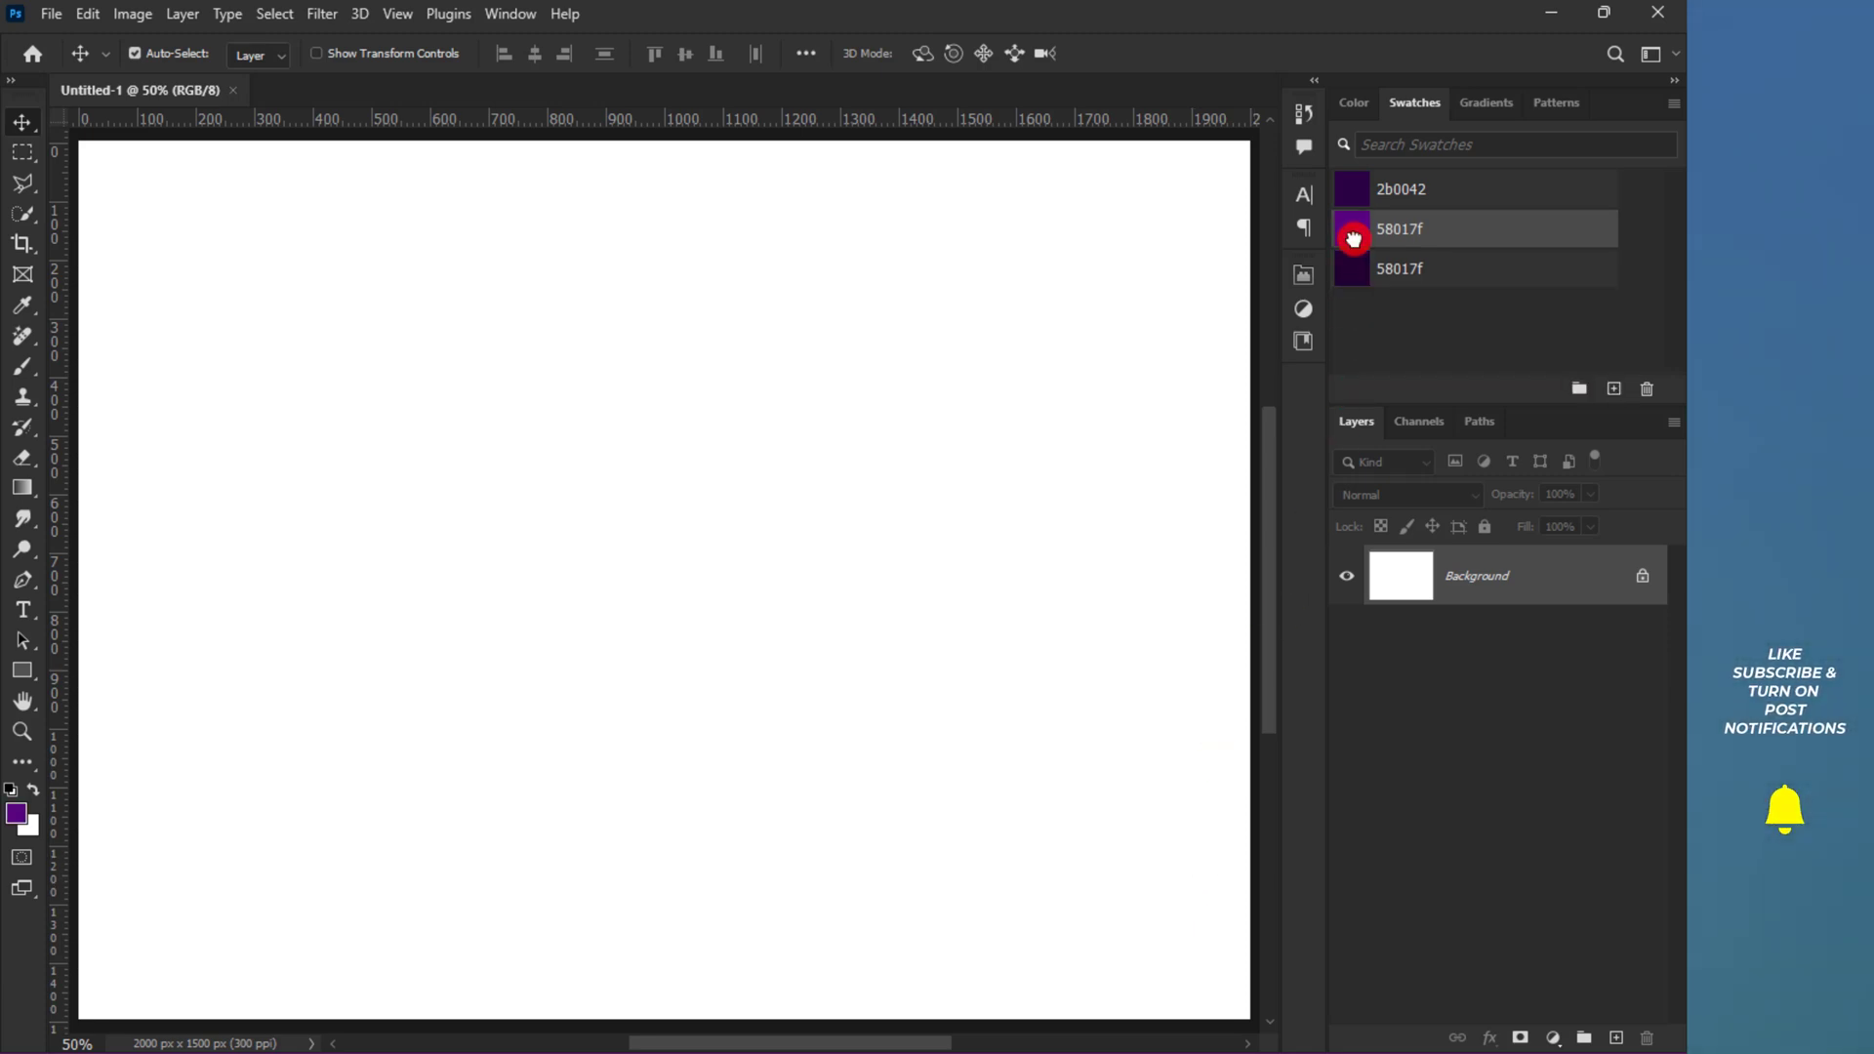
left_click(21, 670)
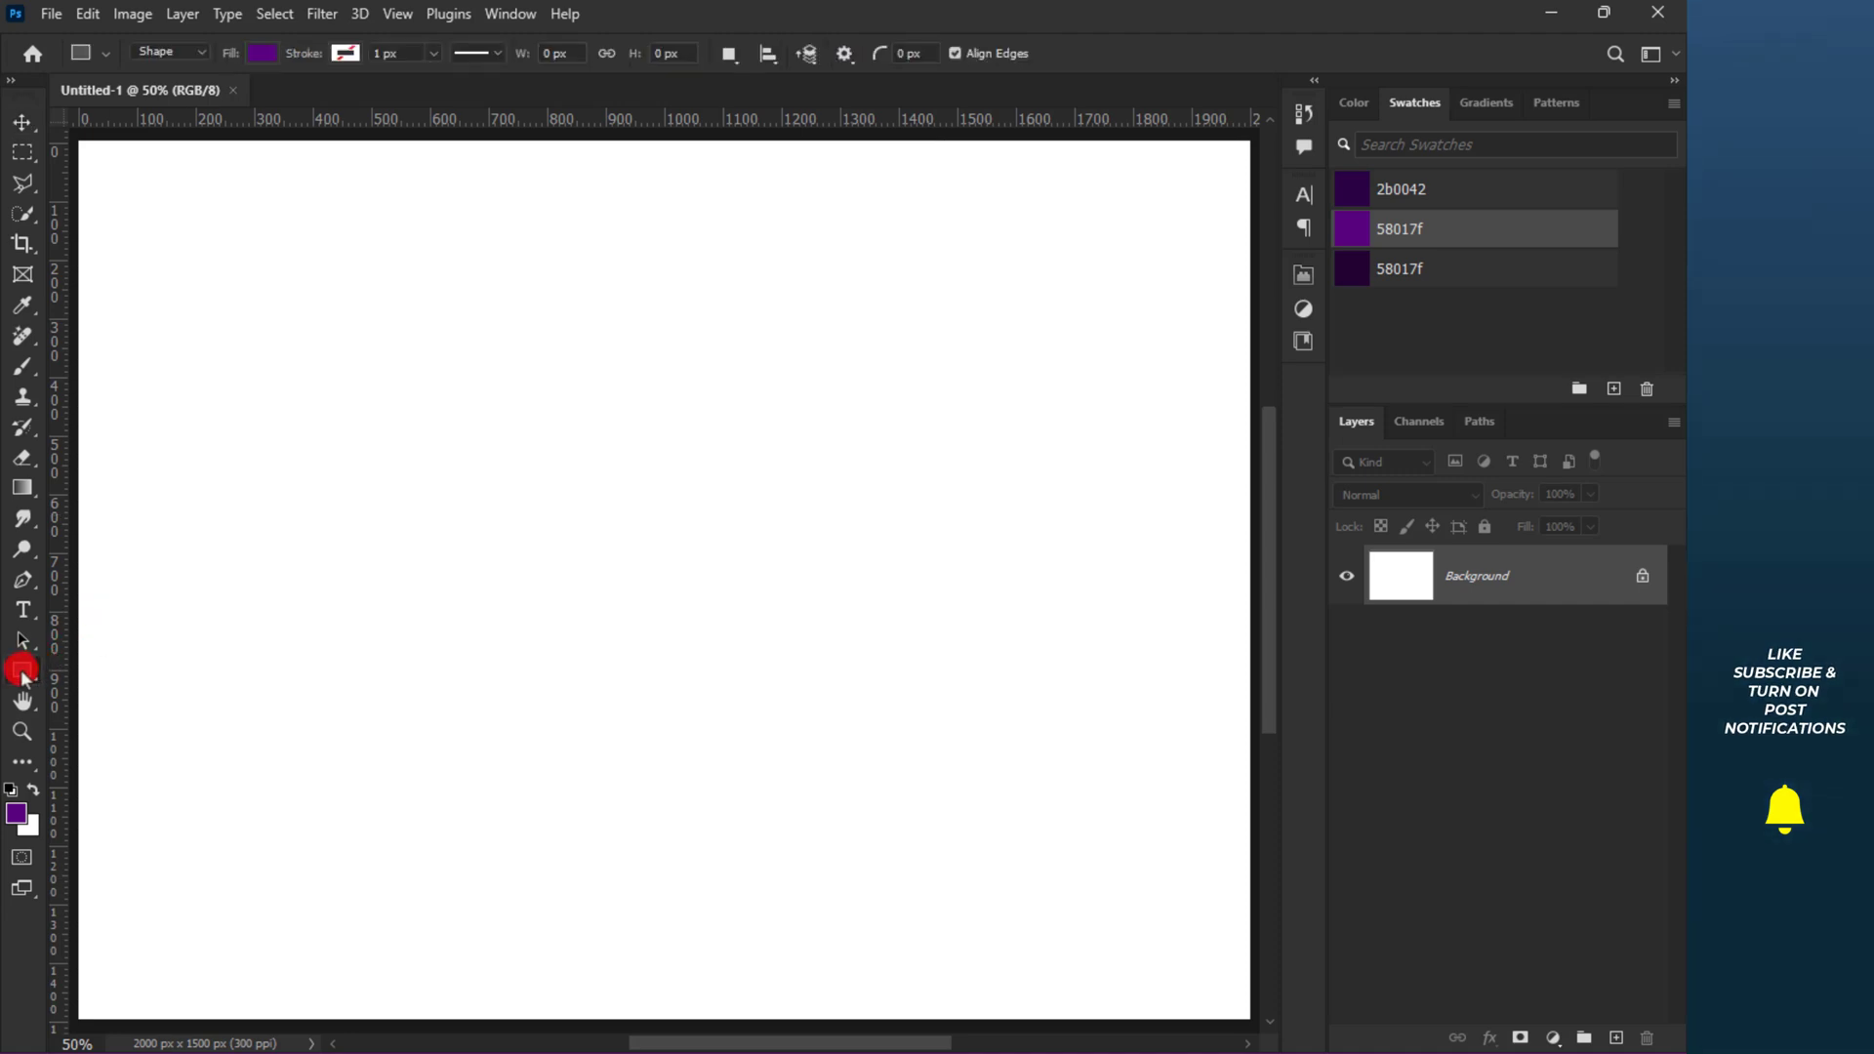
left_click_drag(506, 439, 1064, 539)
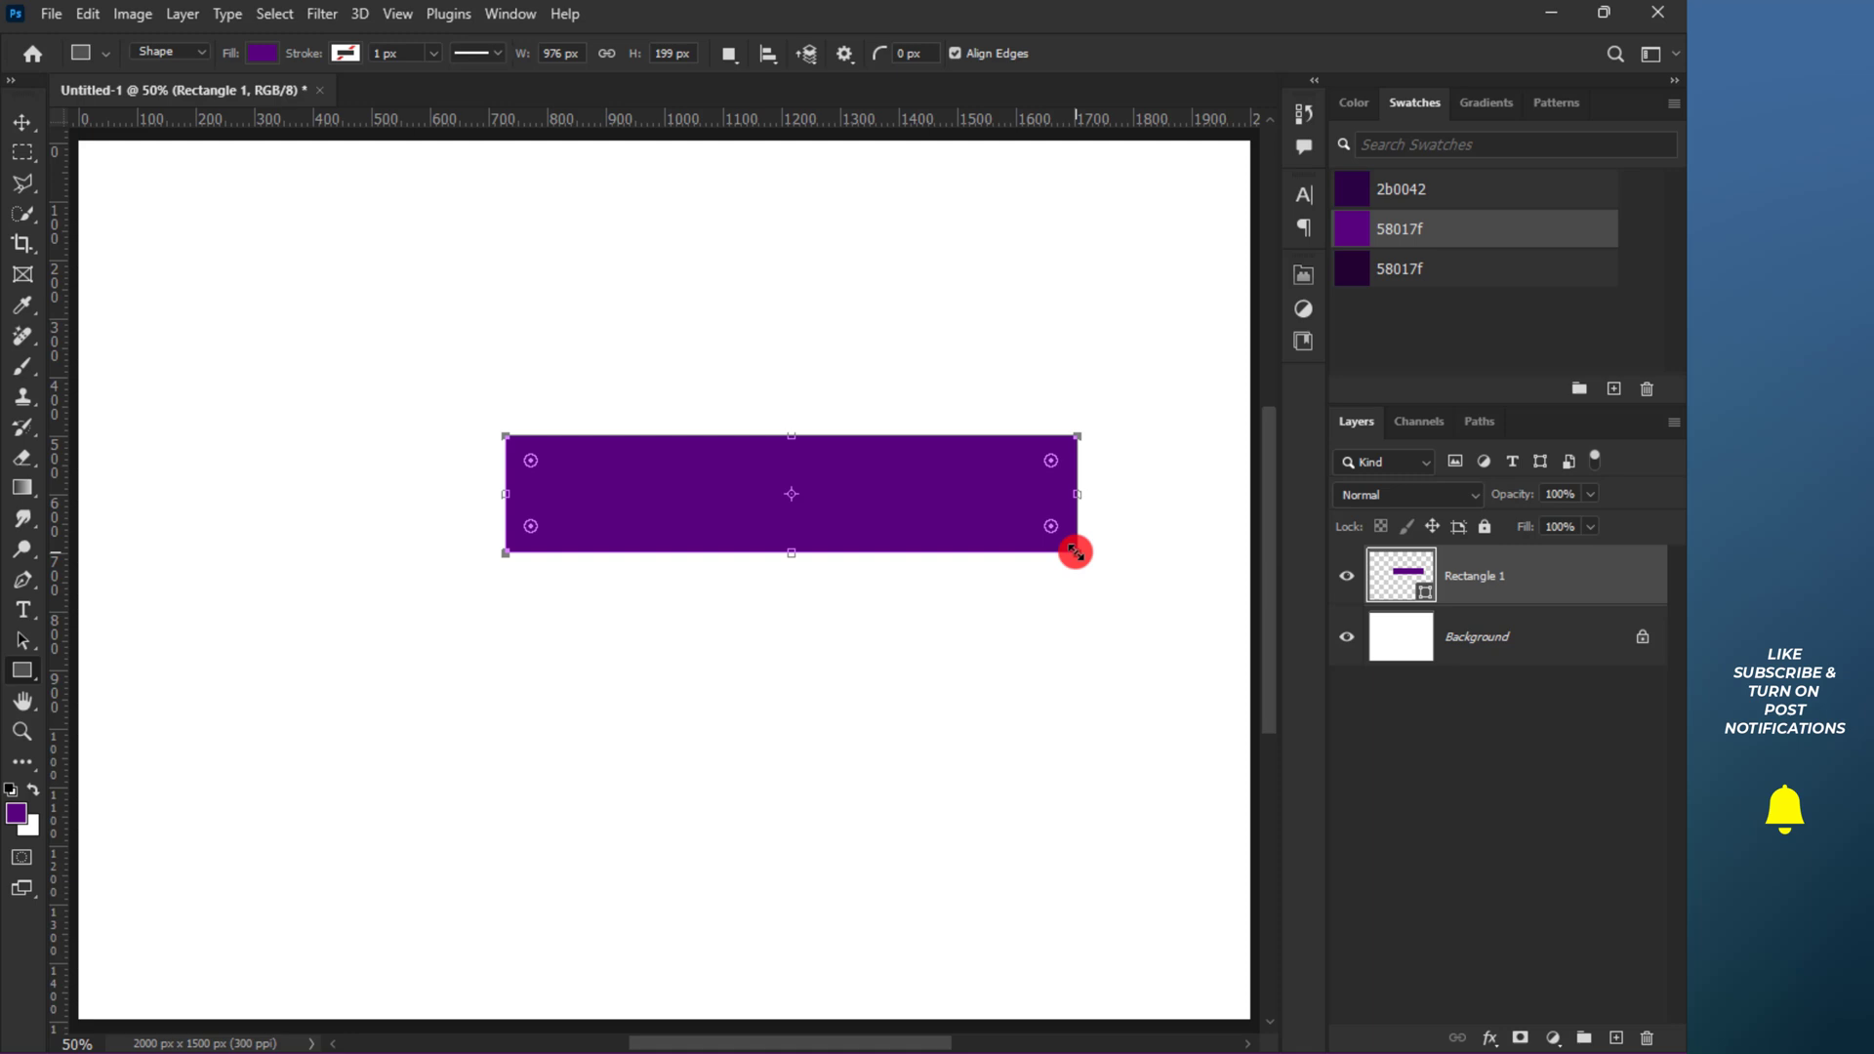
left_click(22, 121)
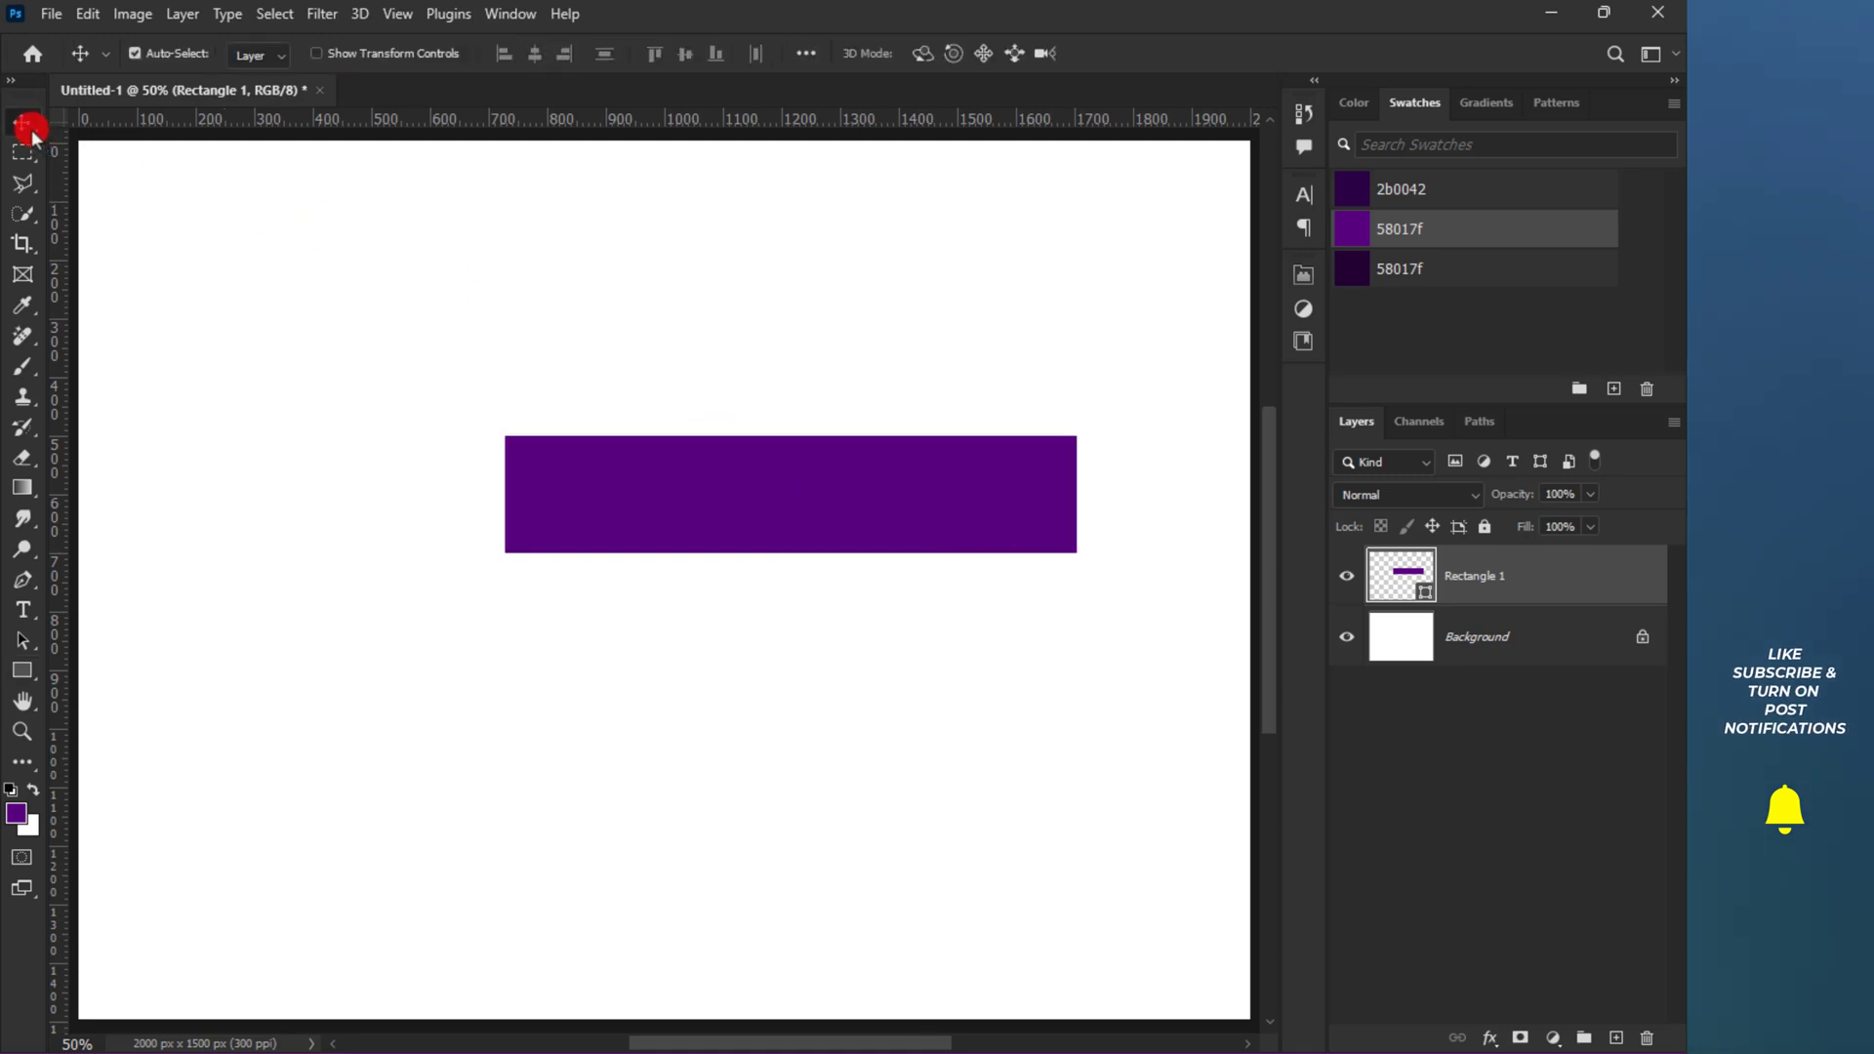
- Skew the rectangle so its left end drops lower than its right and apply it
right_click(652, 500)
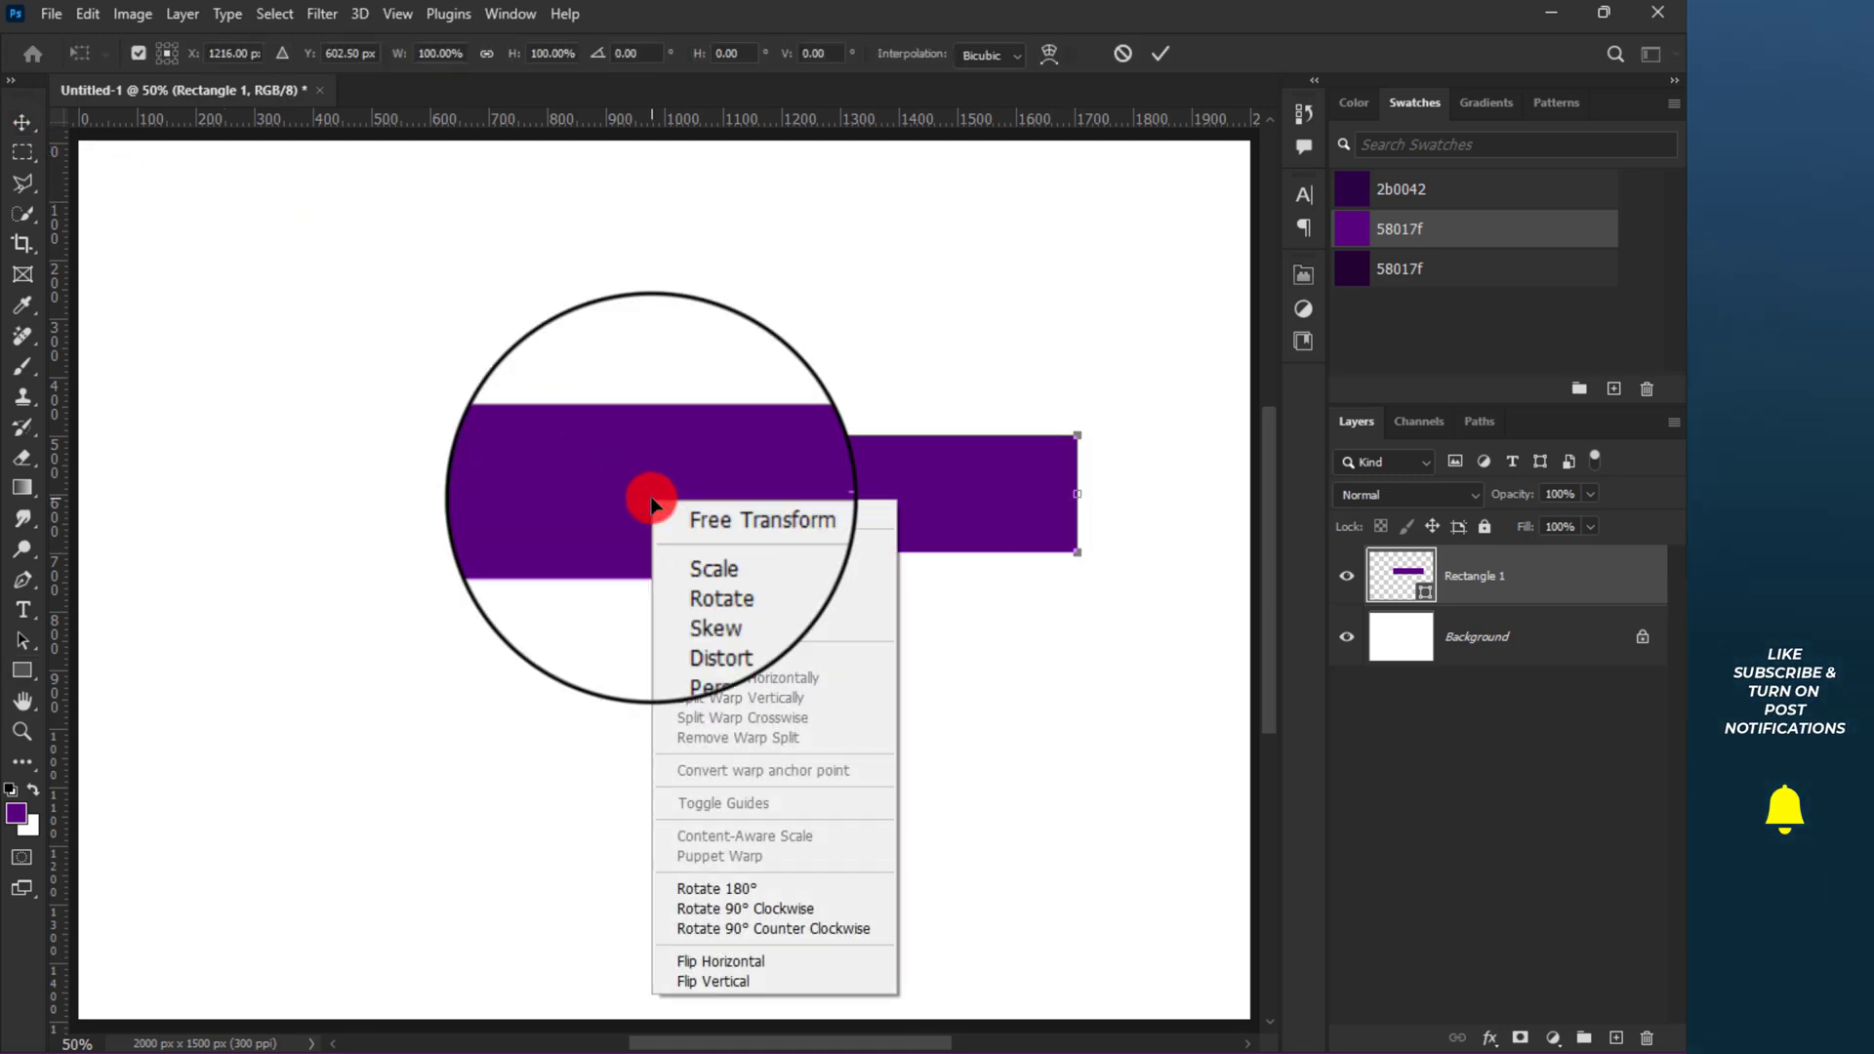
mouse_move(705, 586)
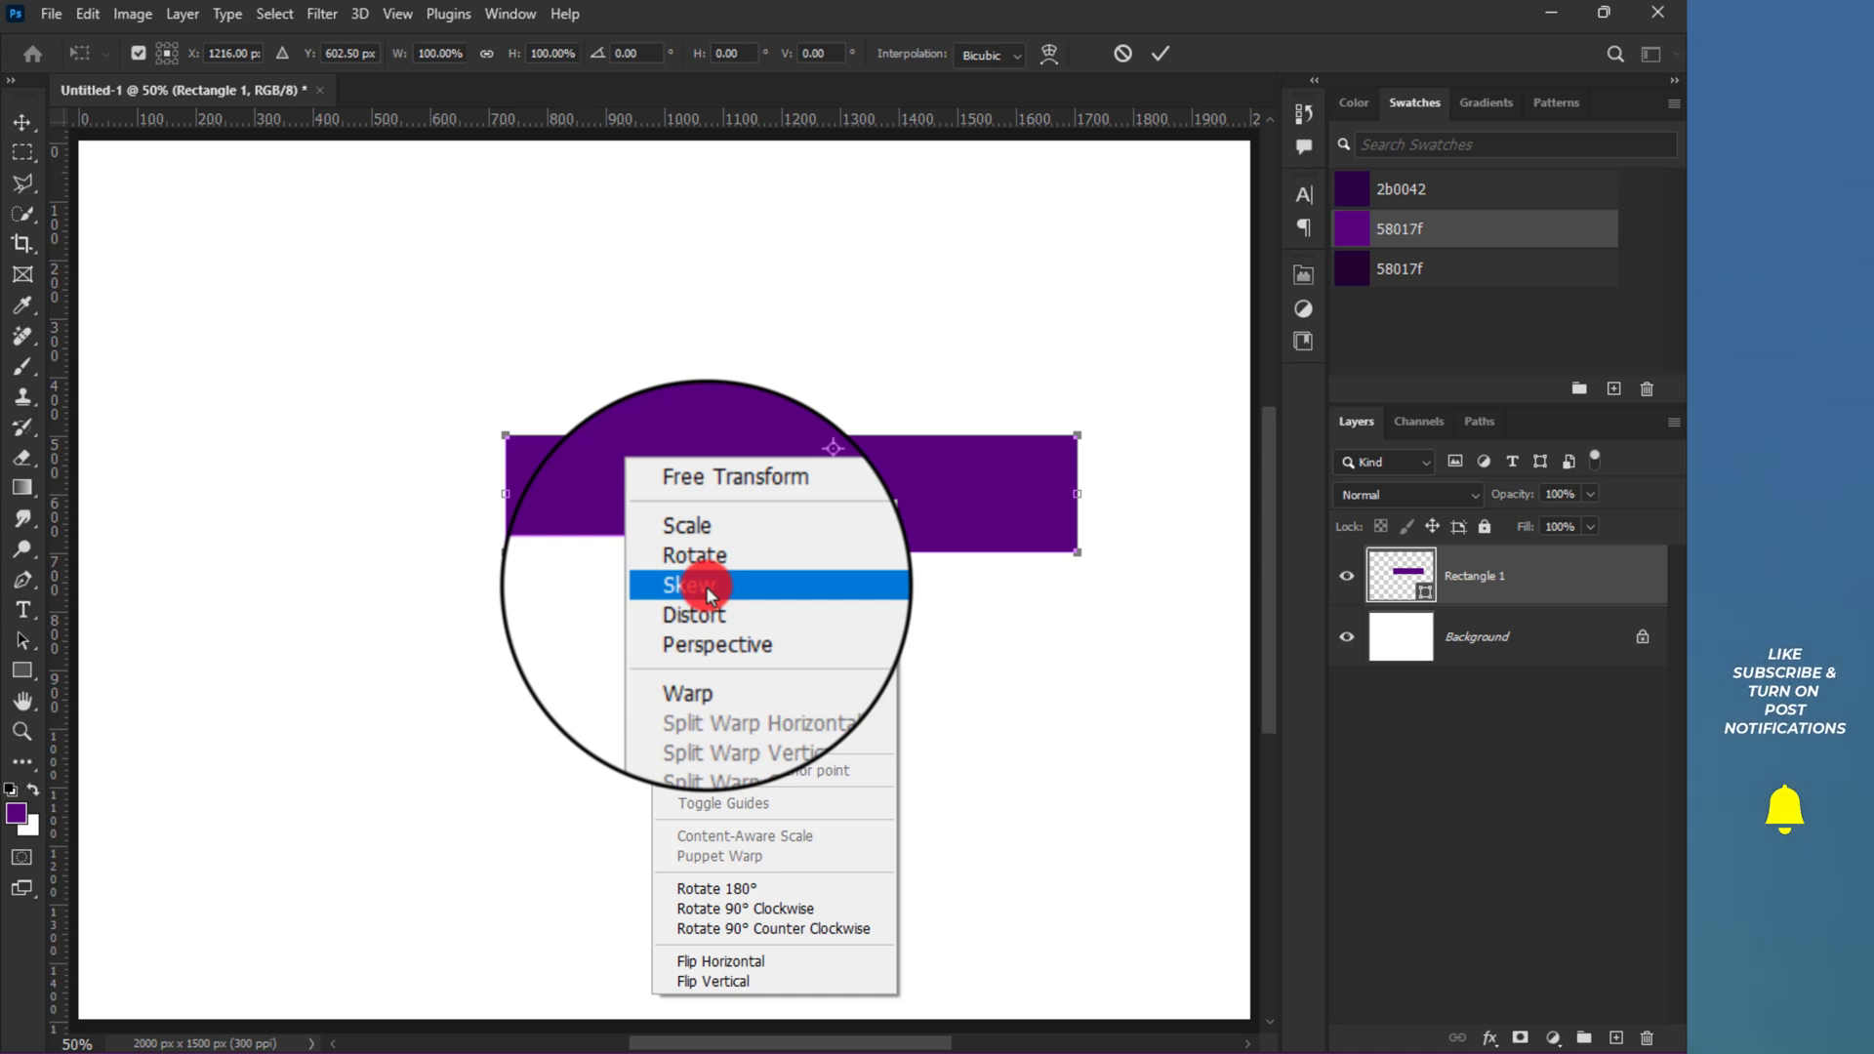
left_click(685, 584)
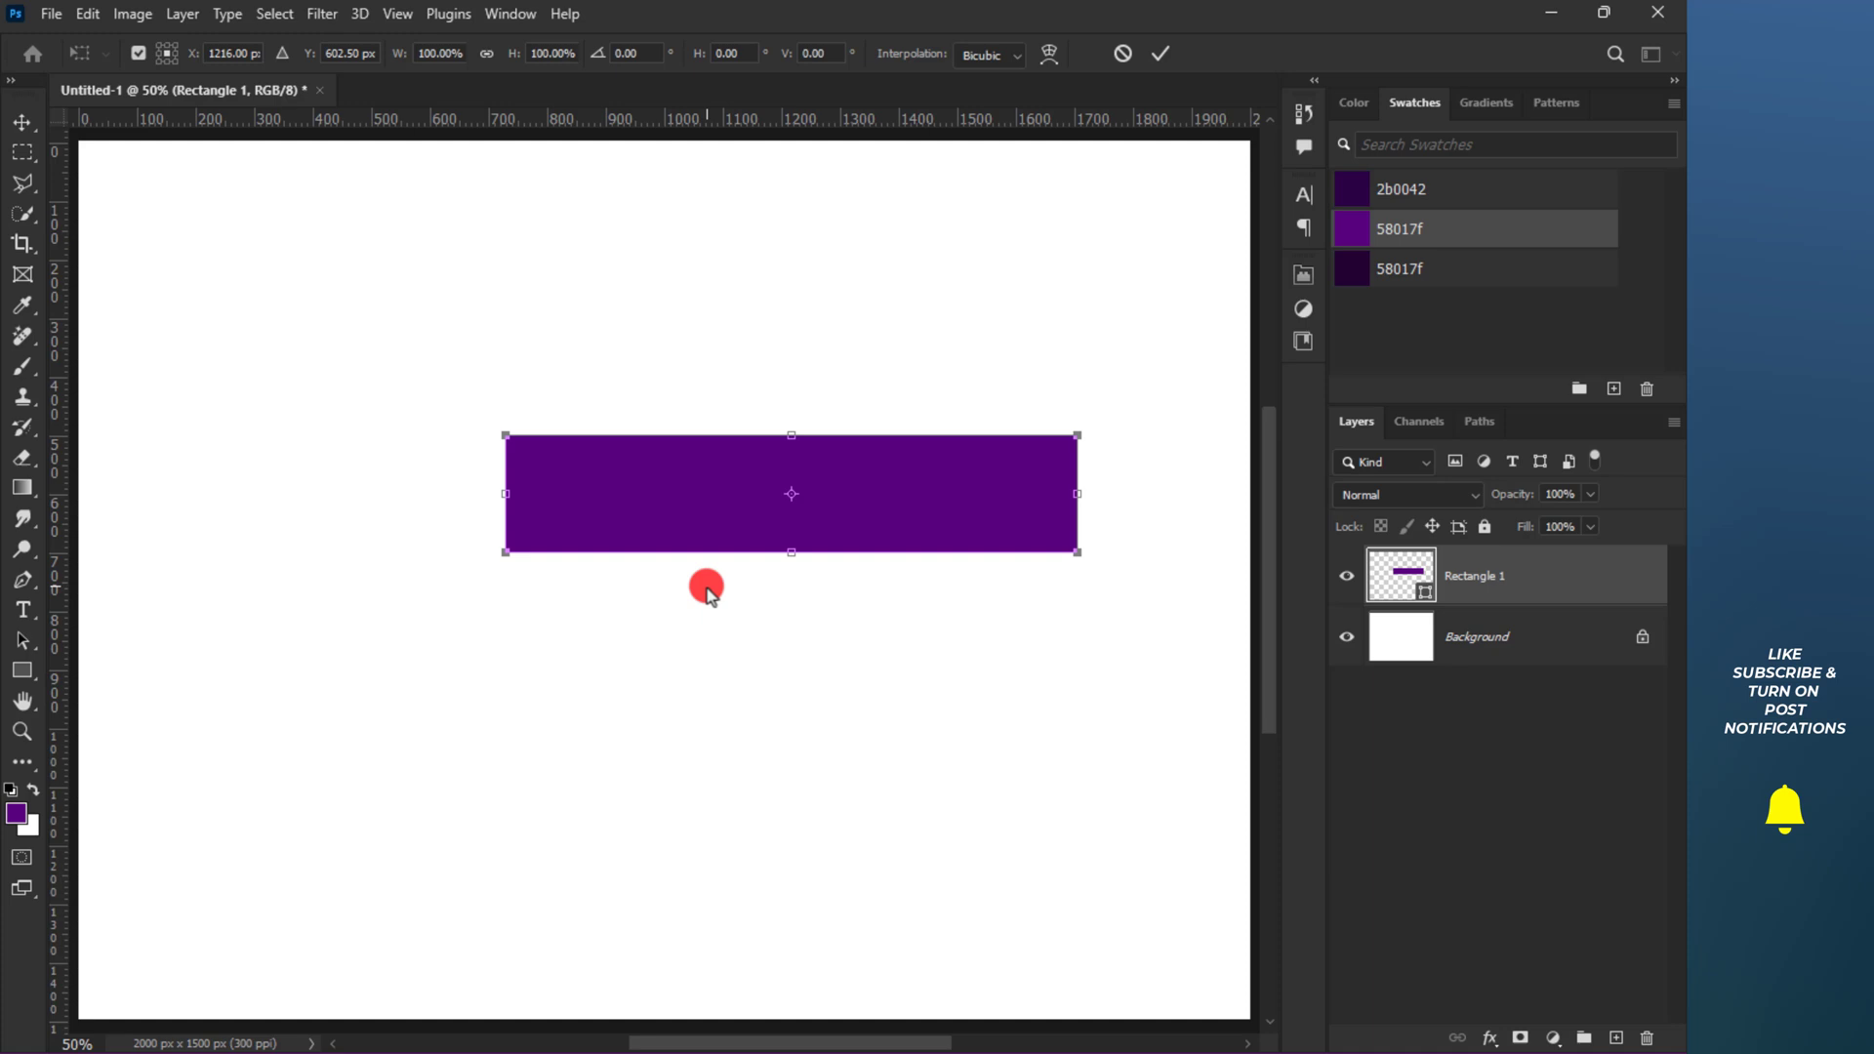
mouse_move(637, 550)
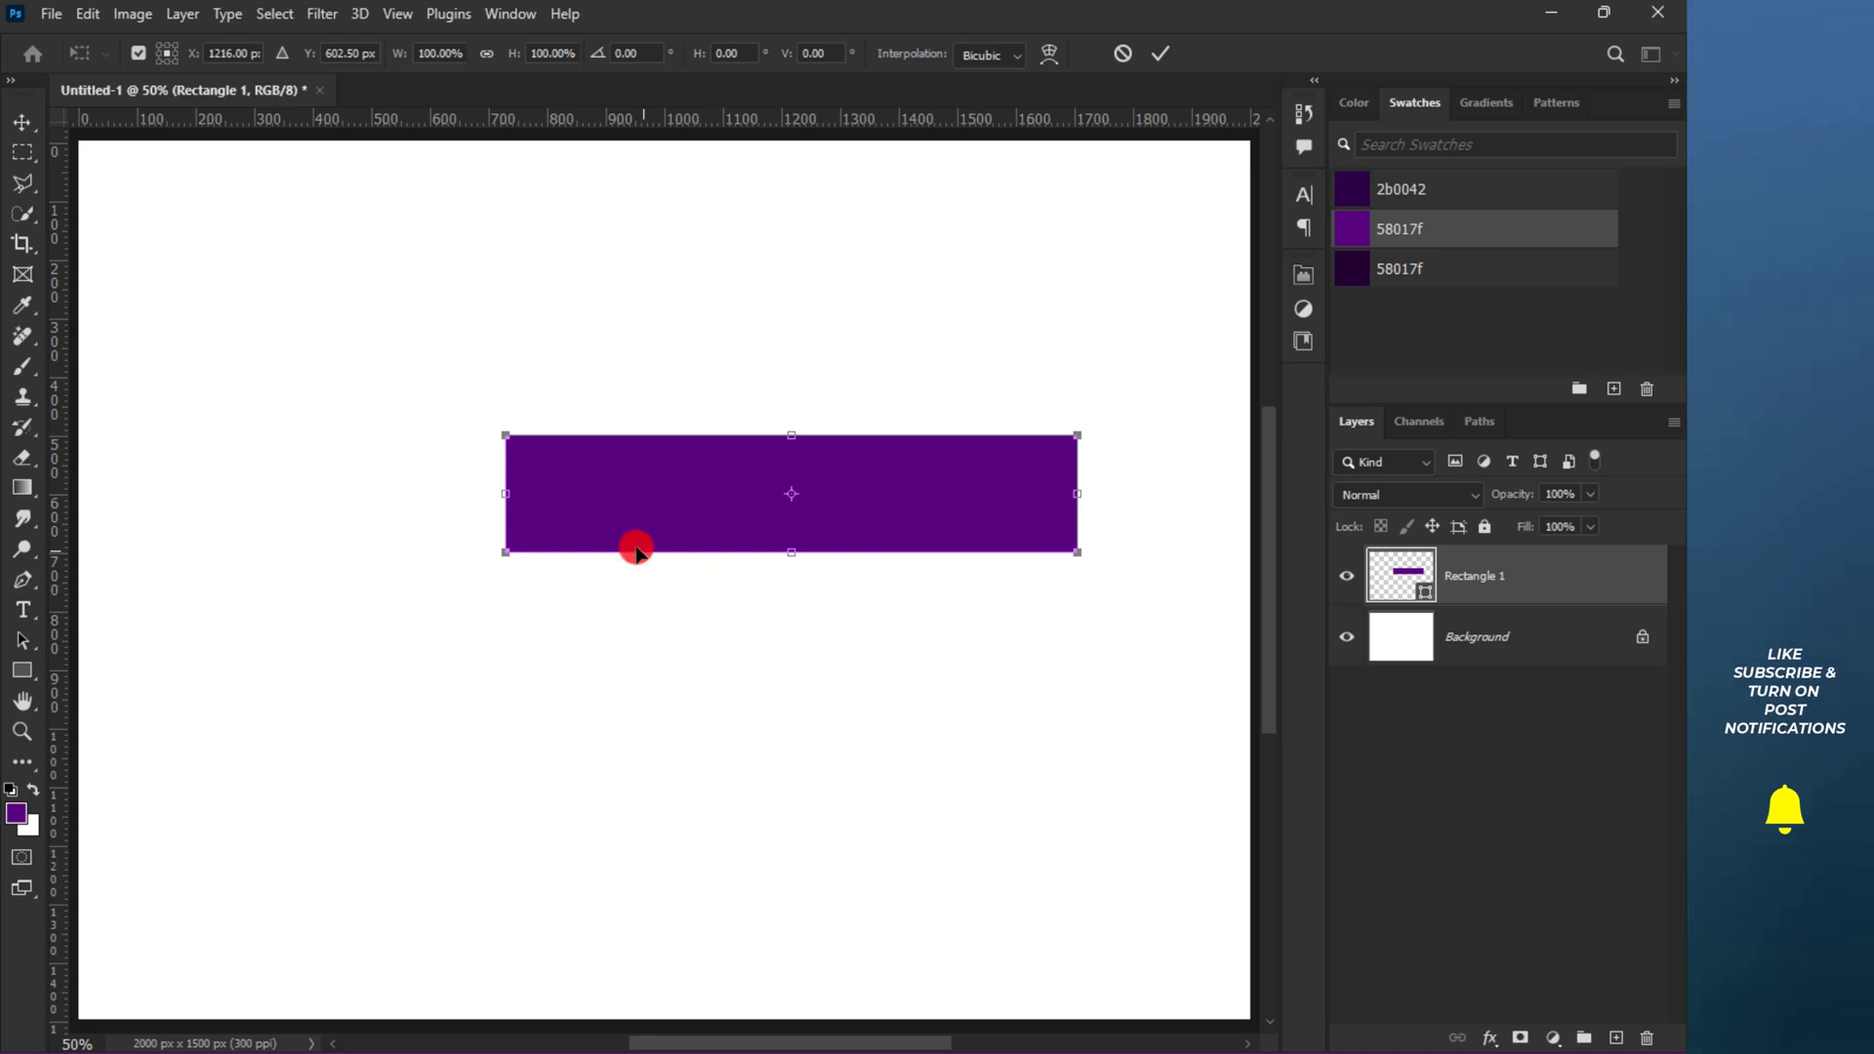
left_click_drag(637, 551, 505, 563)
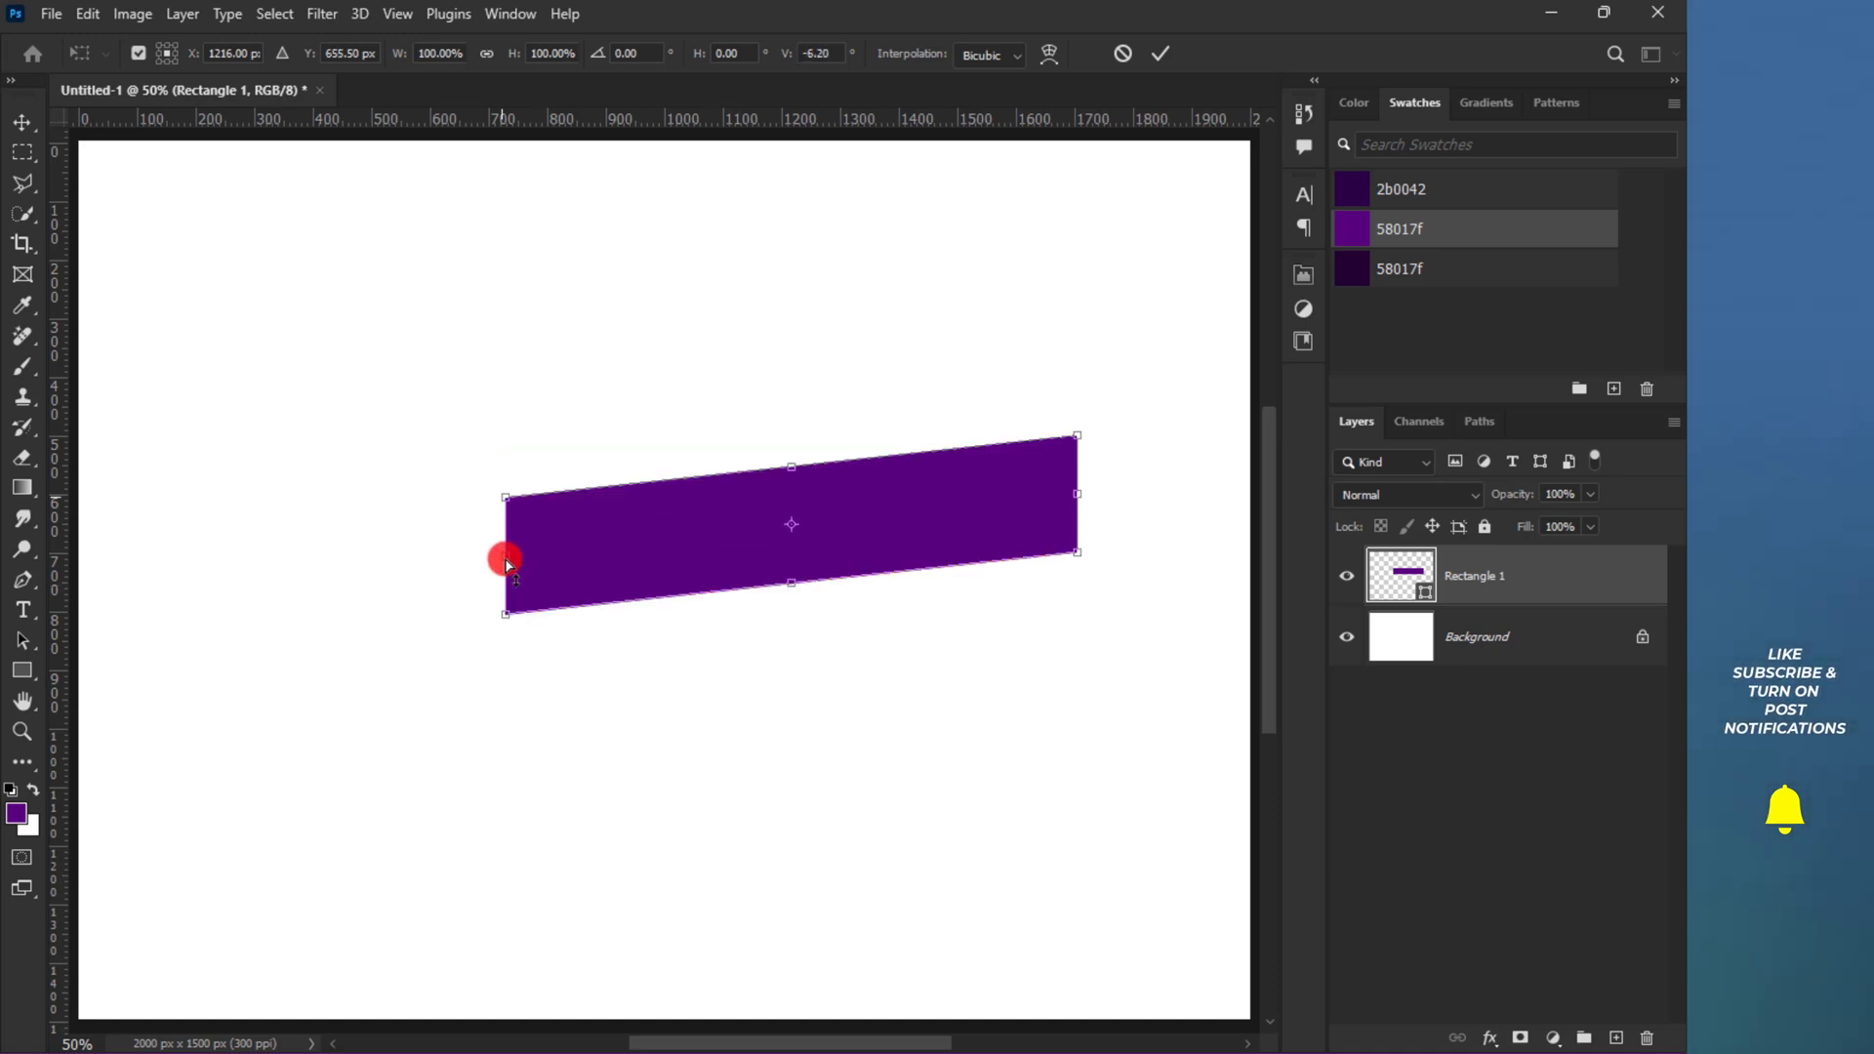
left_click(1158, 53)
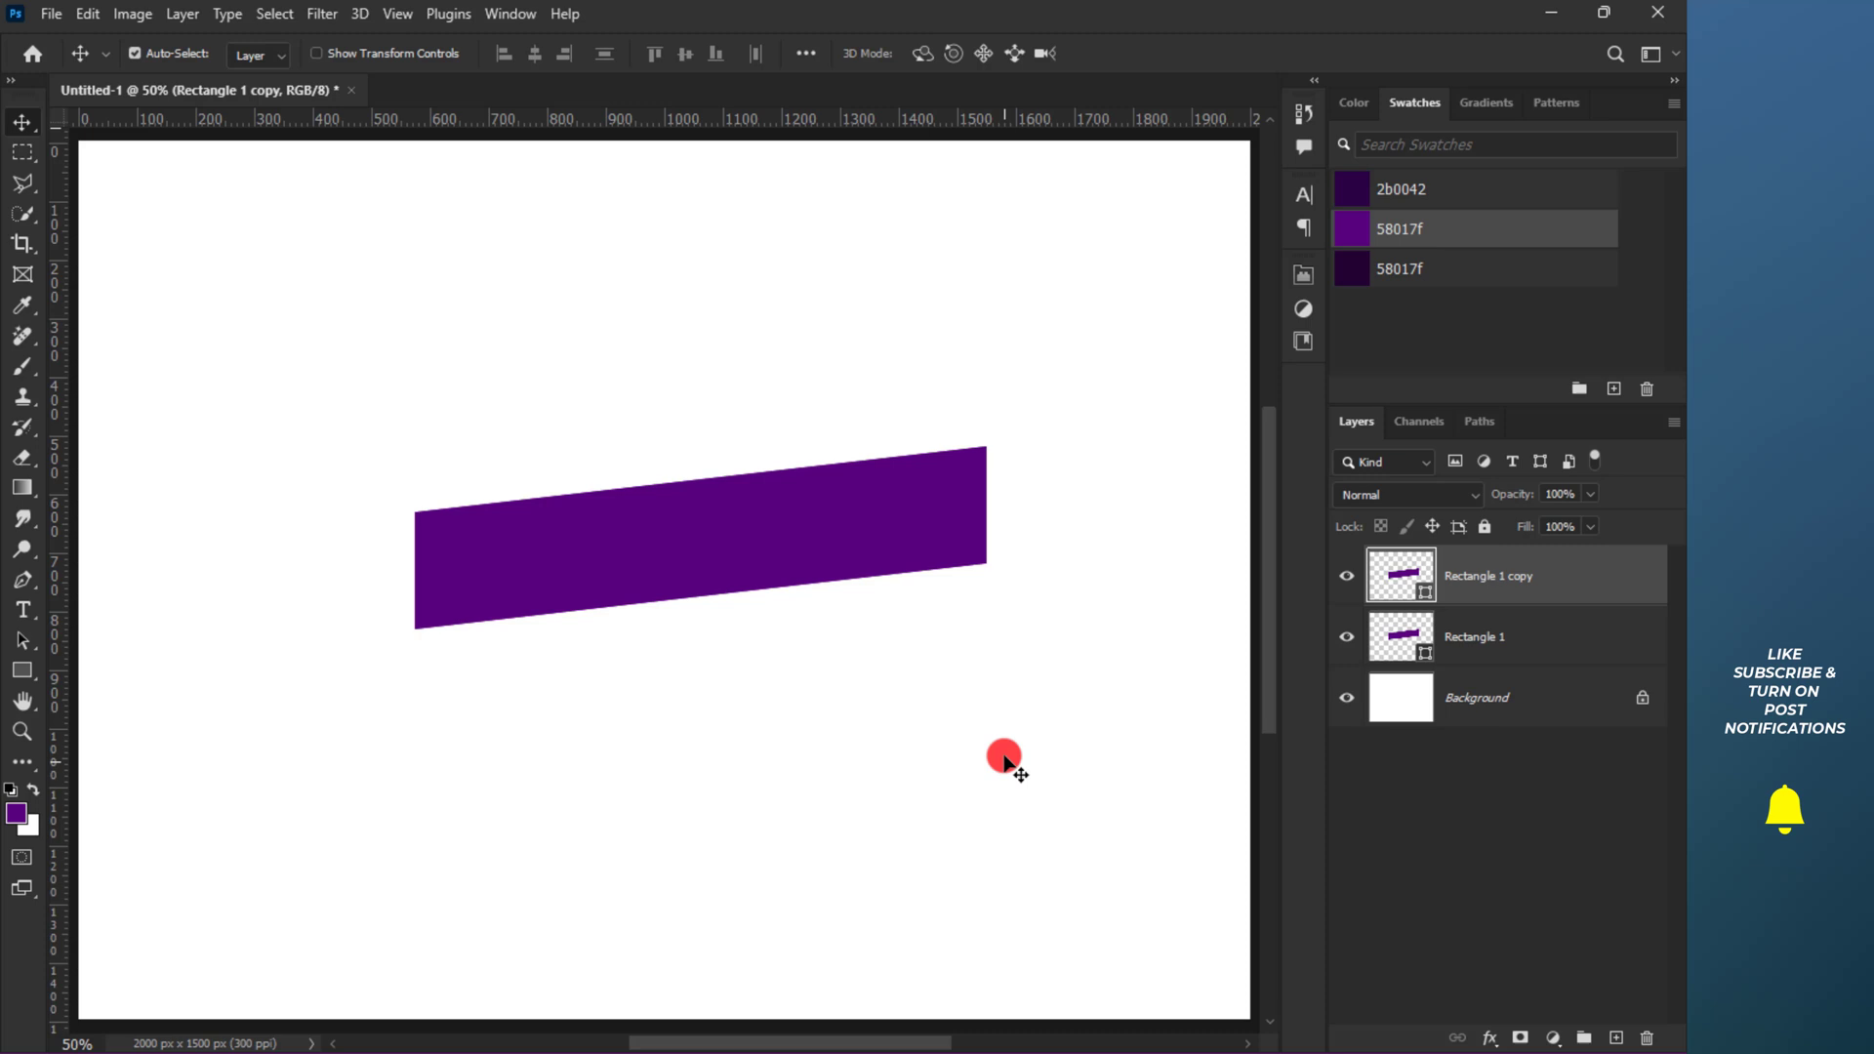
- Move the duplicated rectangle down-left and set its blend mode to Multiply
left_click_drag(1004, 763, 383, 615)
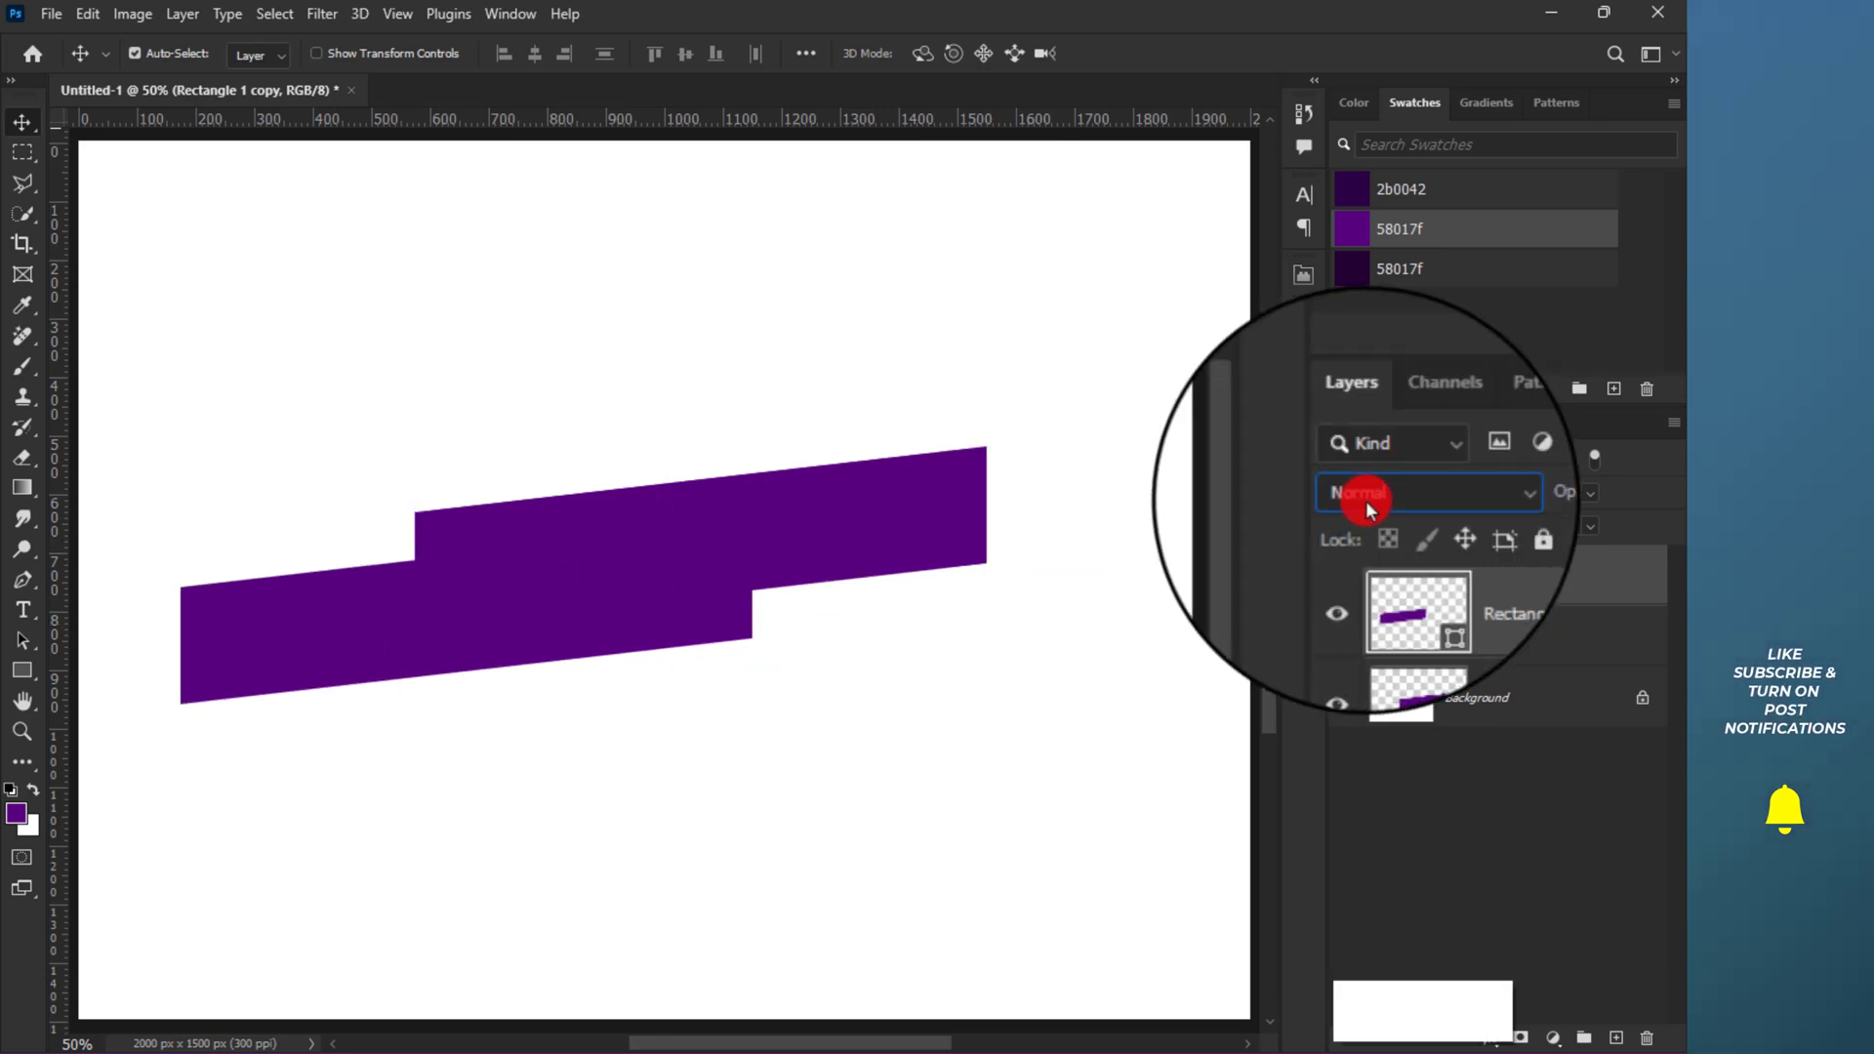
left_click(1408, 494)
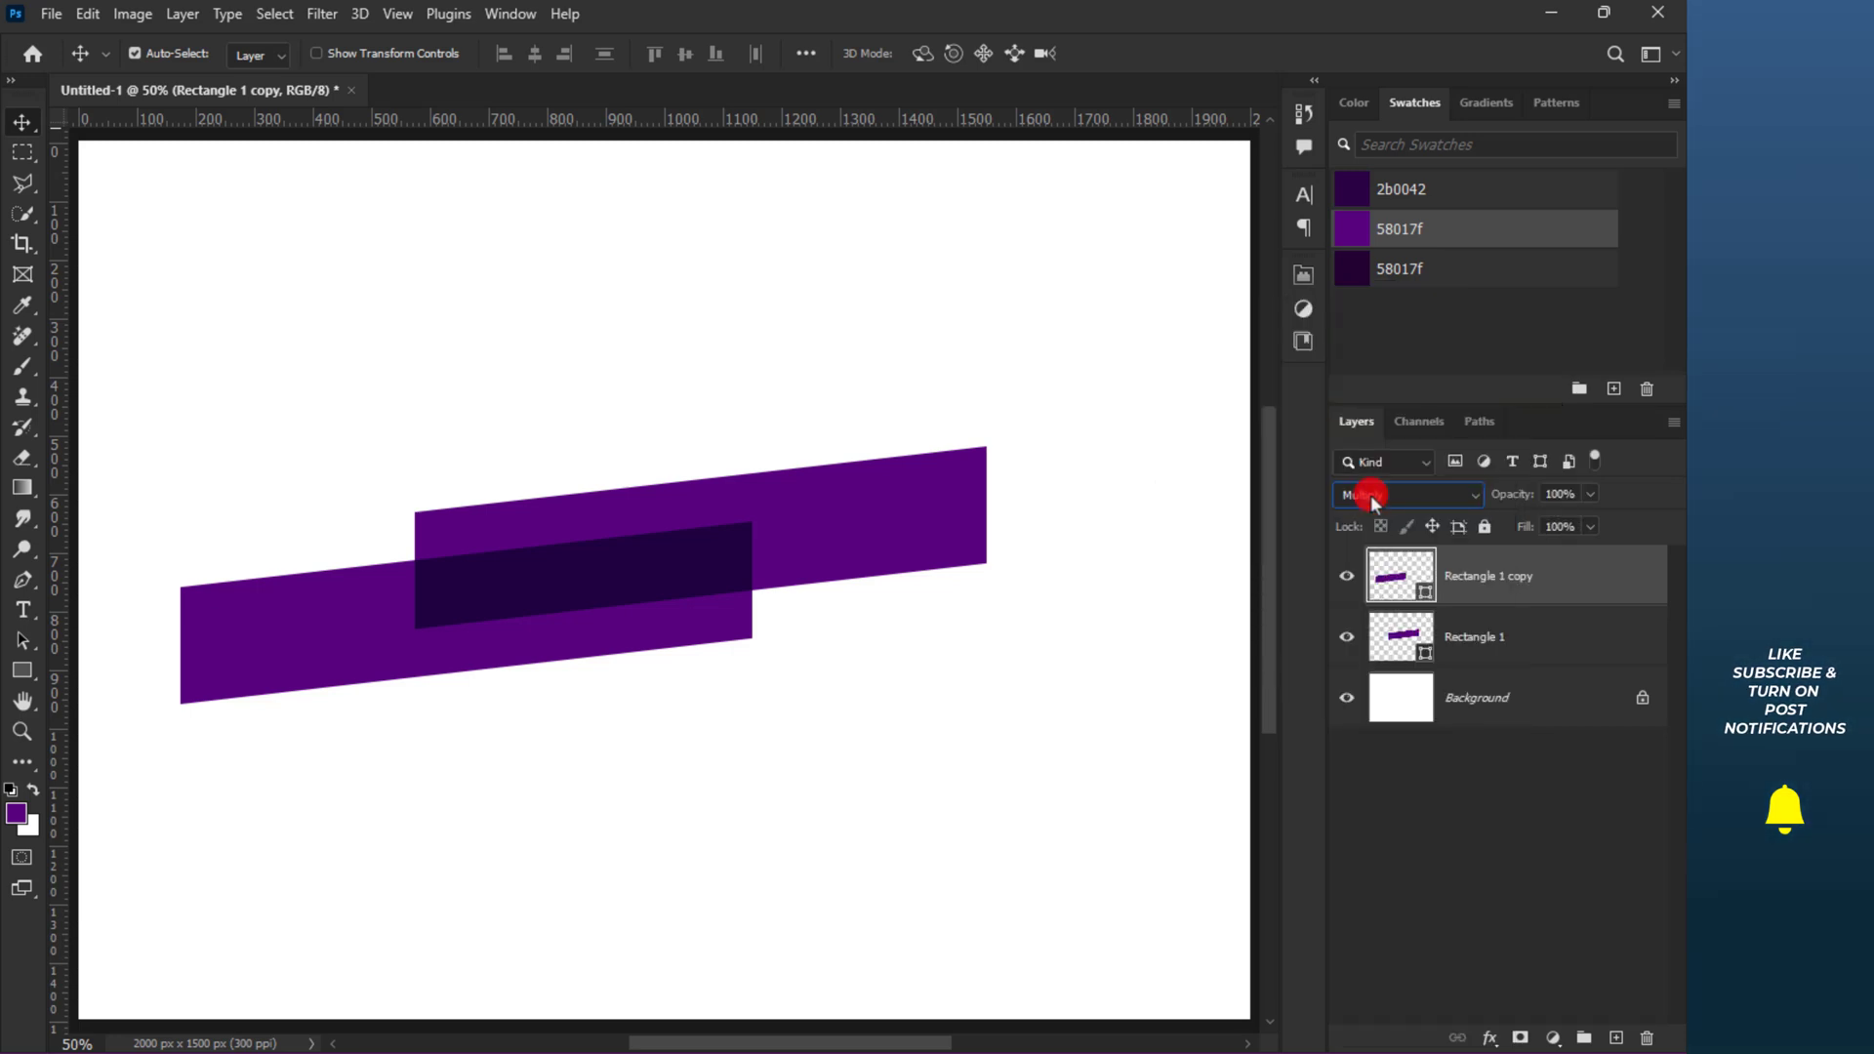
left_click(1405, 494)
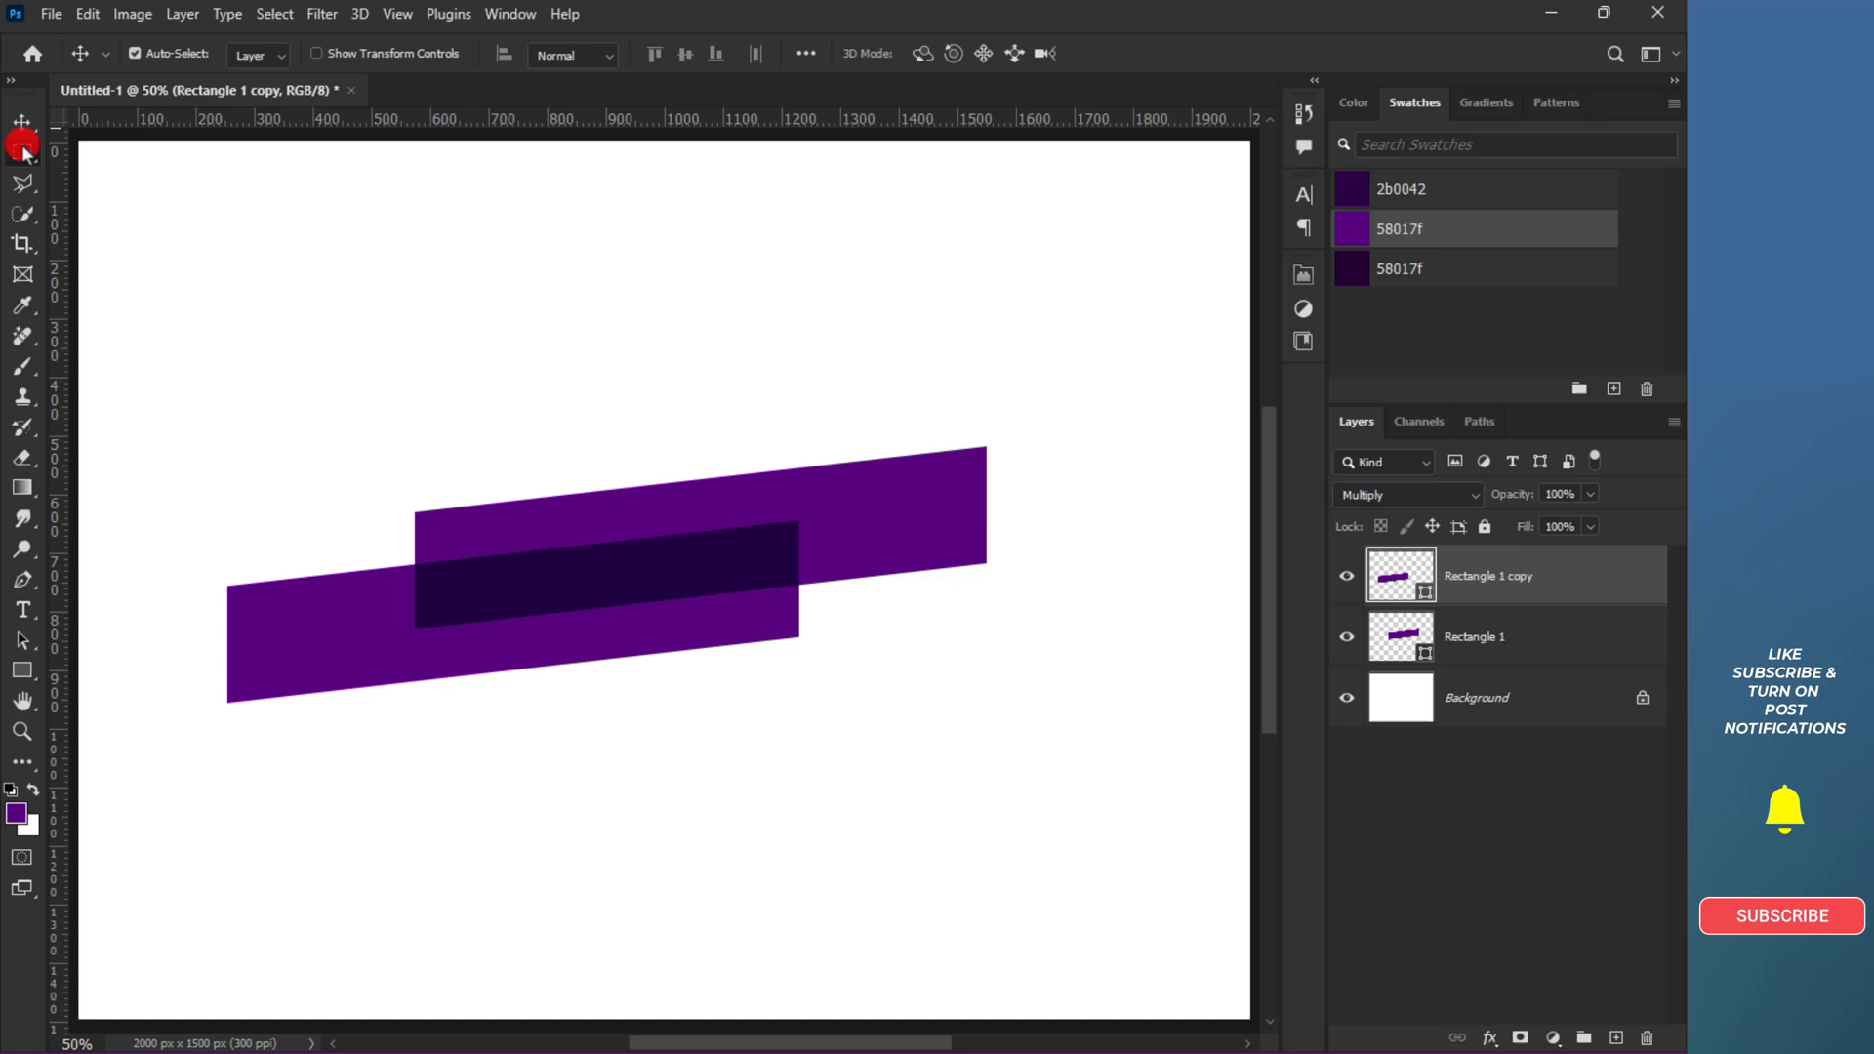
- Mask away the right portion of the copy so it ends inside the dark overlap
left_click(21, 153)
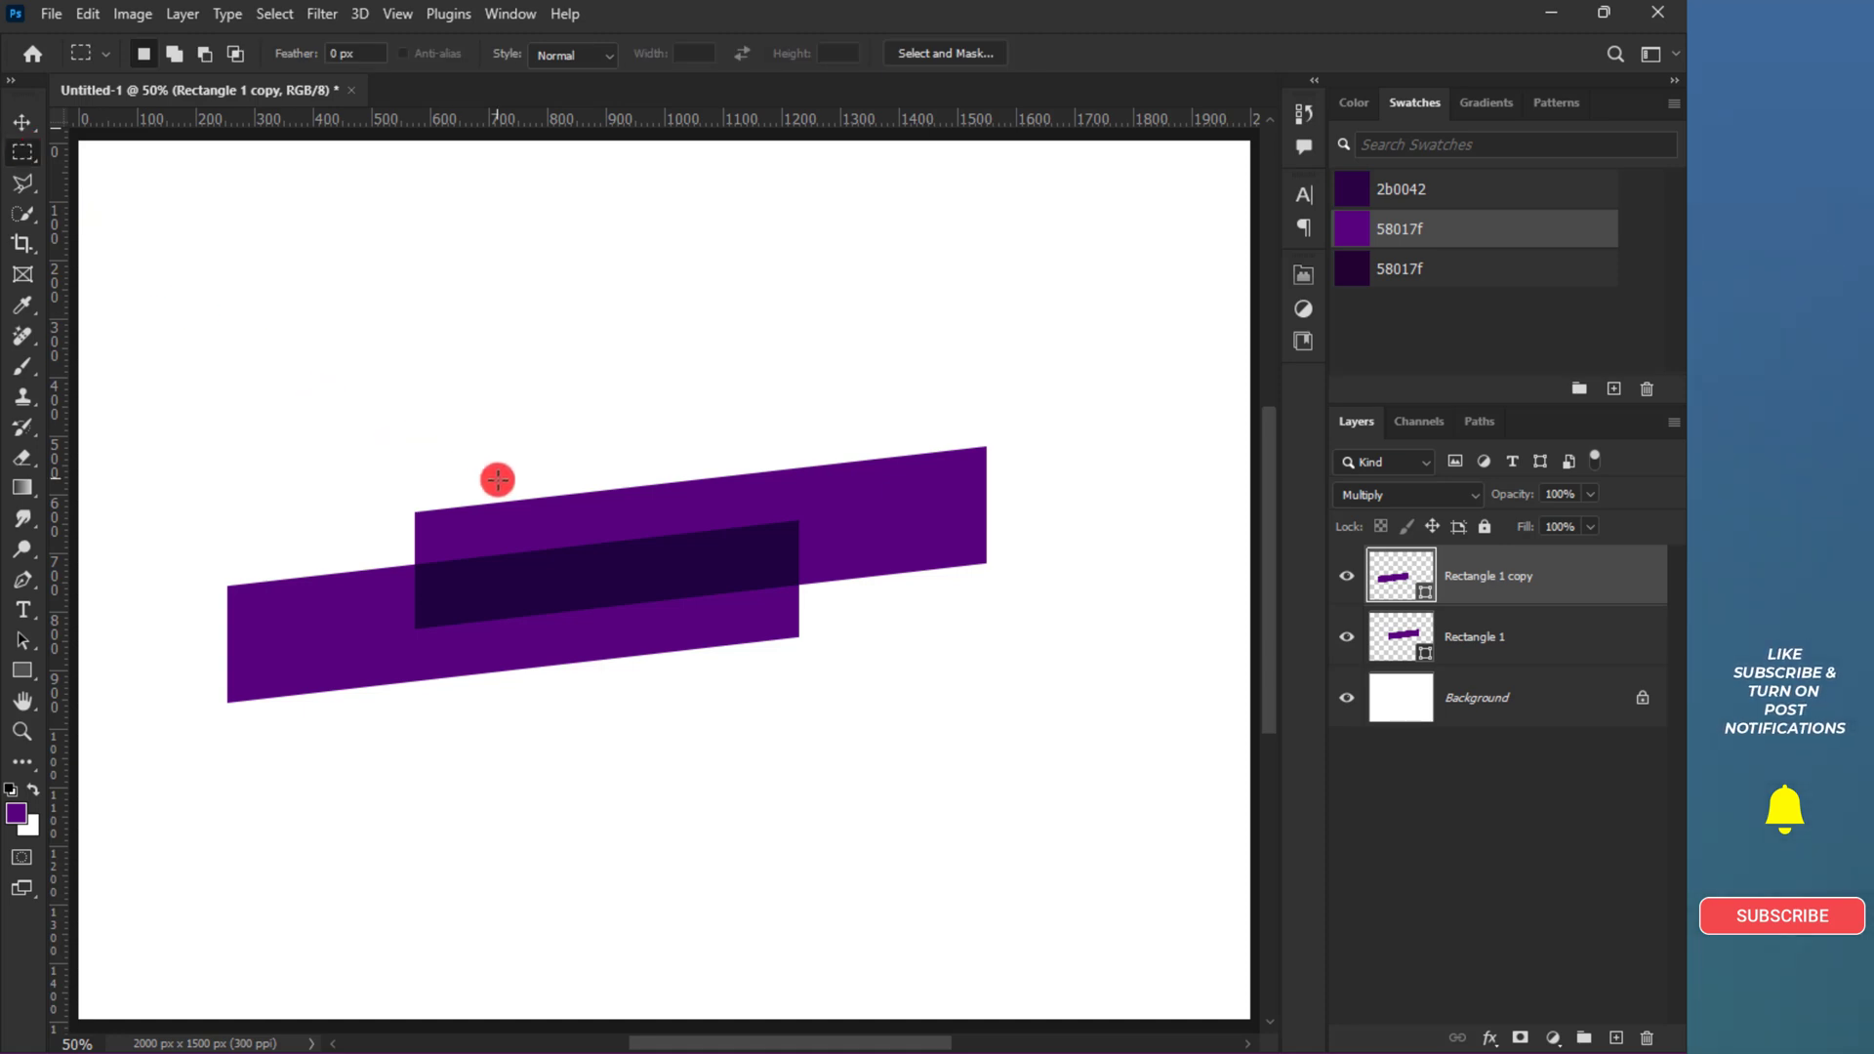
left_click_drag(498, 480, 846, 722)
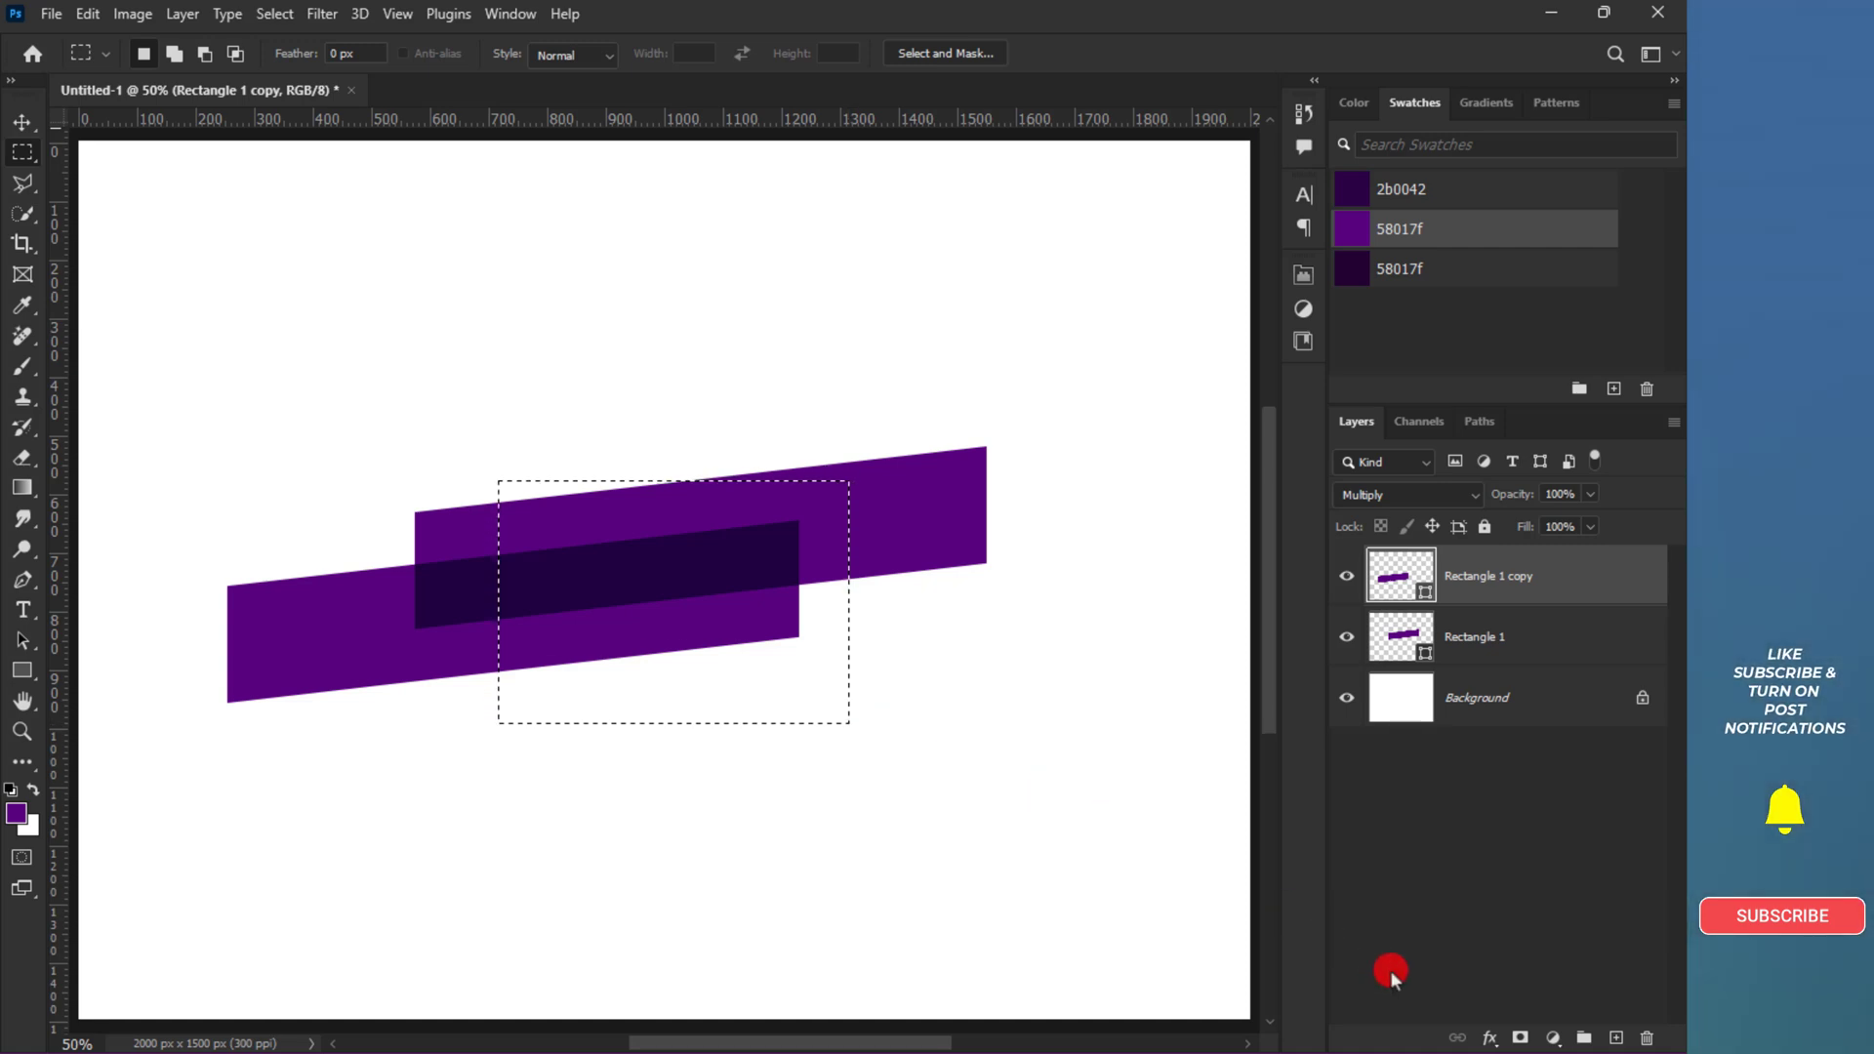
left_click(1521, 1037)
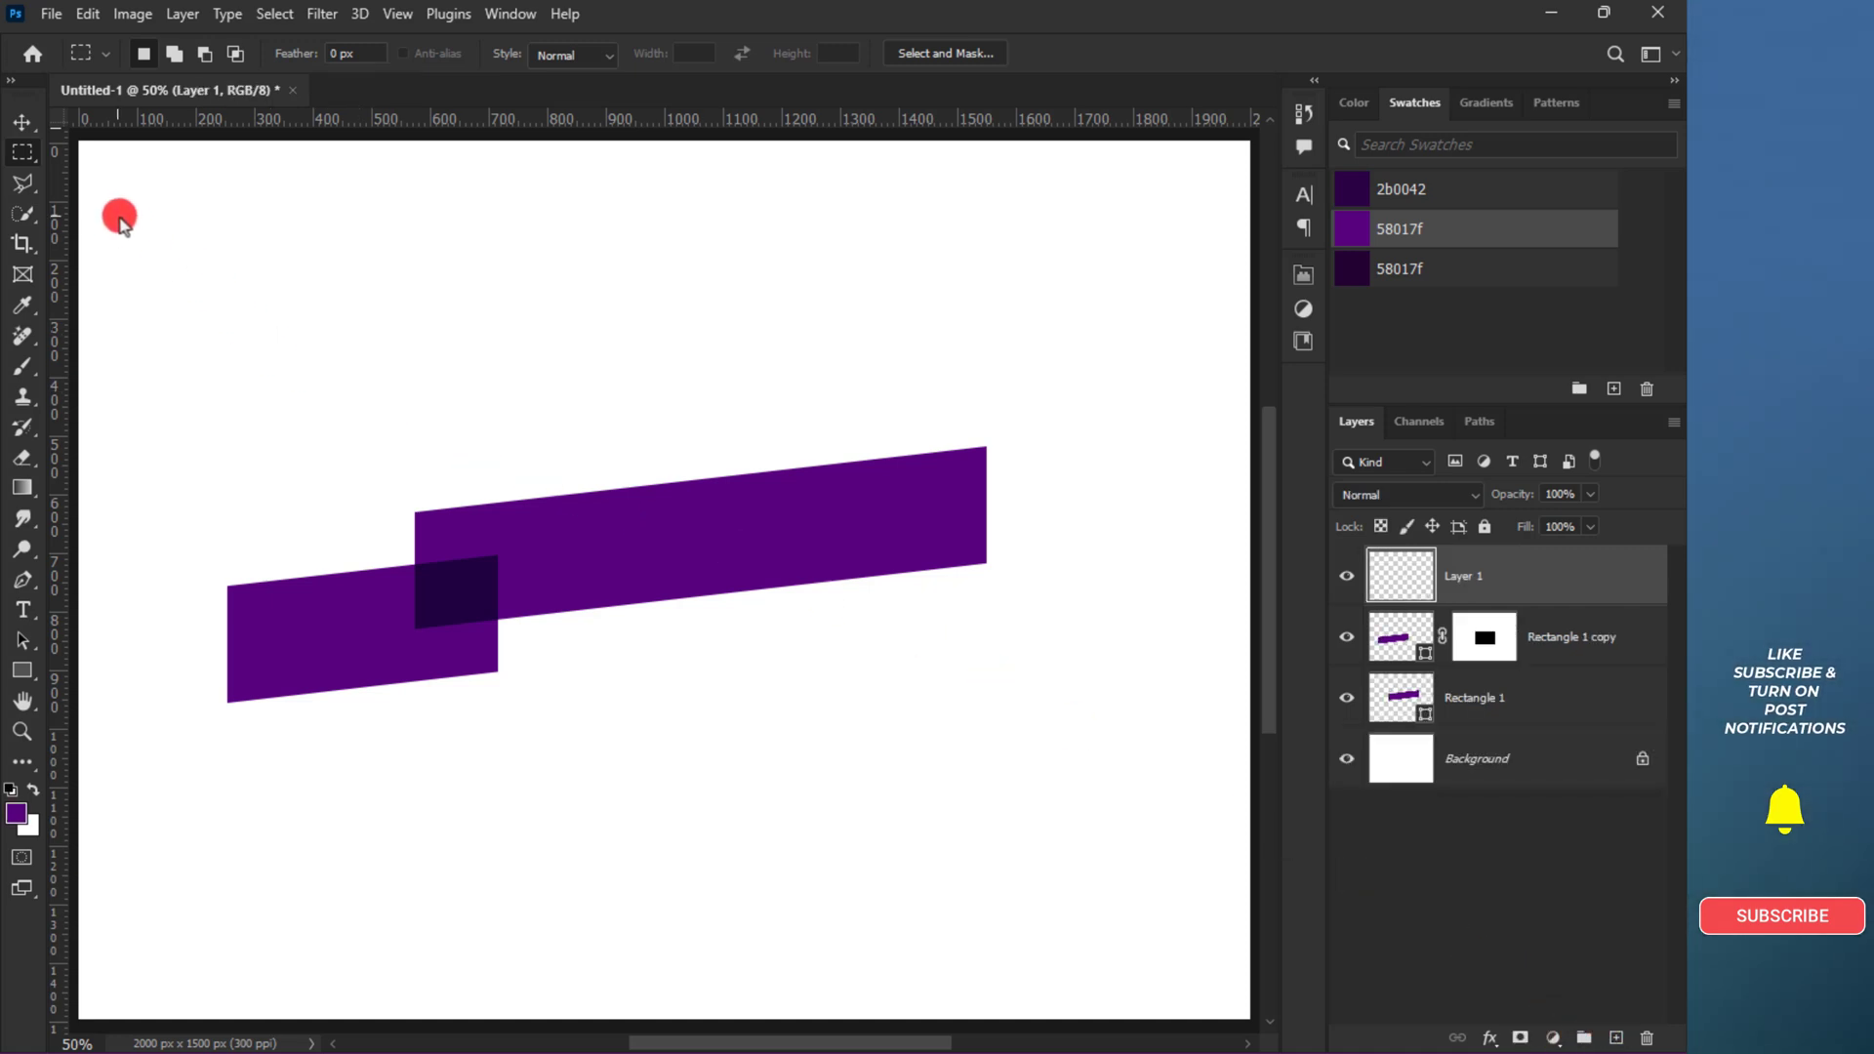
- Trace the fold triangle between the bands with the Polygonal Lasso for the 2b0042 shadow
left_click(21, 188)
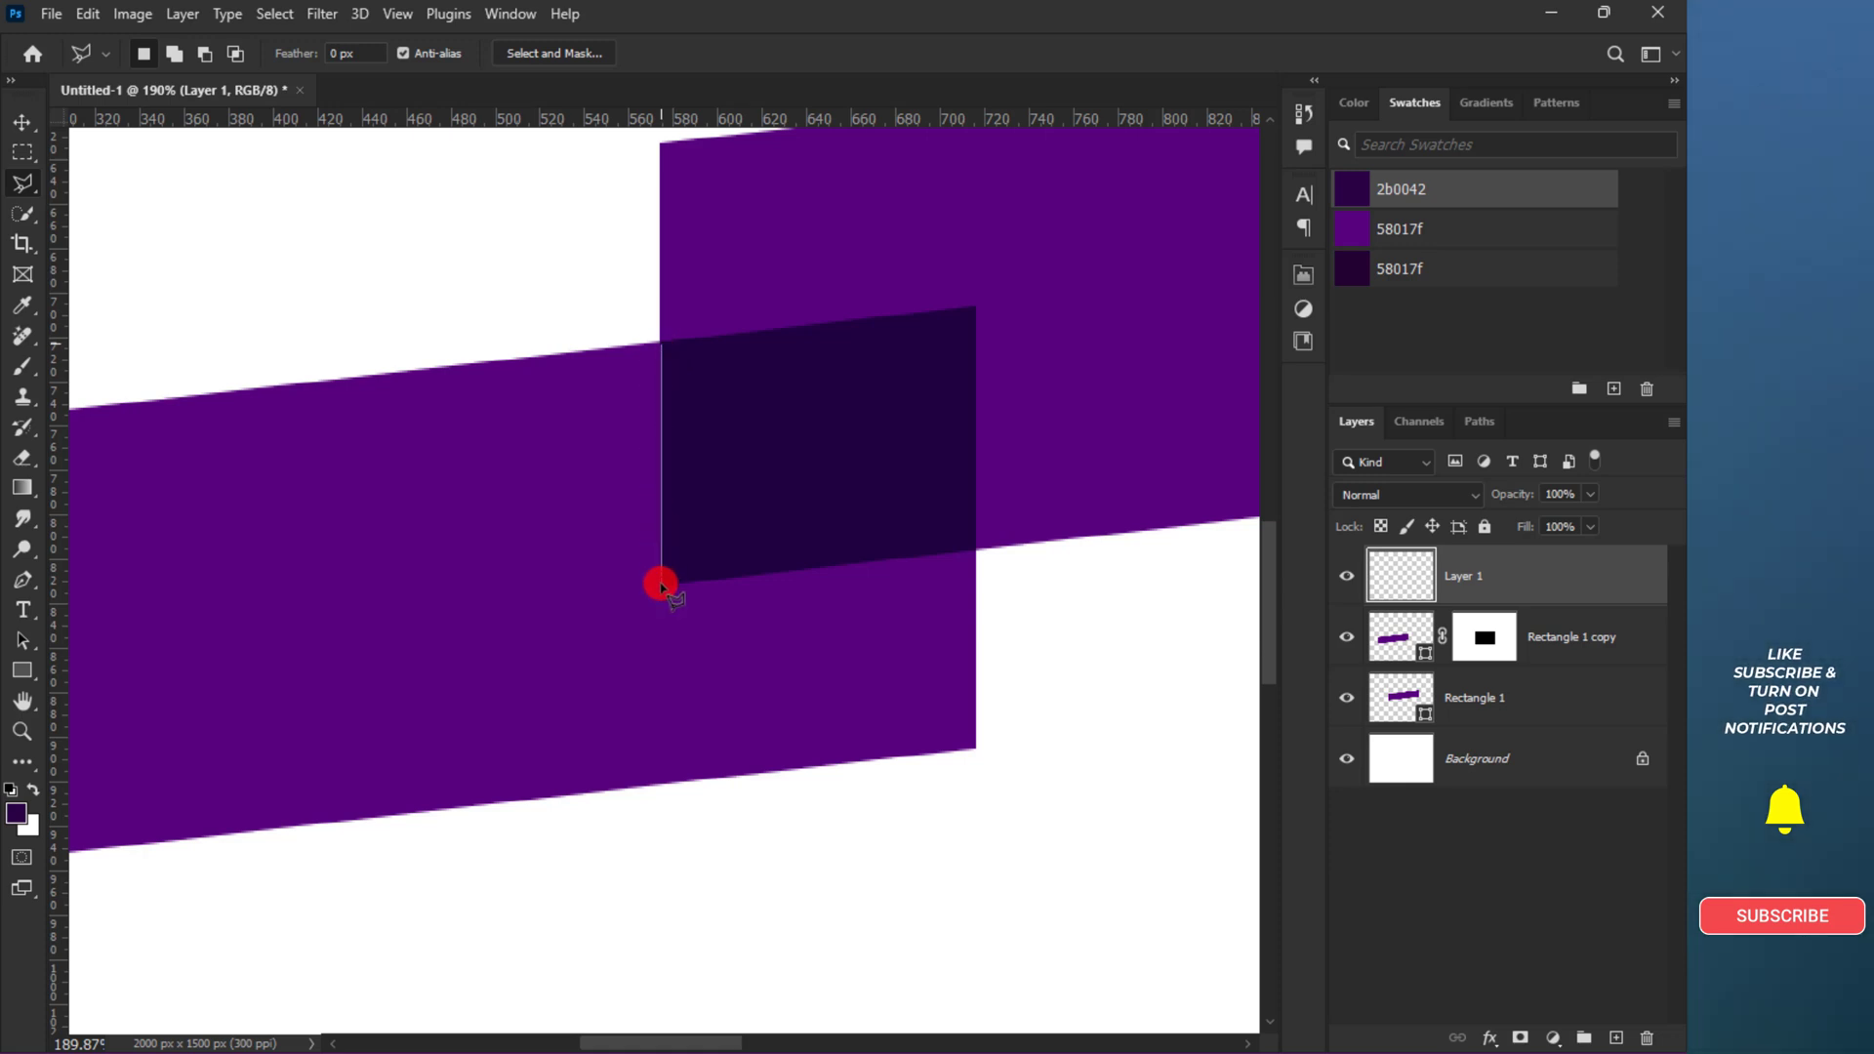
left_click_drag(664, 585, 974, 305)
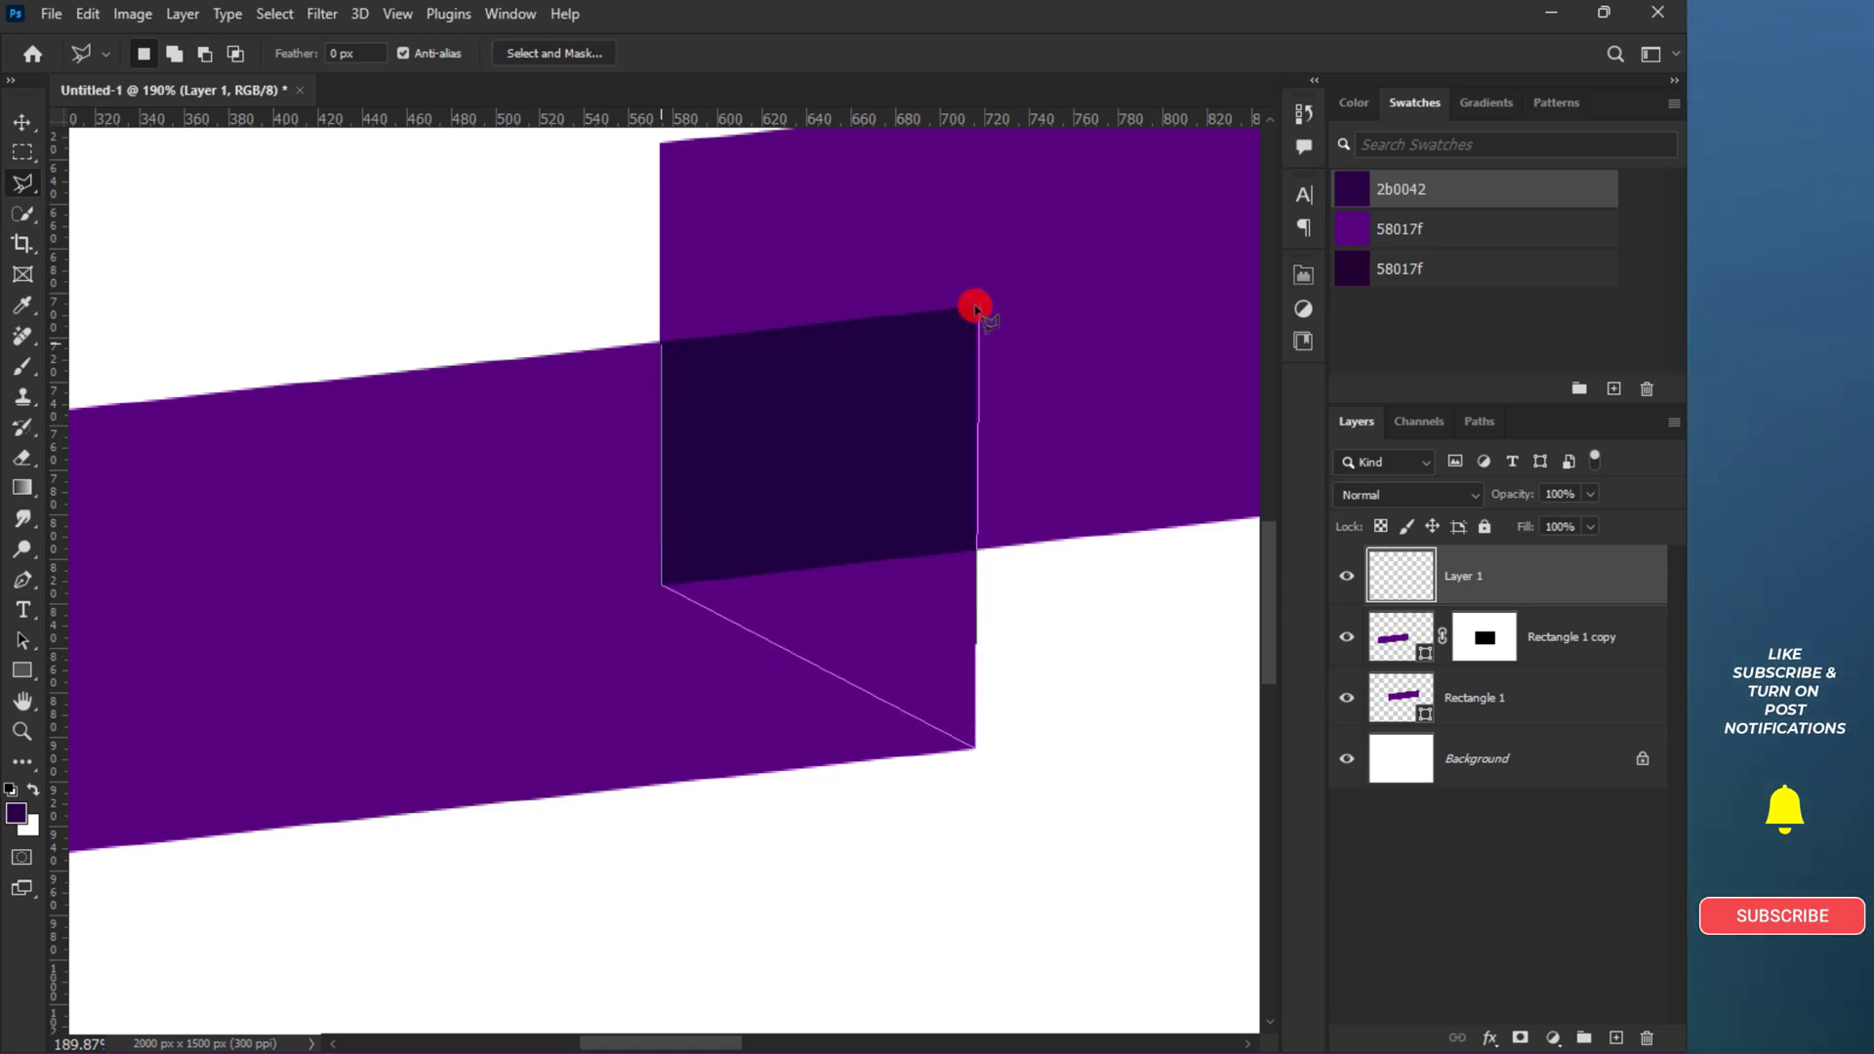
left_click_drag(975, 307, 664, 353)
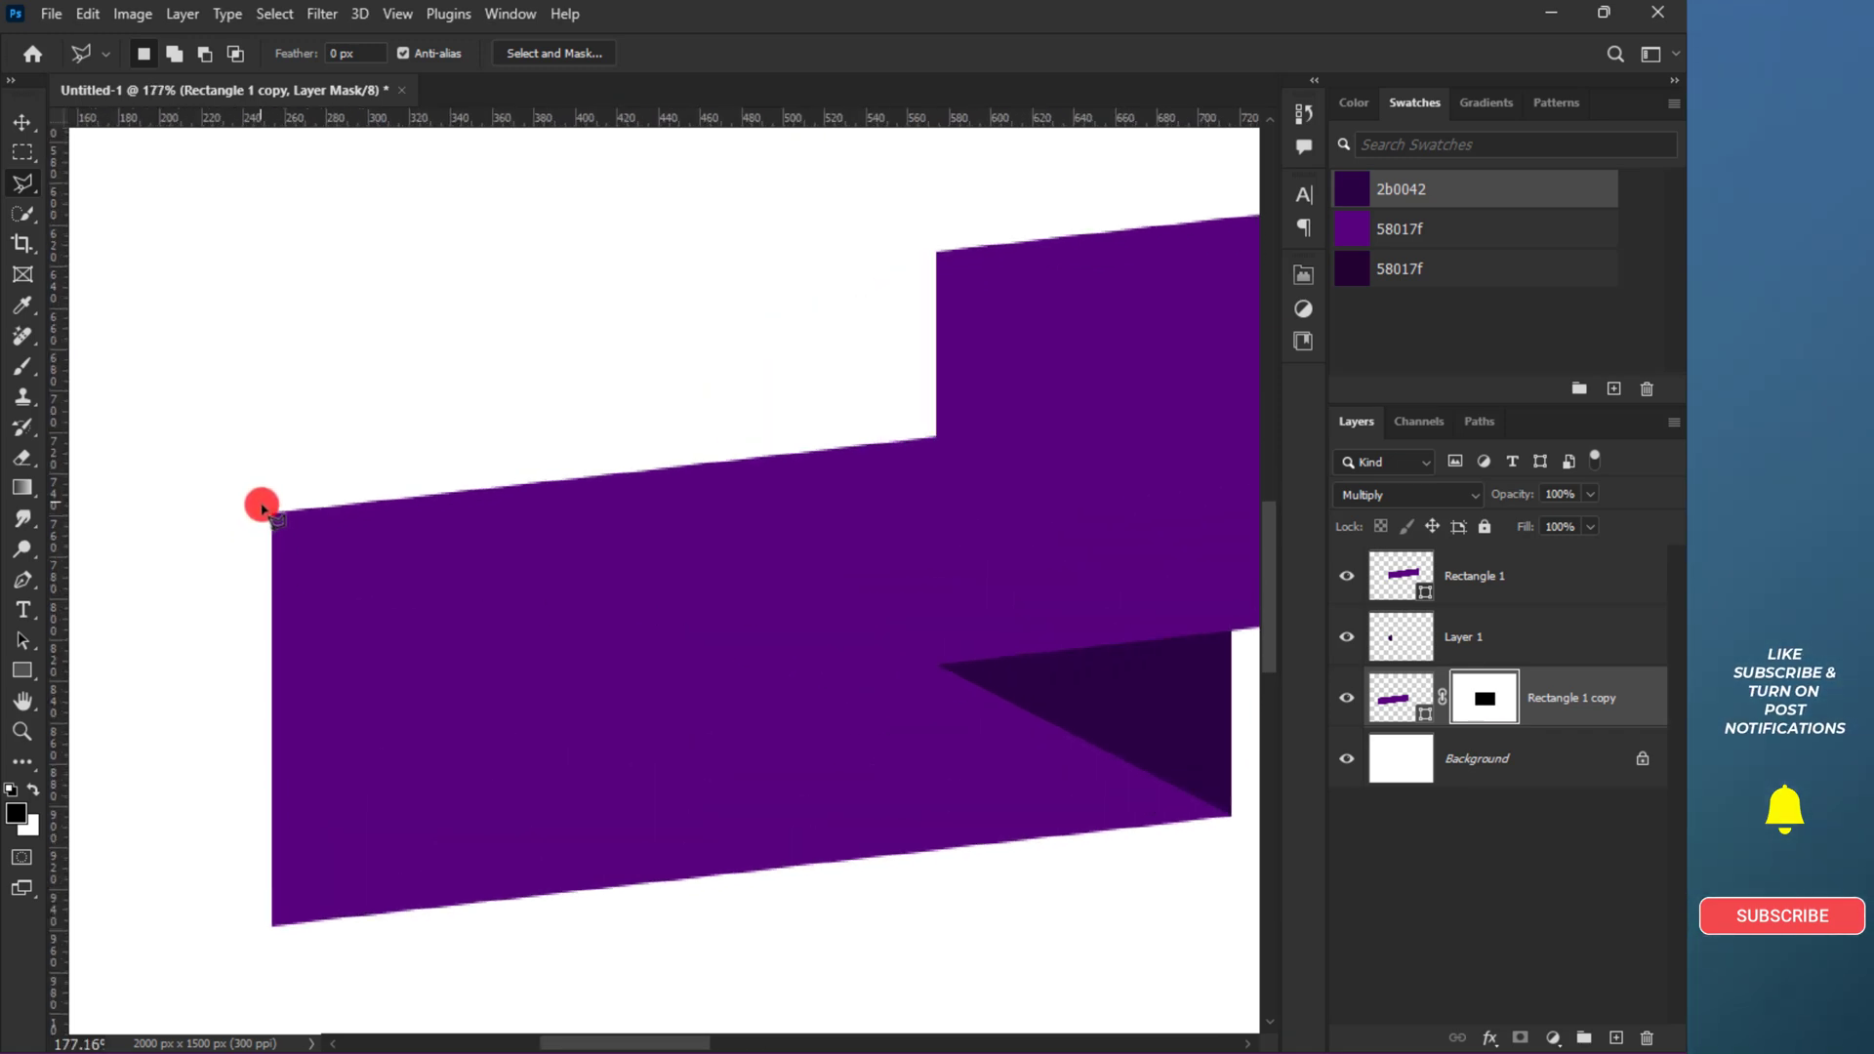
- Cut a V-shaped notch into the left tail via its layer mask
left_click(260, 955)
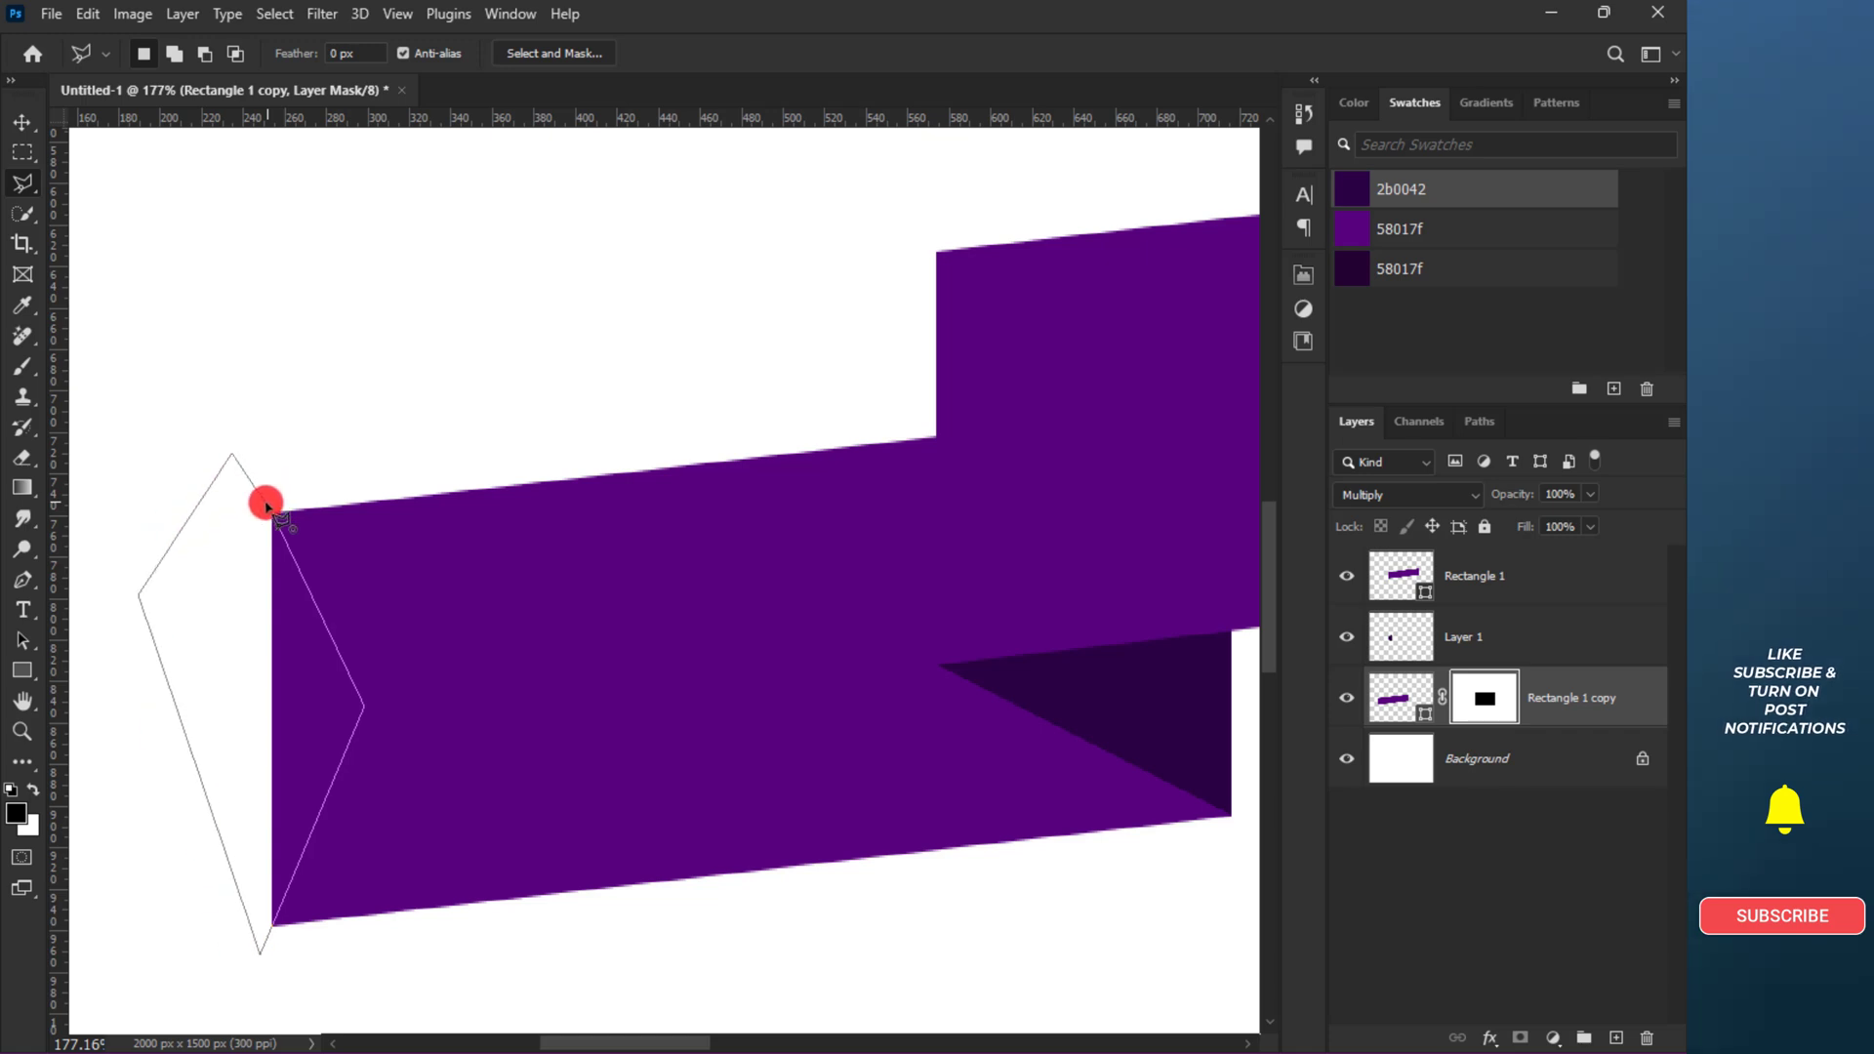
left_click(19, 121)
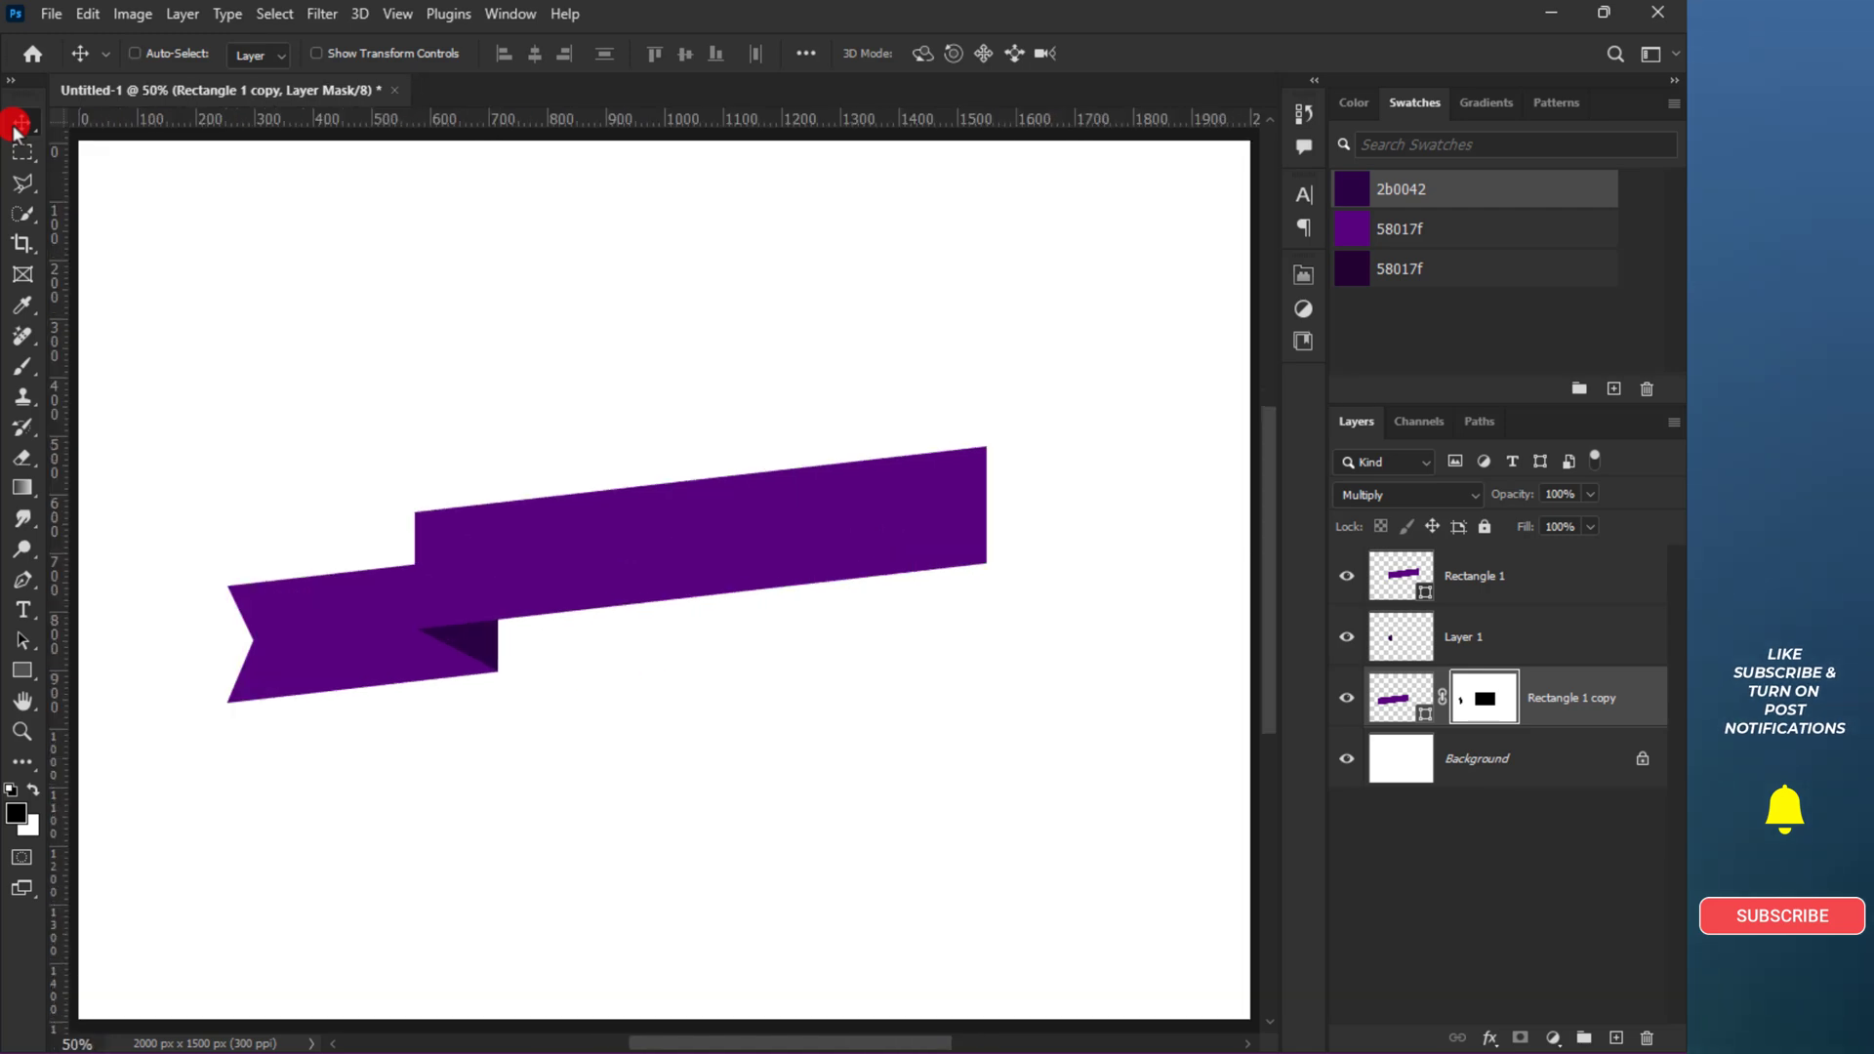
left_click(135, 53)
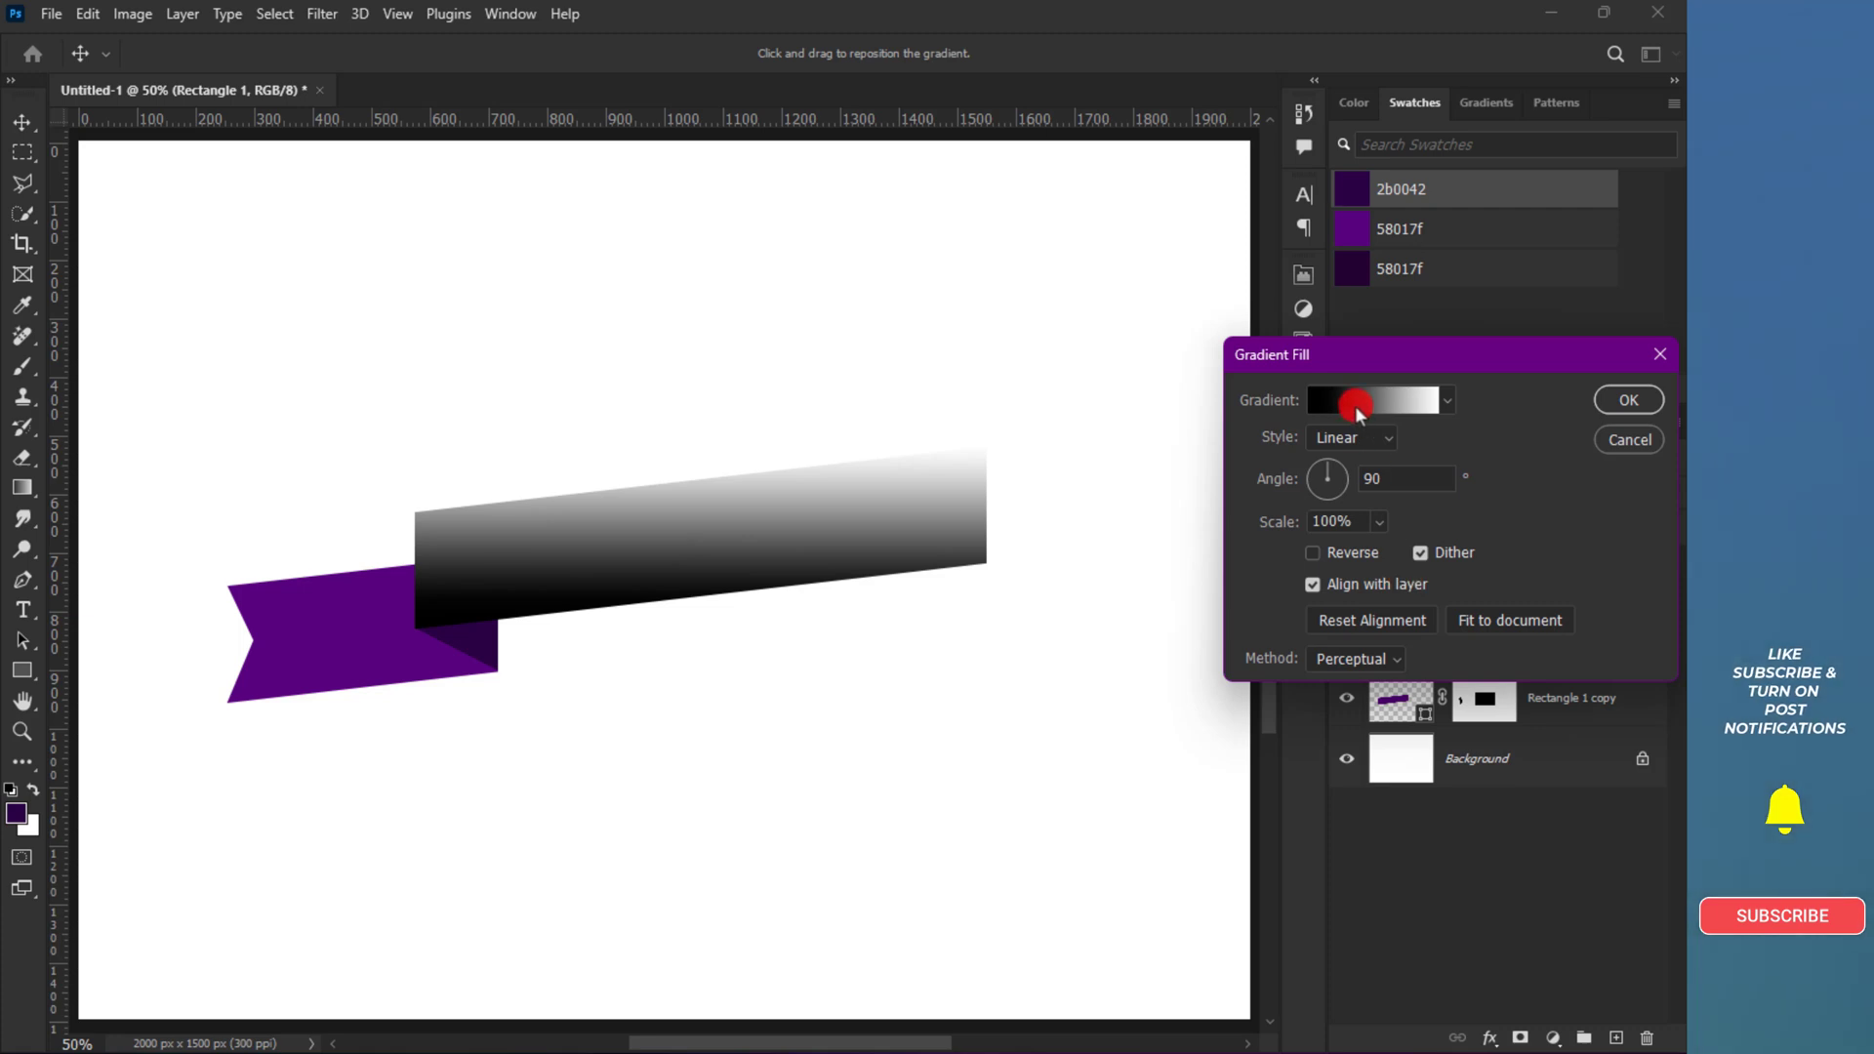
- Give the front panel a purple-to-dark-purple Gradient Fill tilted to 100.4° along the slant
left_click(1372, 400)
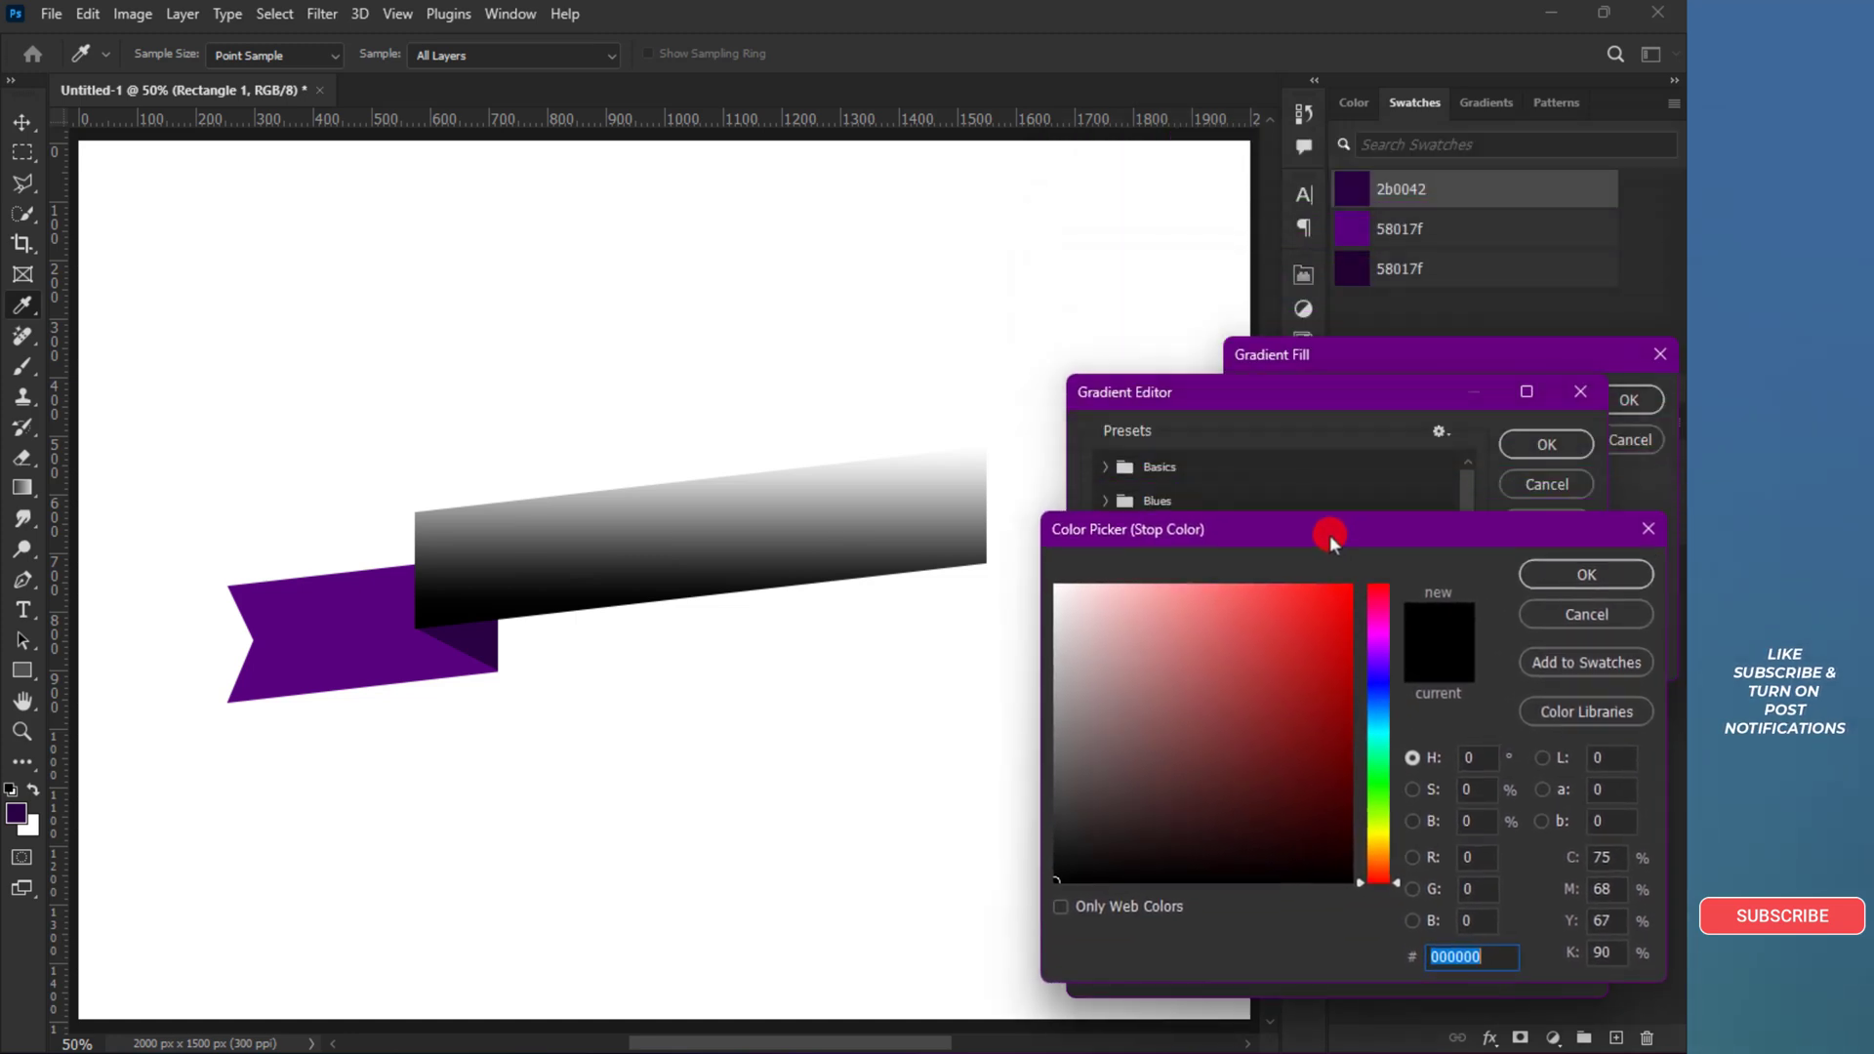
left_click(1351, 229)
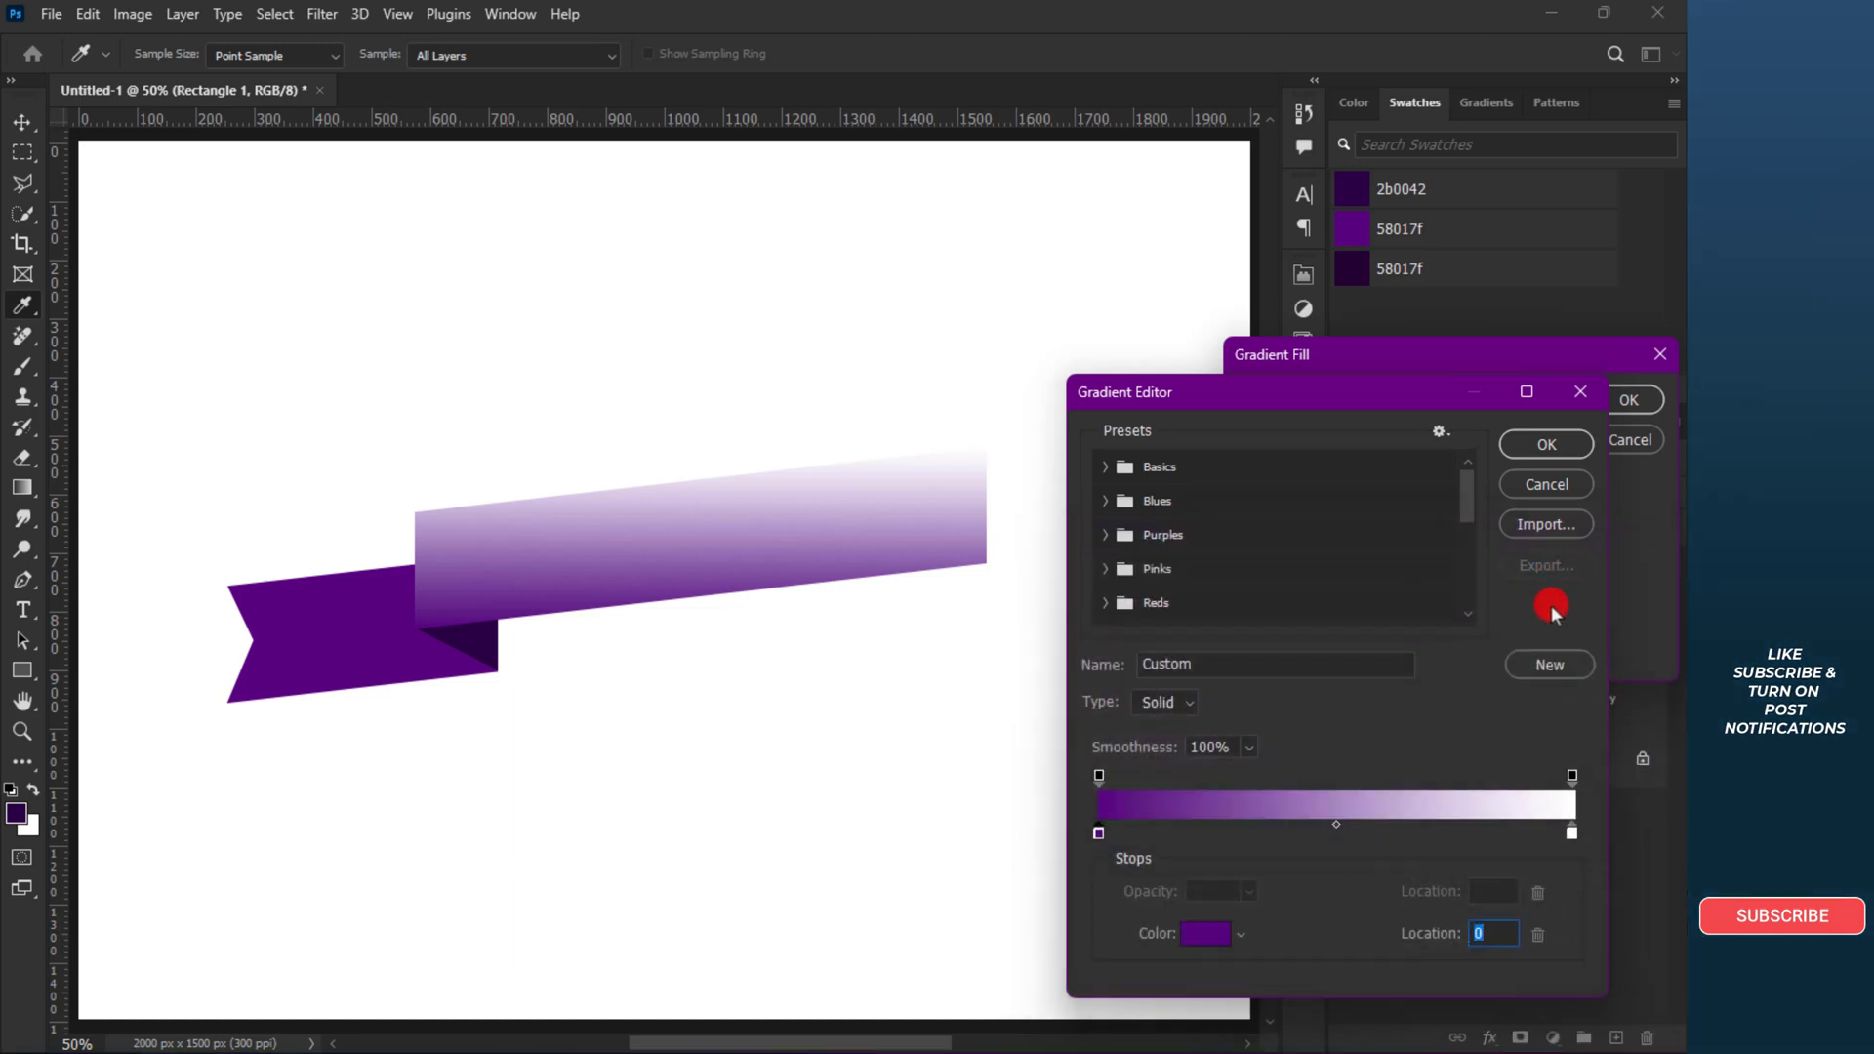
left_click(1572, 834)
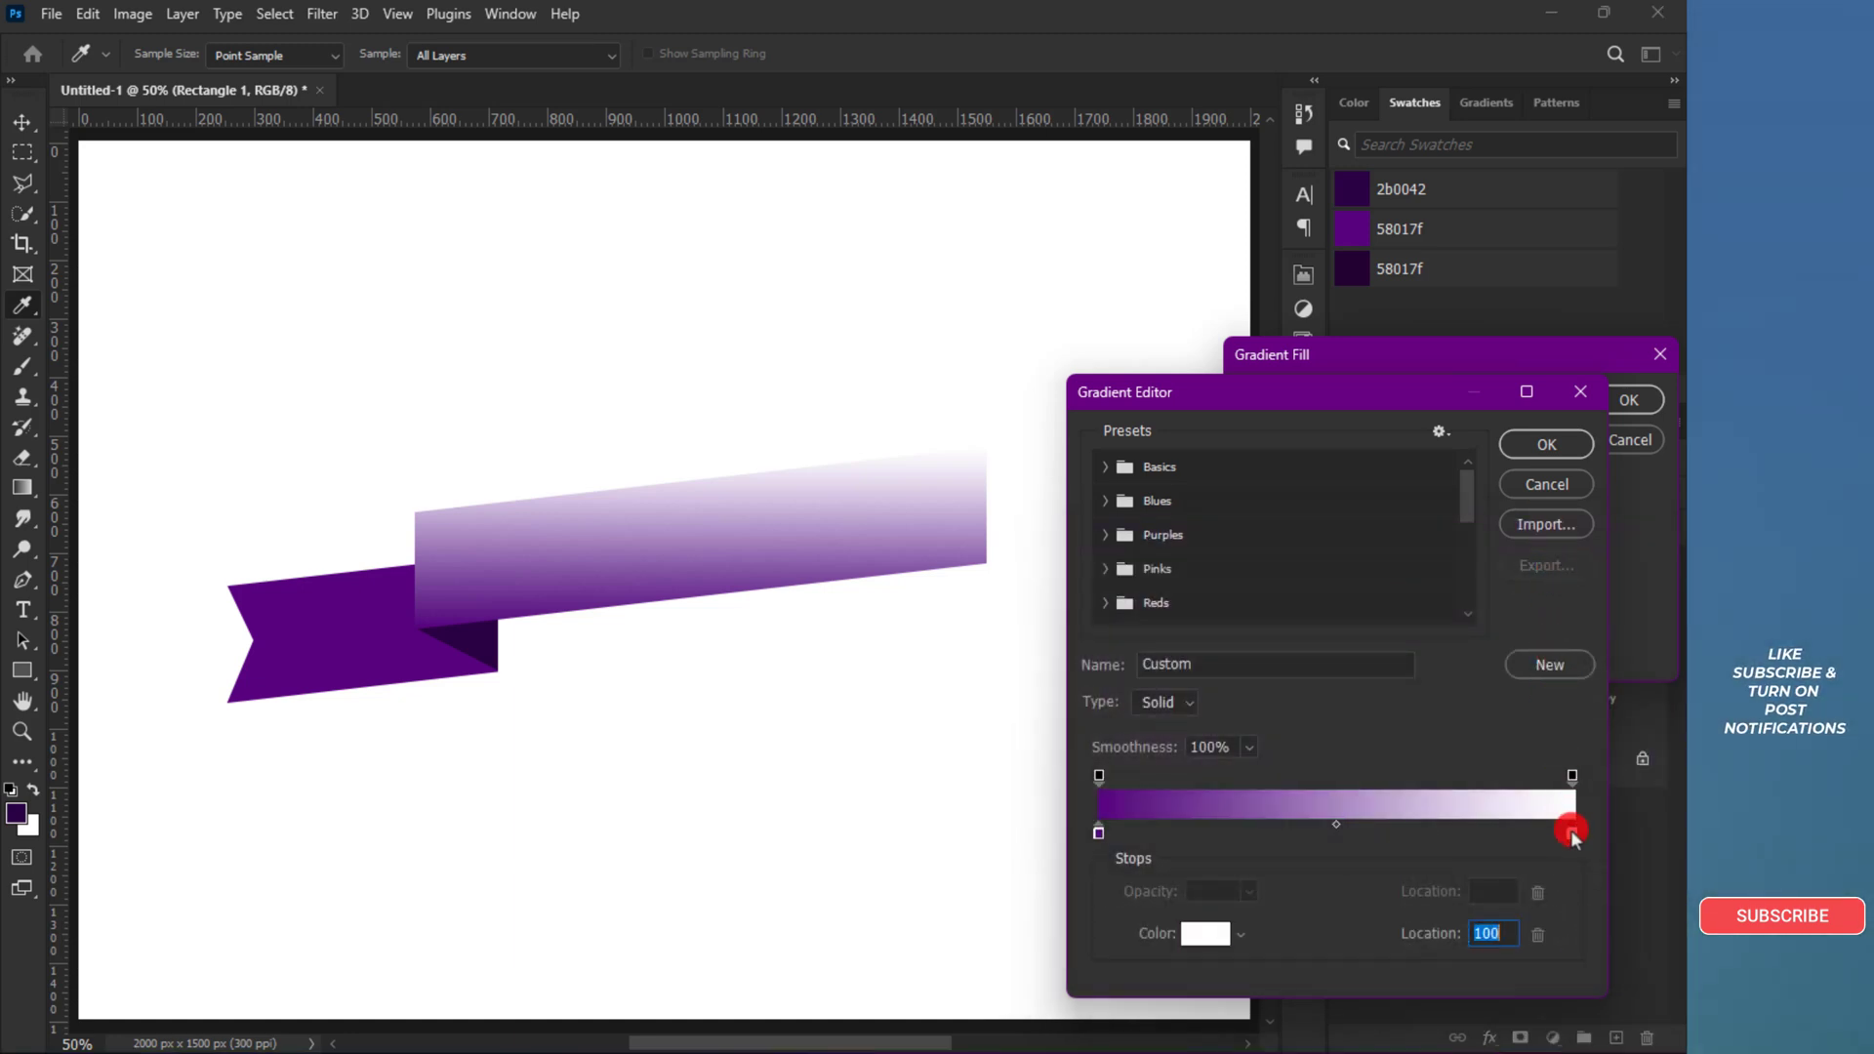
left_click(1351, 190)
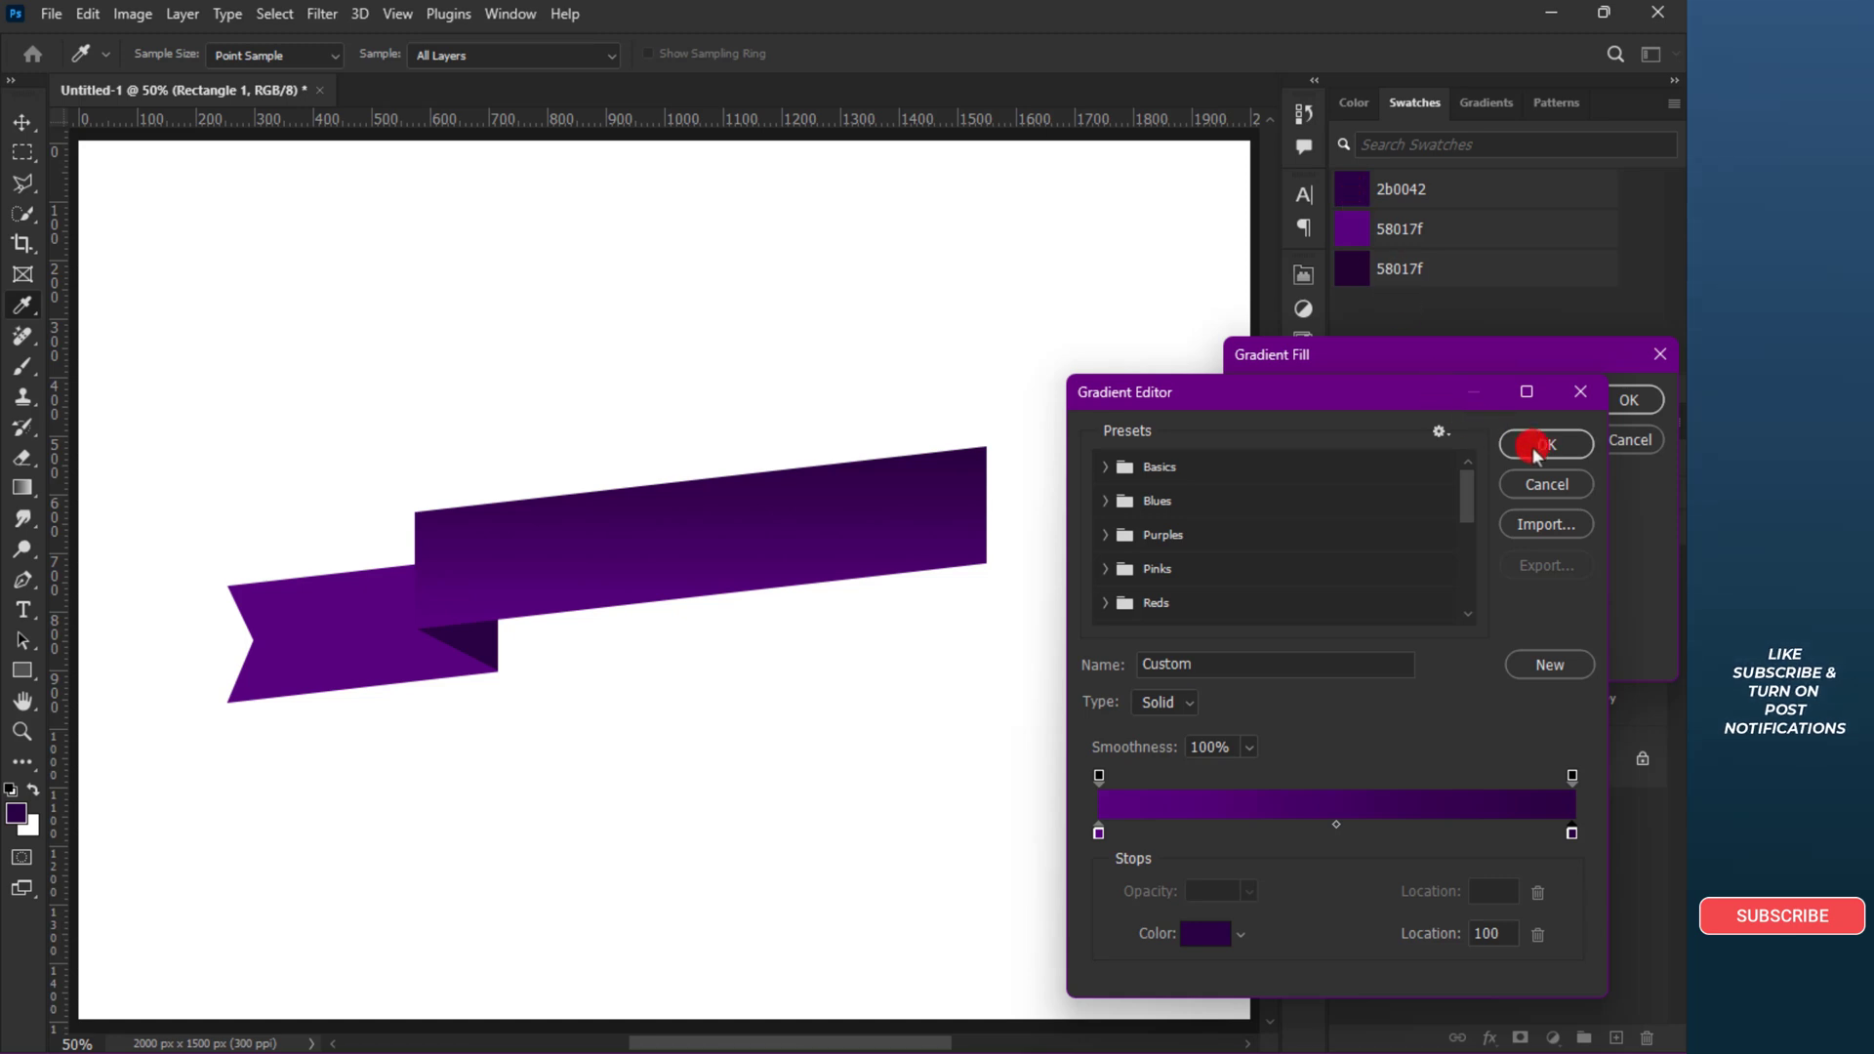
left_click(1546, 444)
type("100")
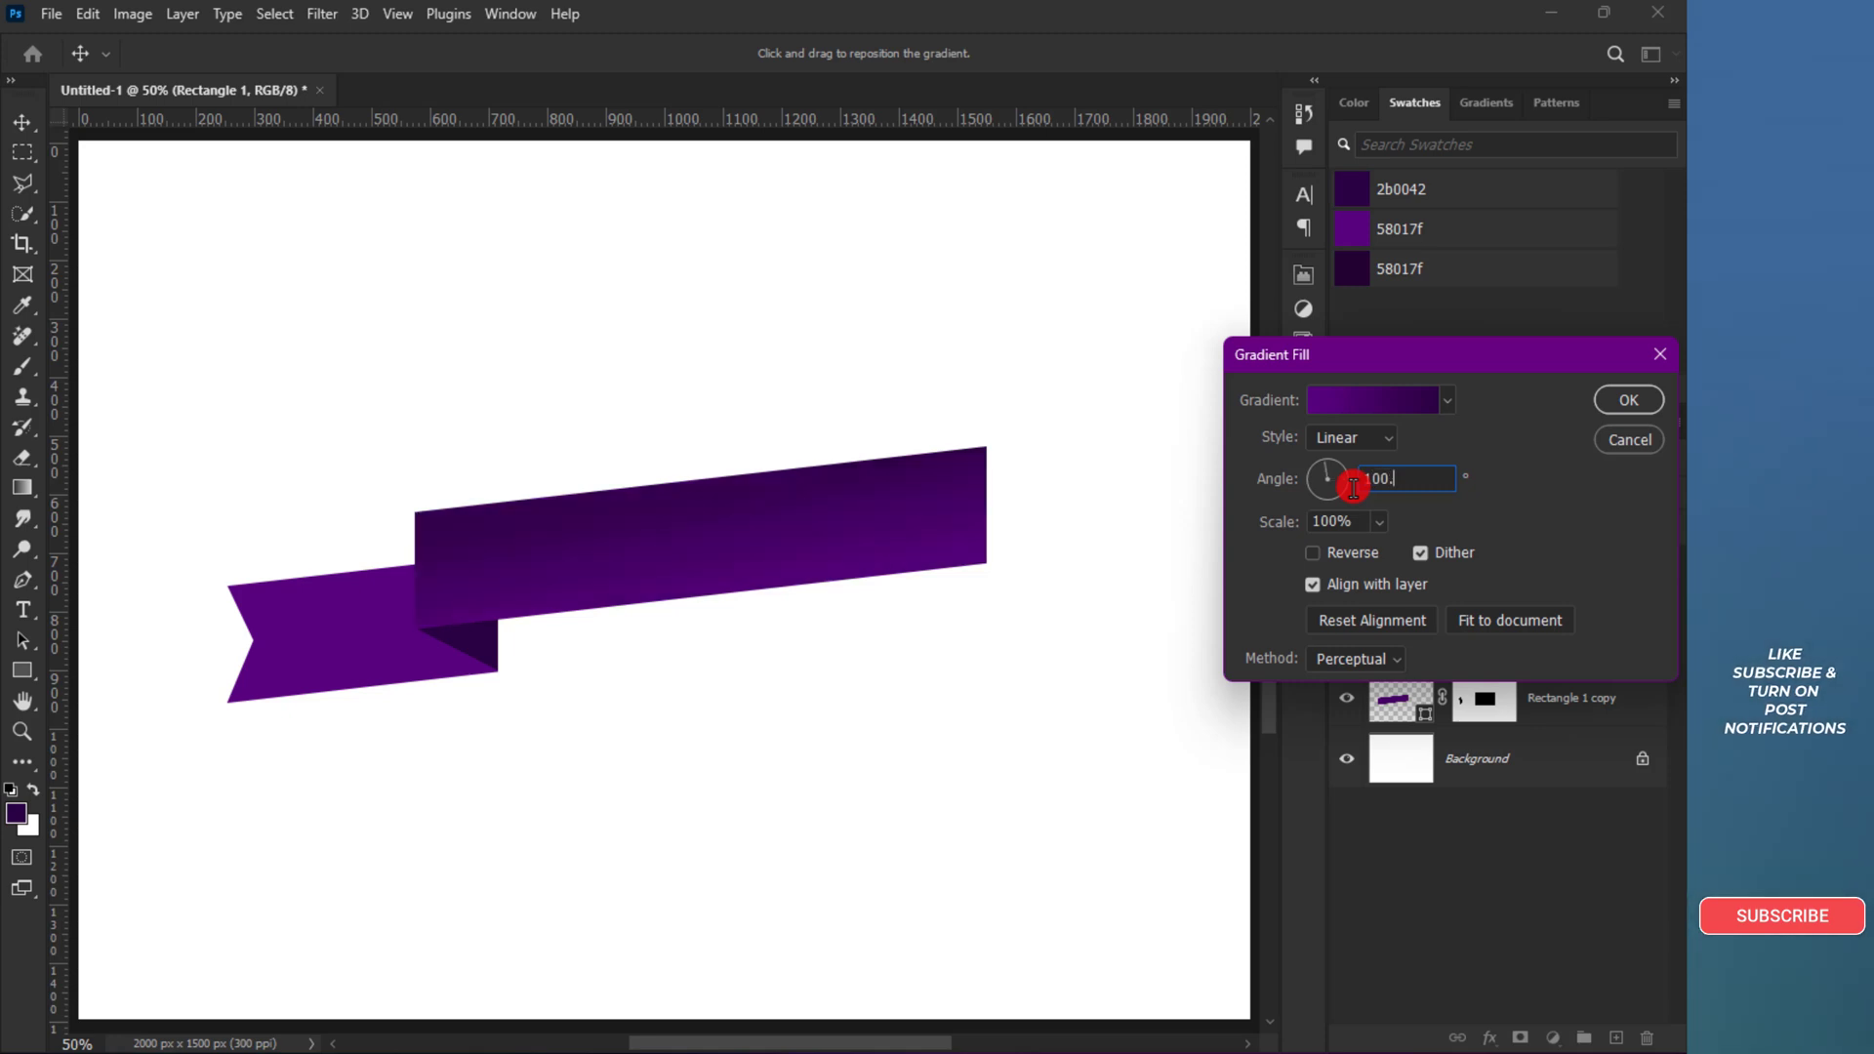
left_click(1628, 399)
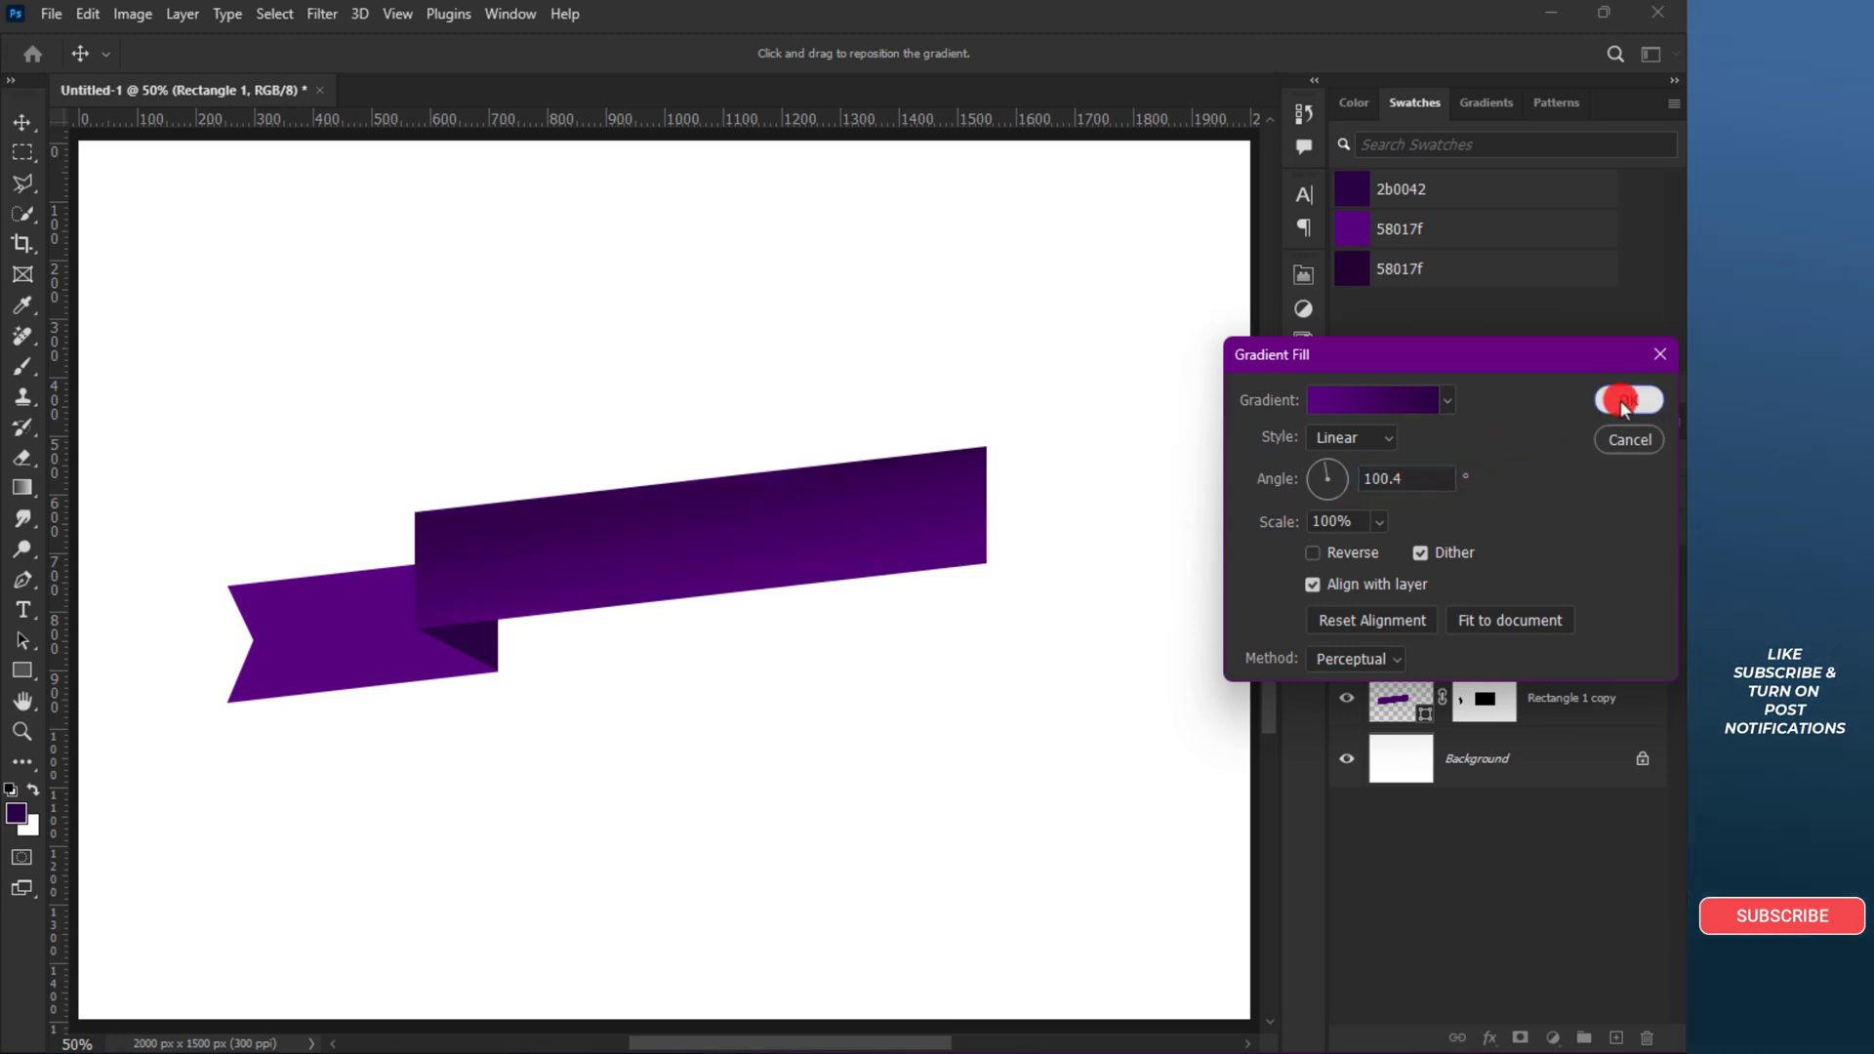
- Save the purple gradient as a preset and apply it to the left tail at -90°
left_click(1627, 398)
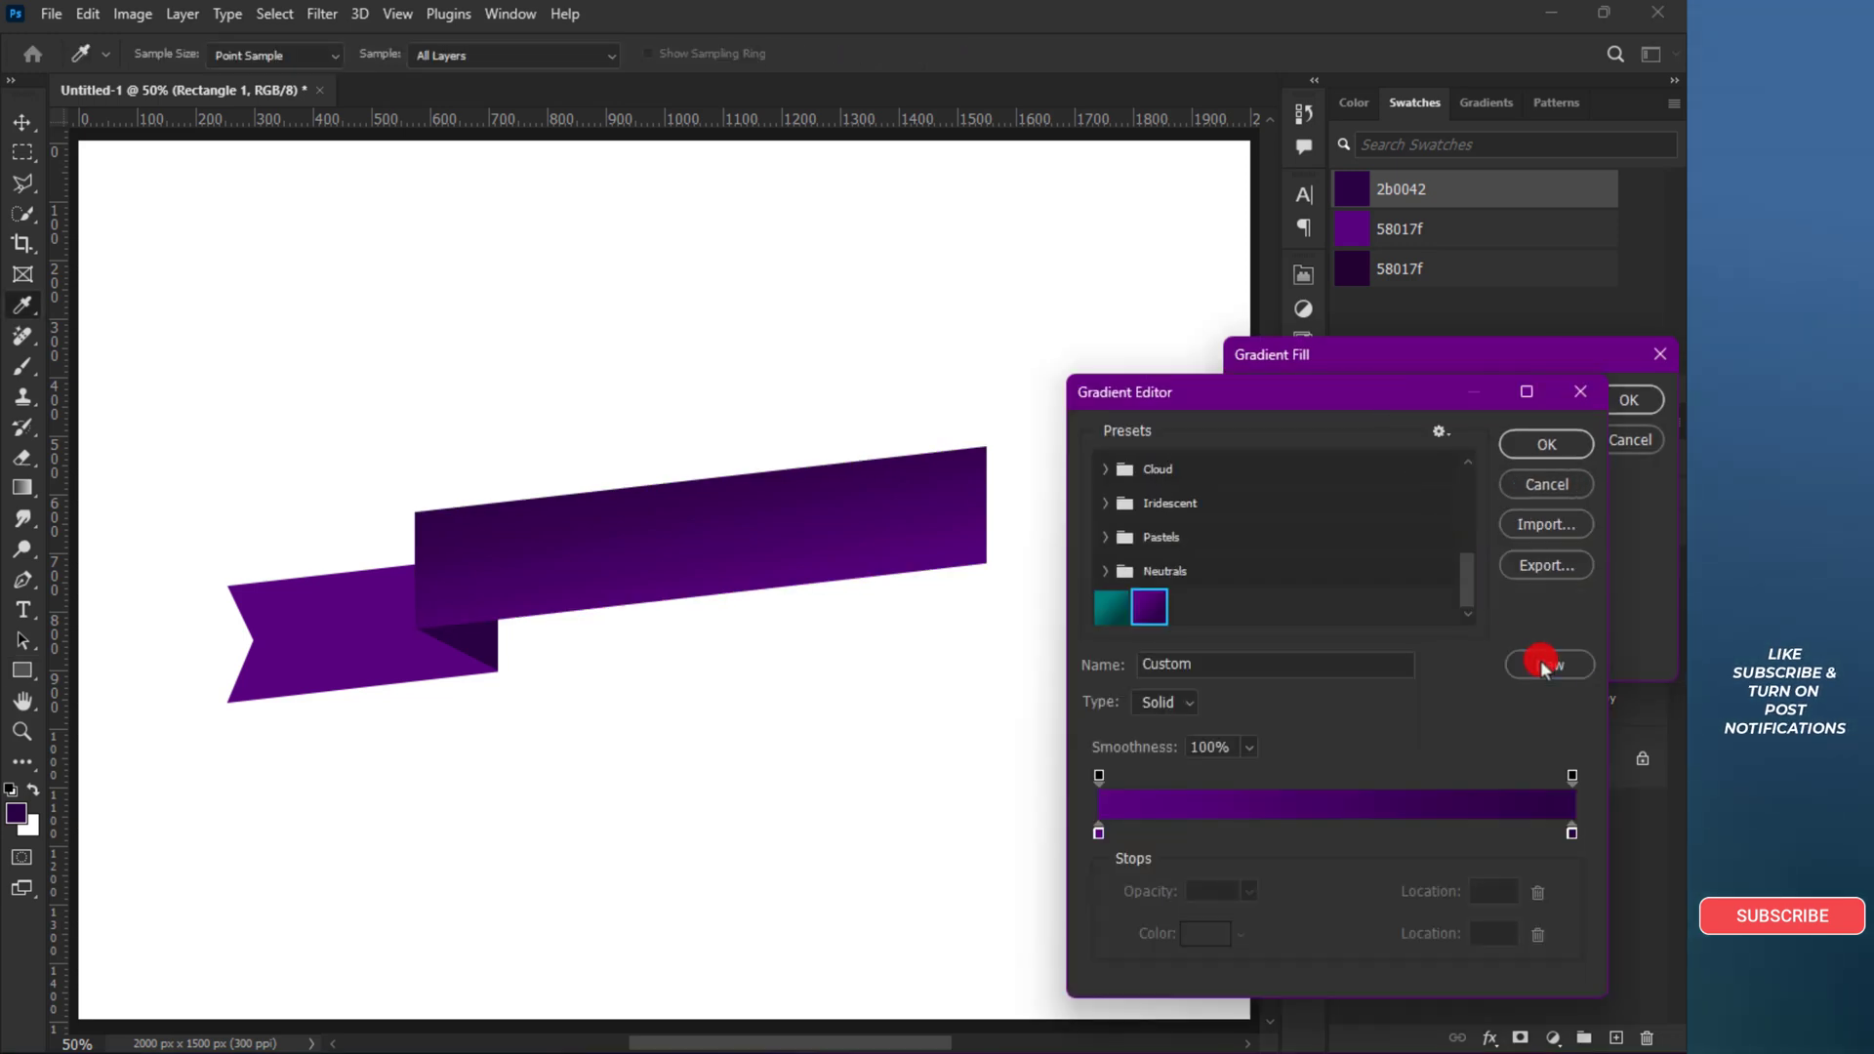
left_click(1547, 445)
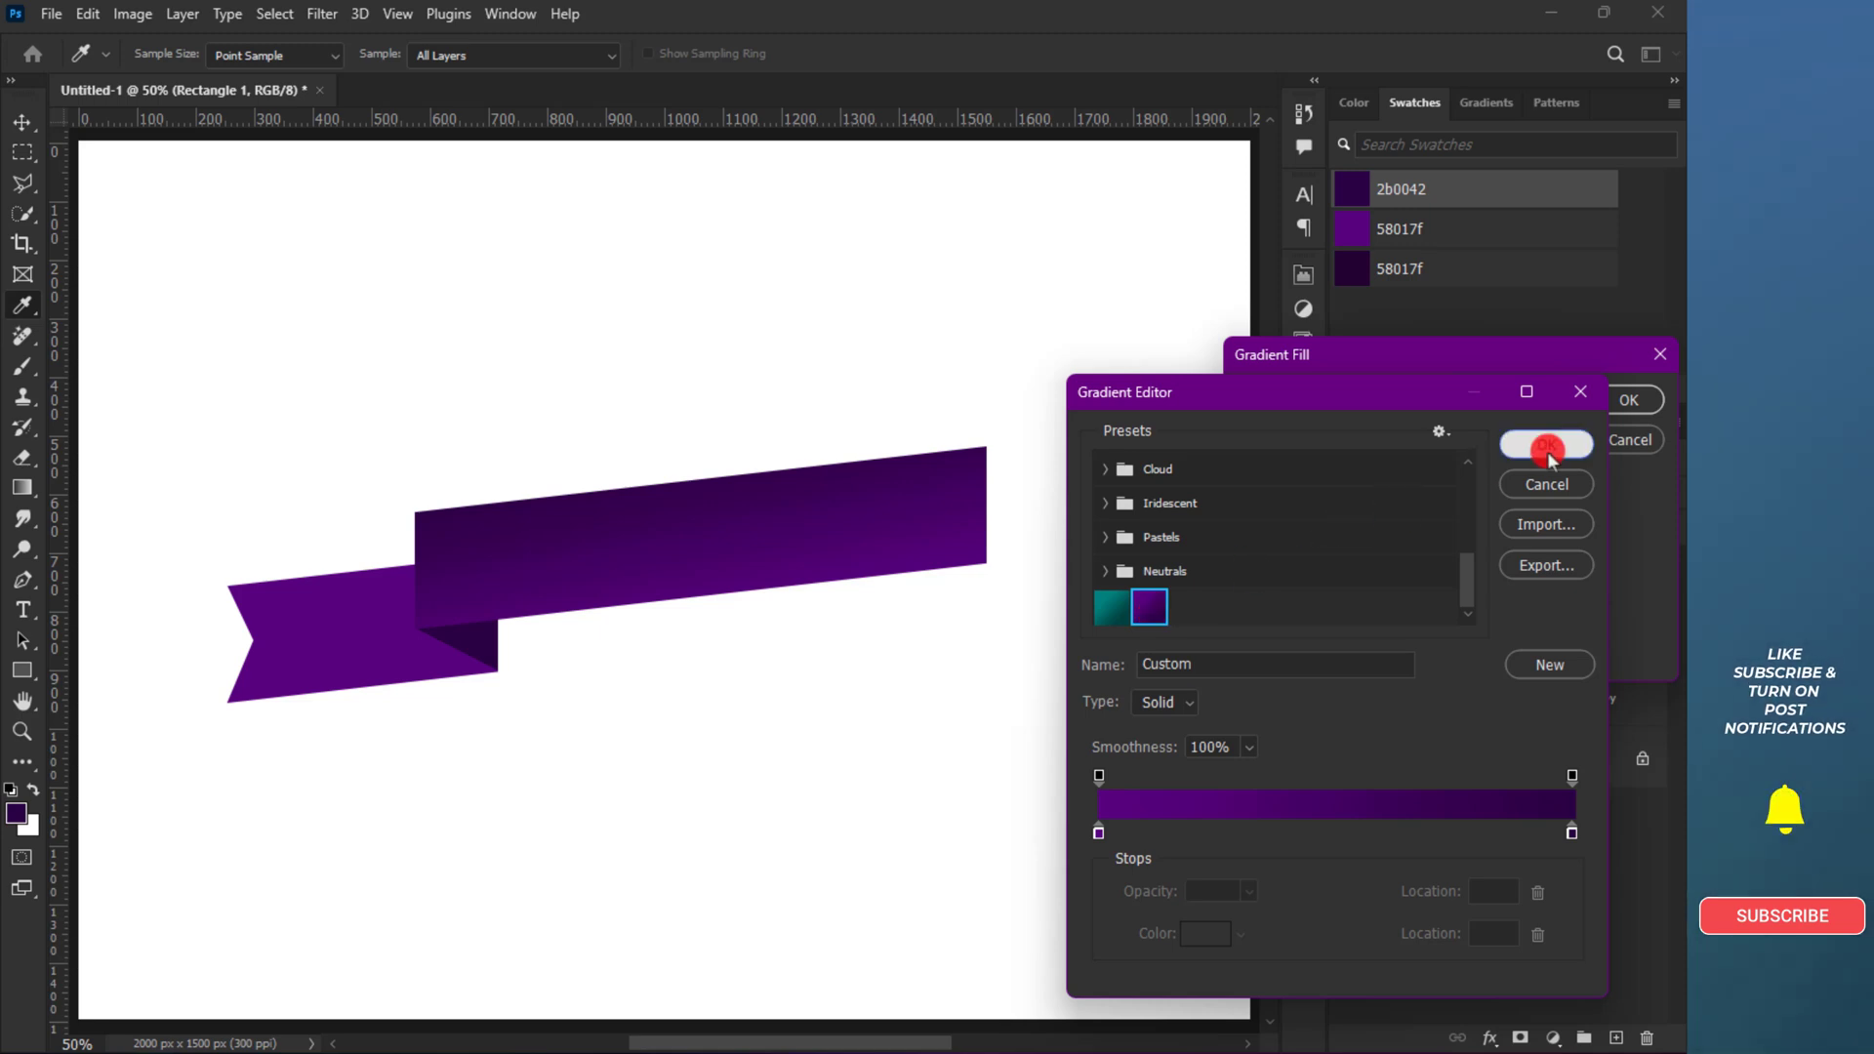
left_click(1547, 445)
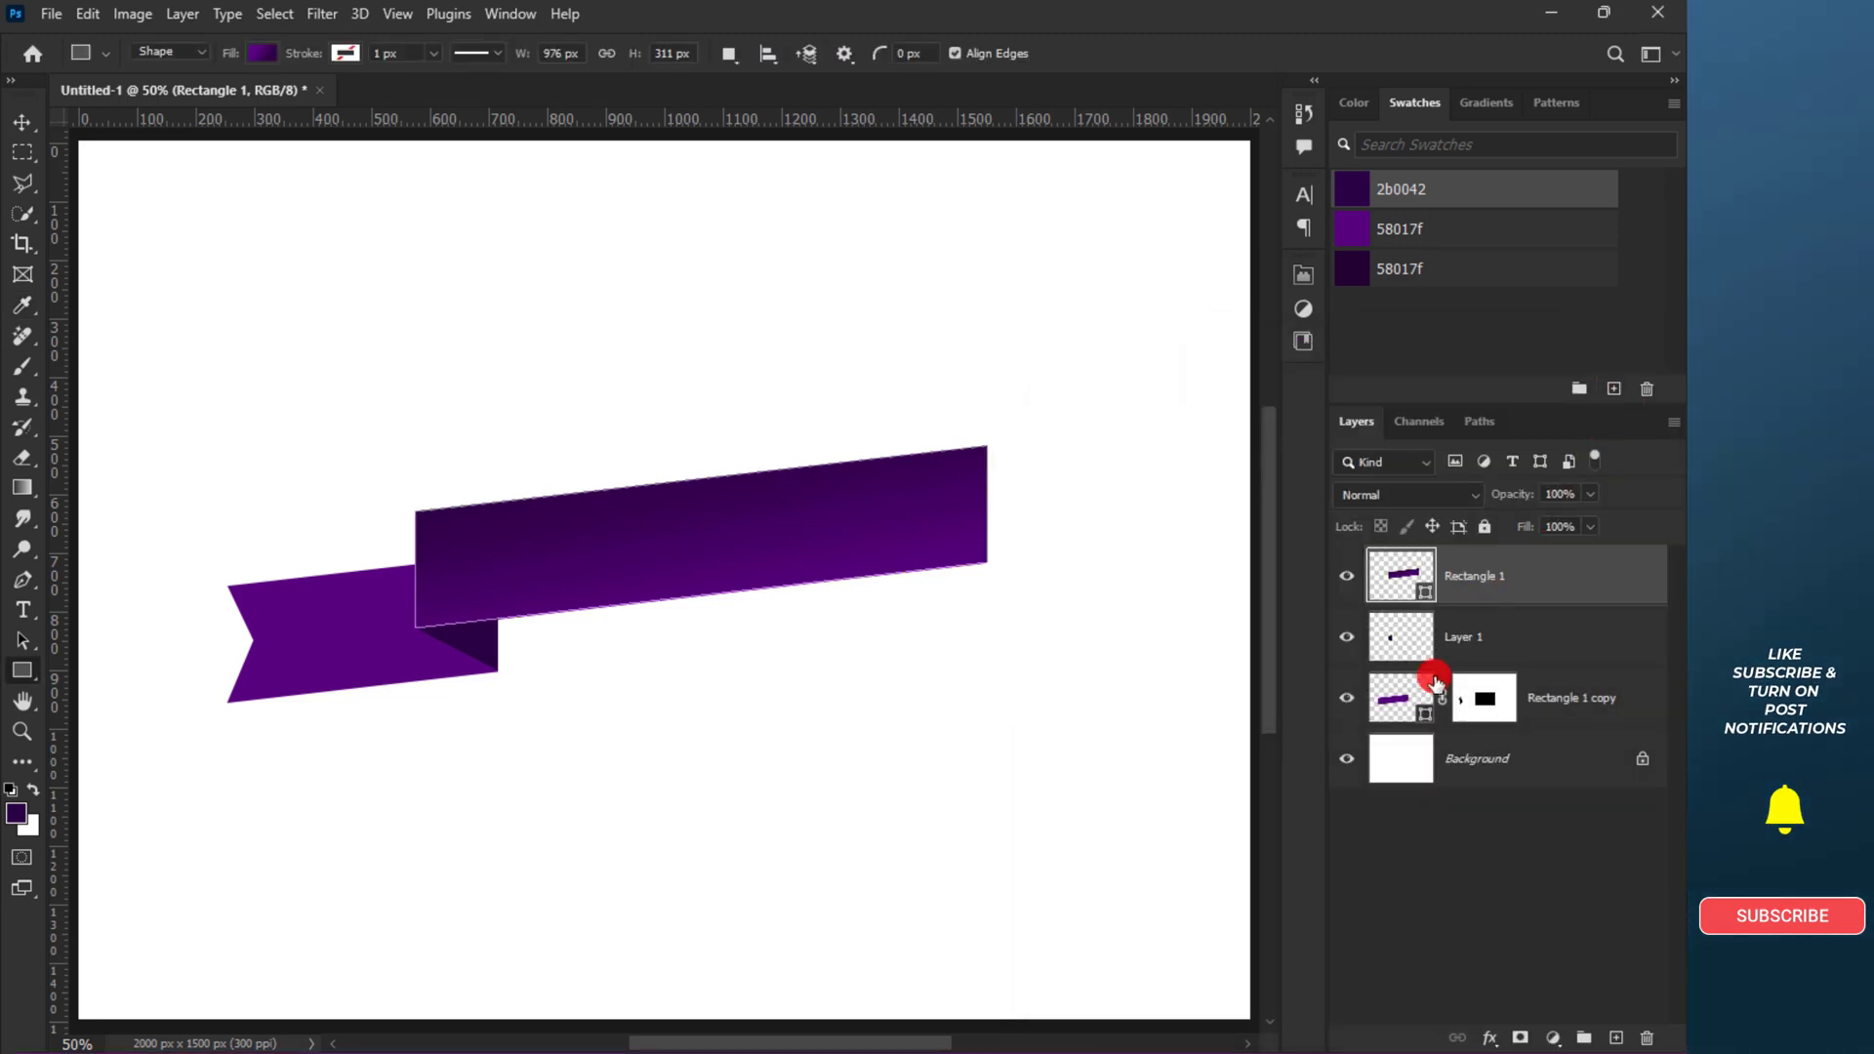
left_click(1572, 697)
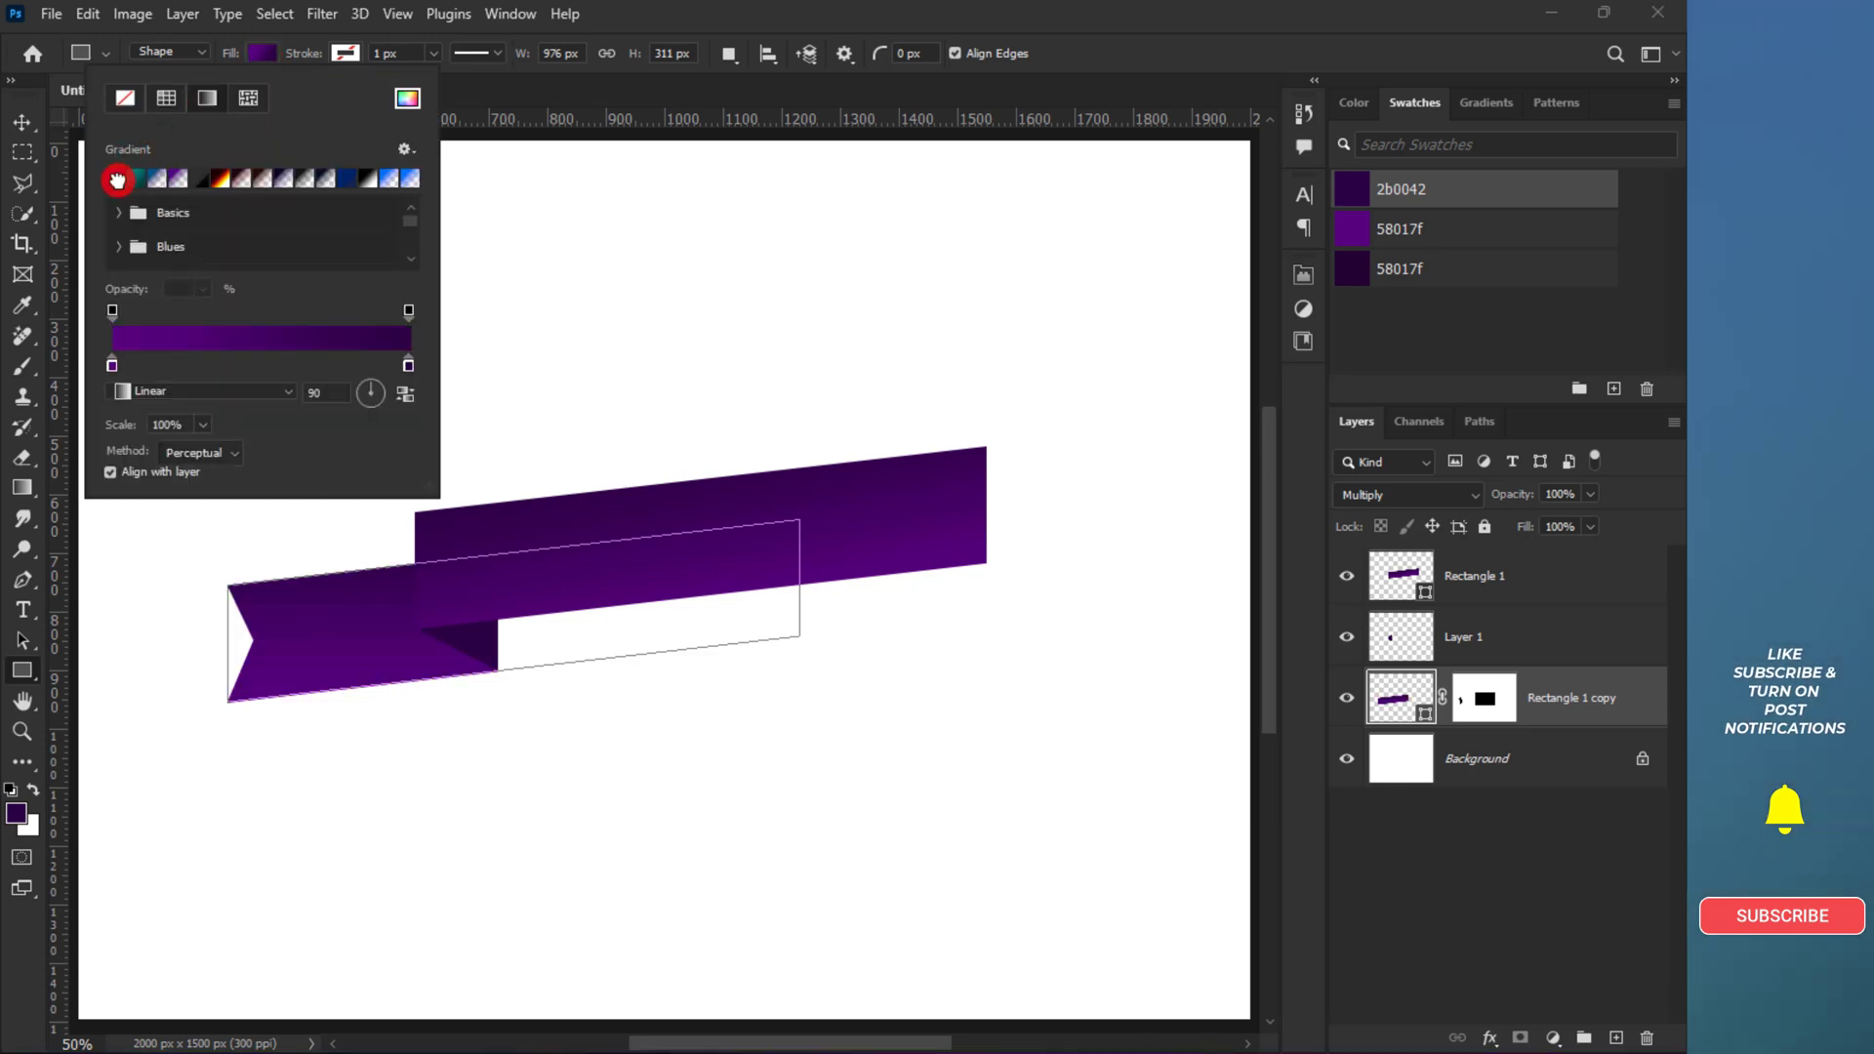
type("-90")
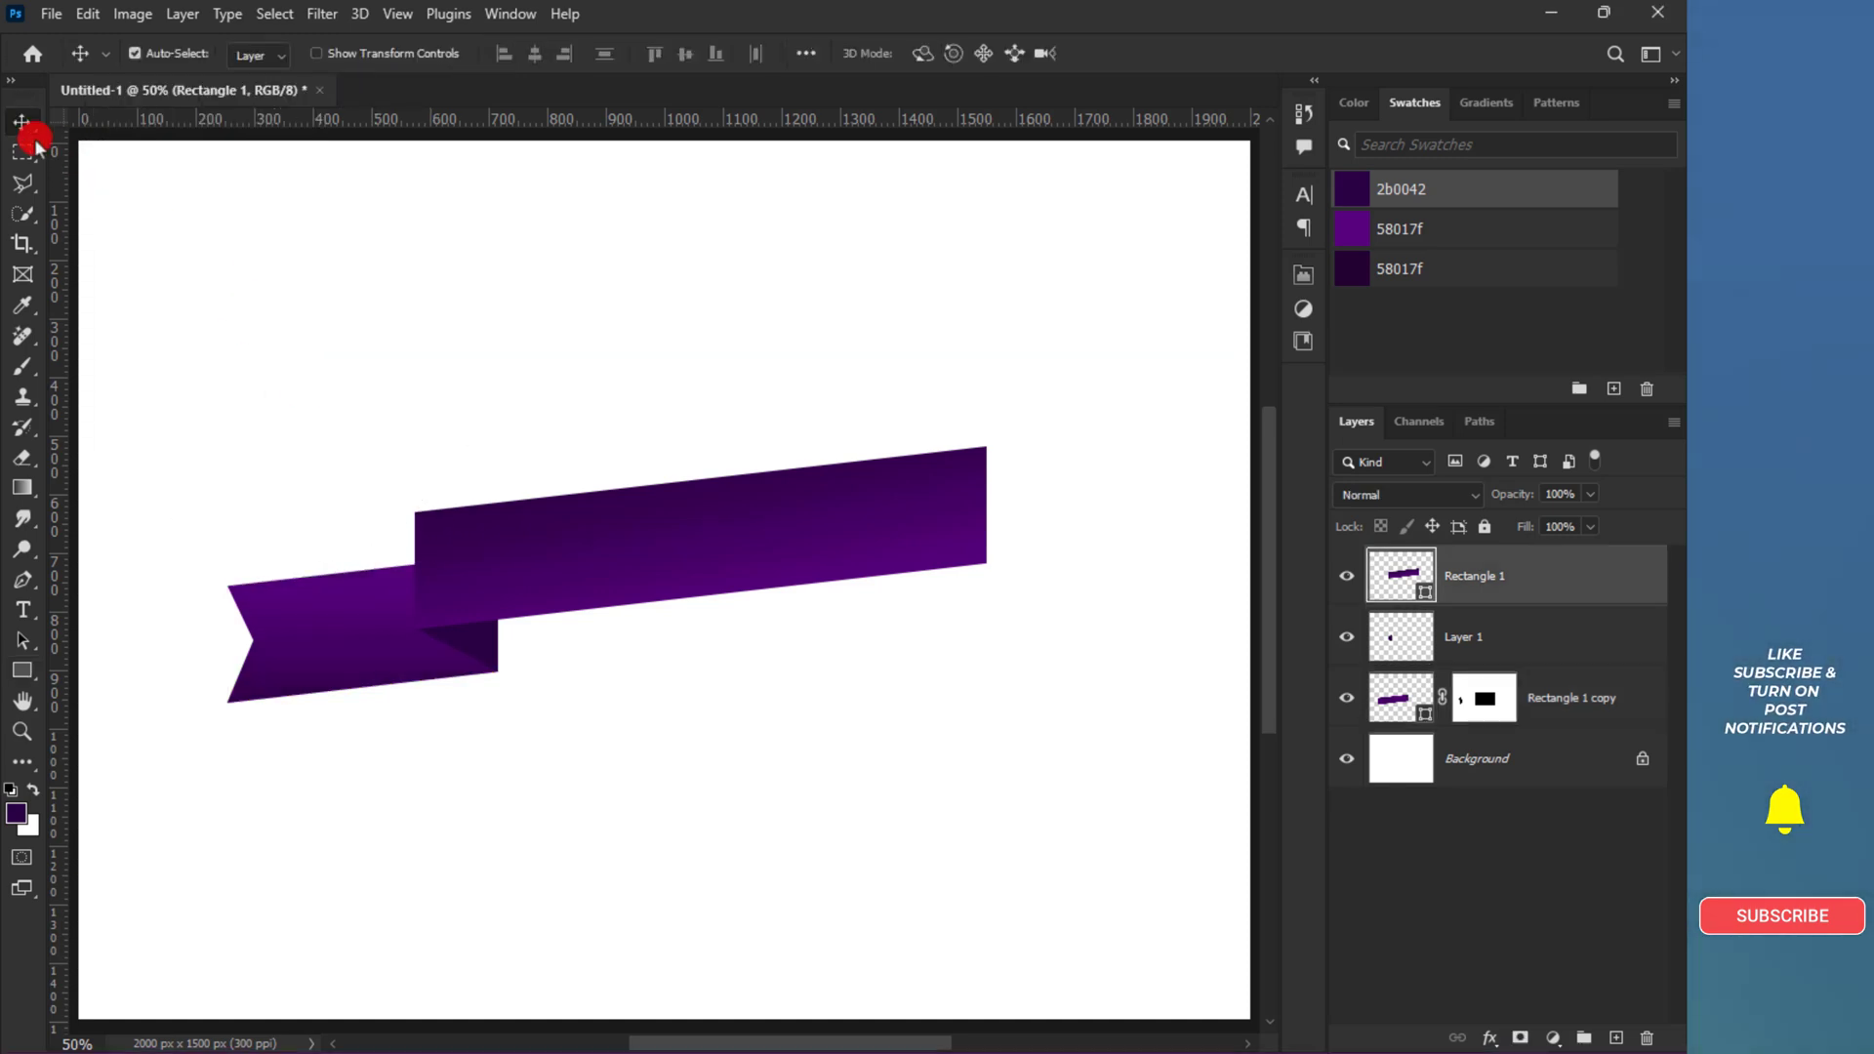
- Move the tail copy to the ribbon's right end, rotate it 180° and commit
left_click(1463, 637)
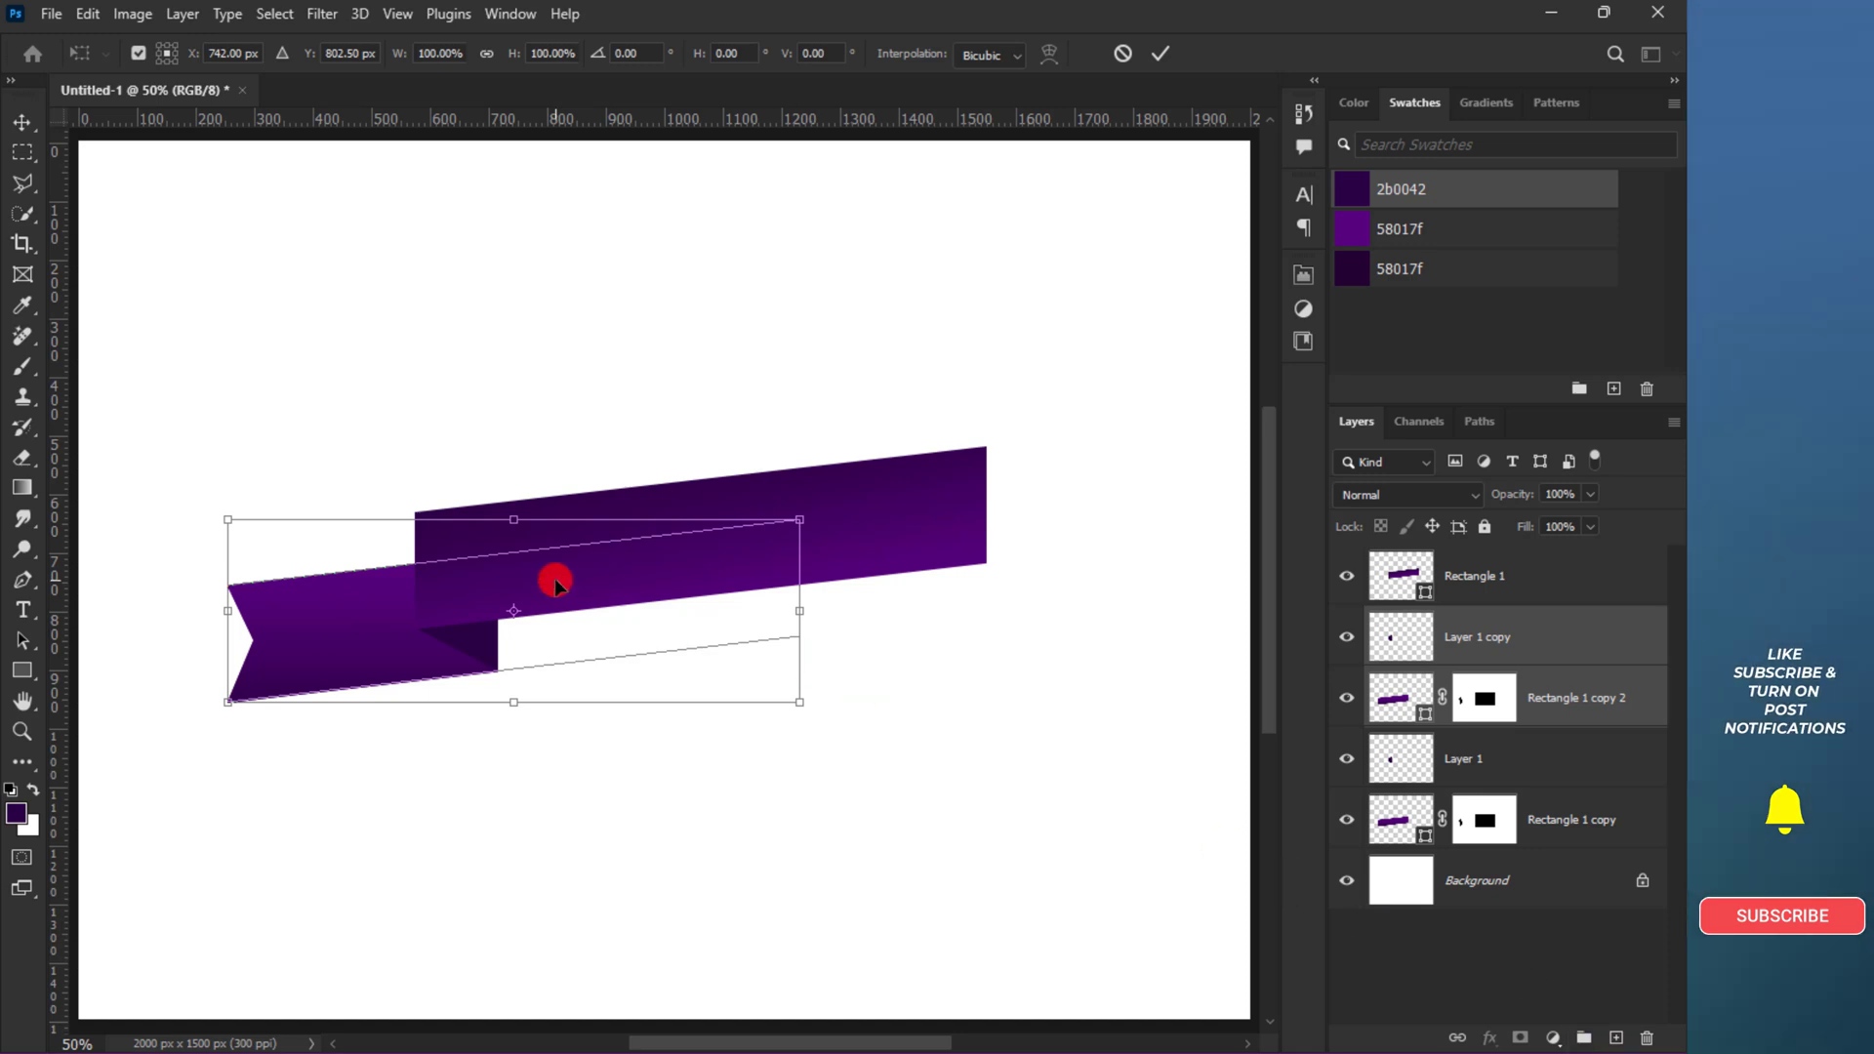
left_click_drag(557, 584, 1043, 423)
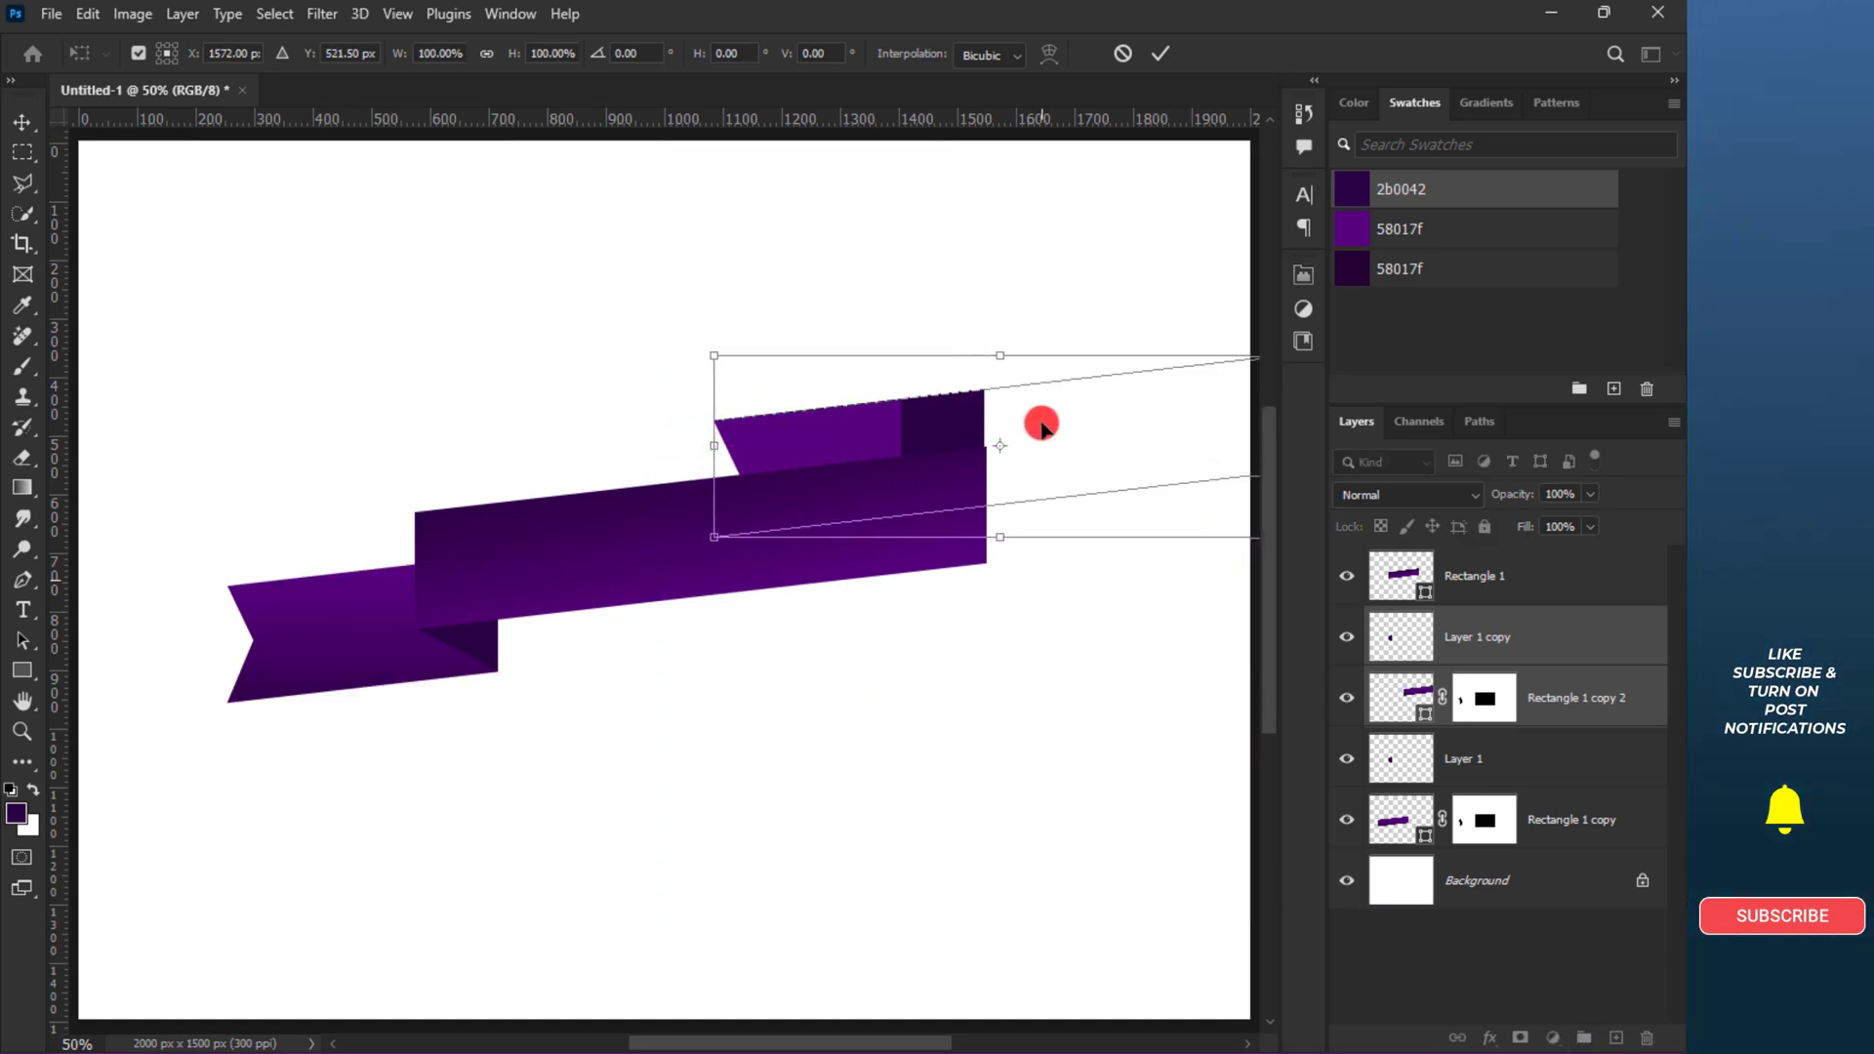
right_click(1040, 427)
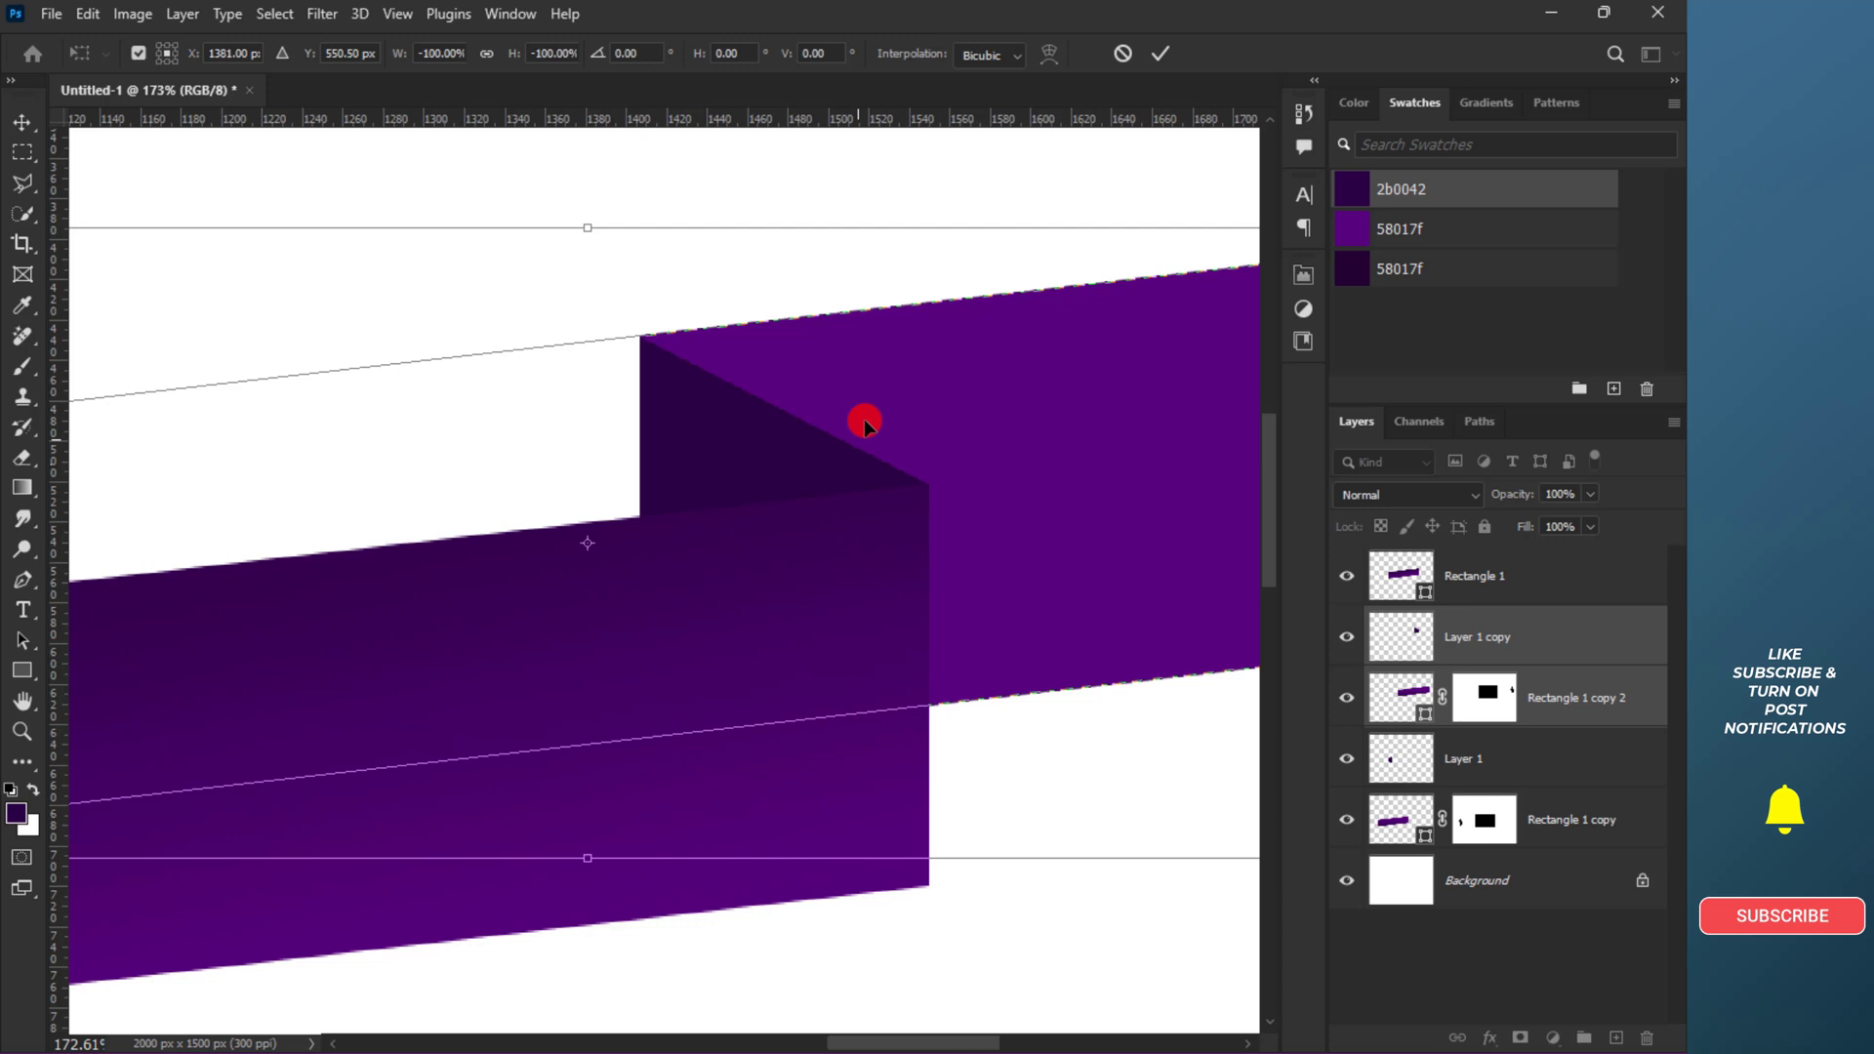
left_click(1158, 53)
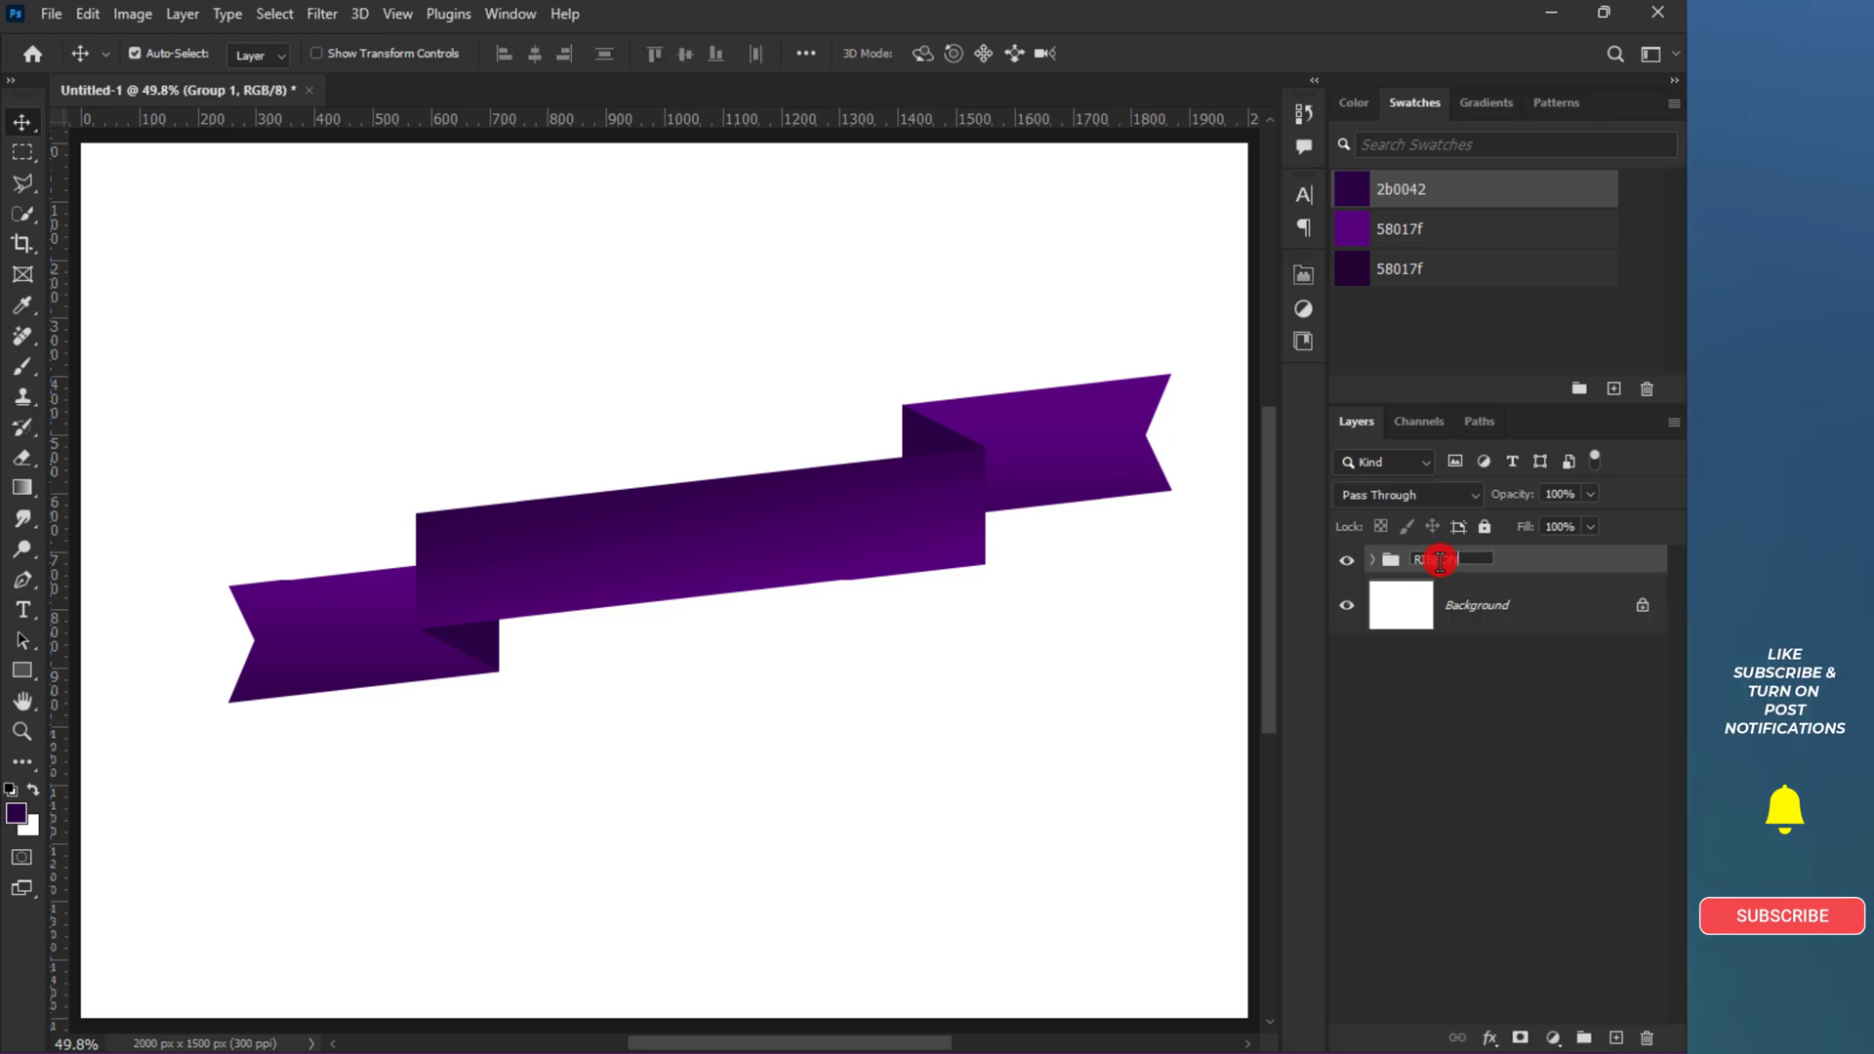
- Name the group RIBBON, duplicate it and merge the copy into a single layer
type("RIBBON")
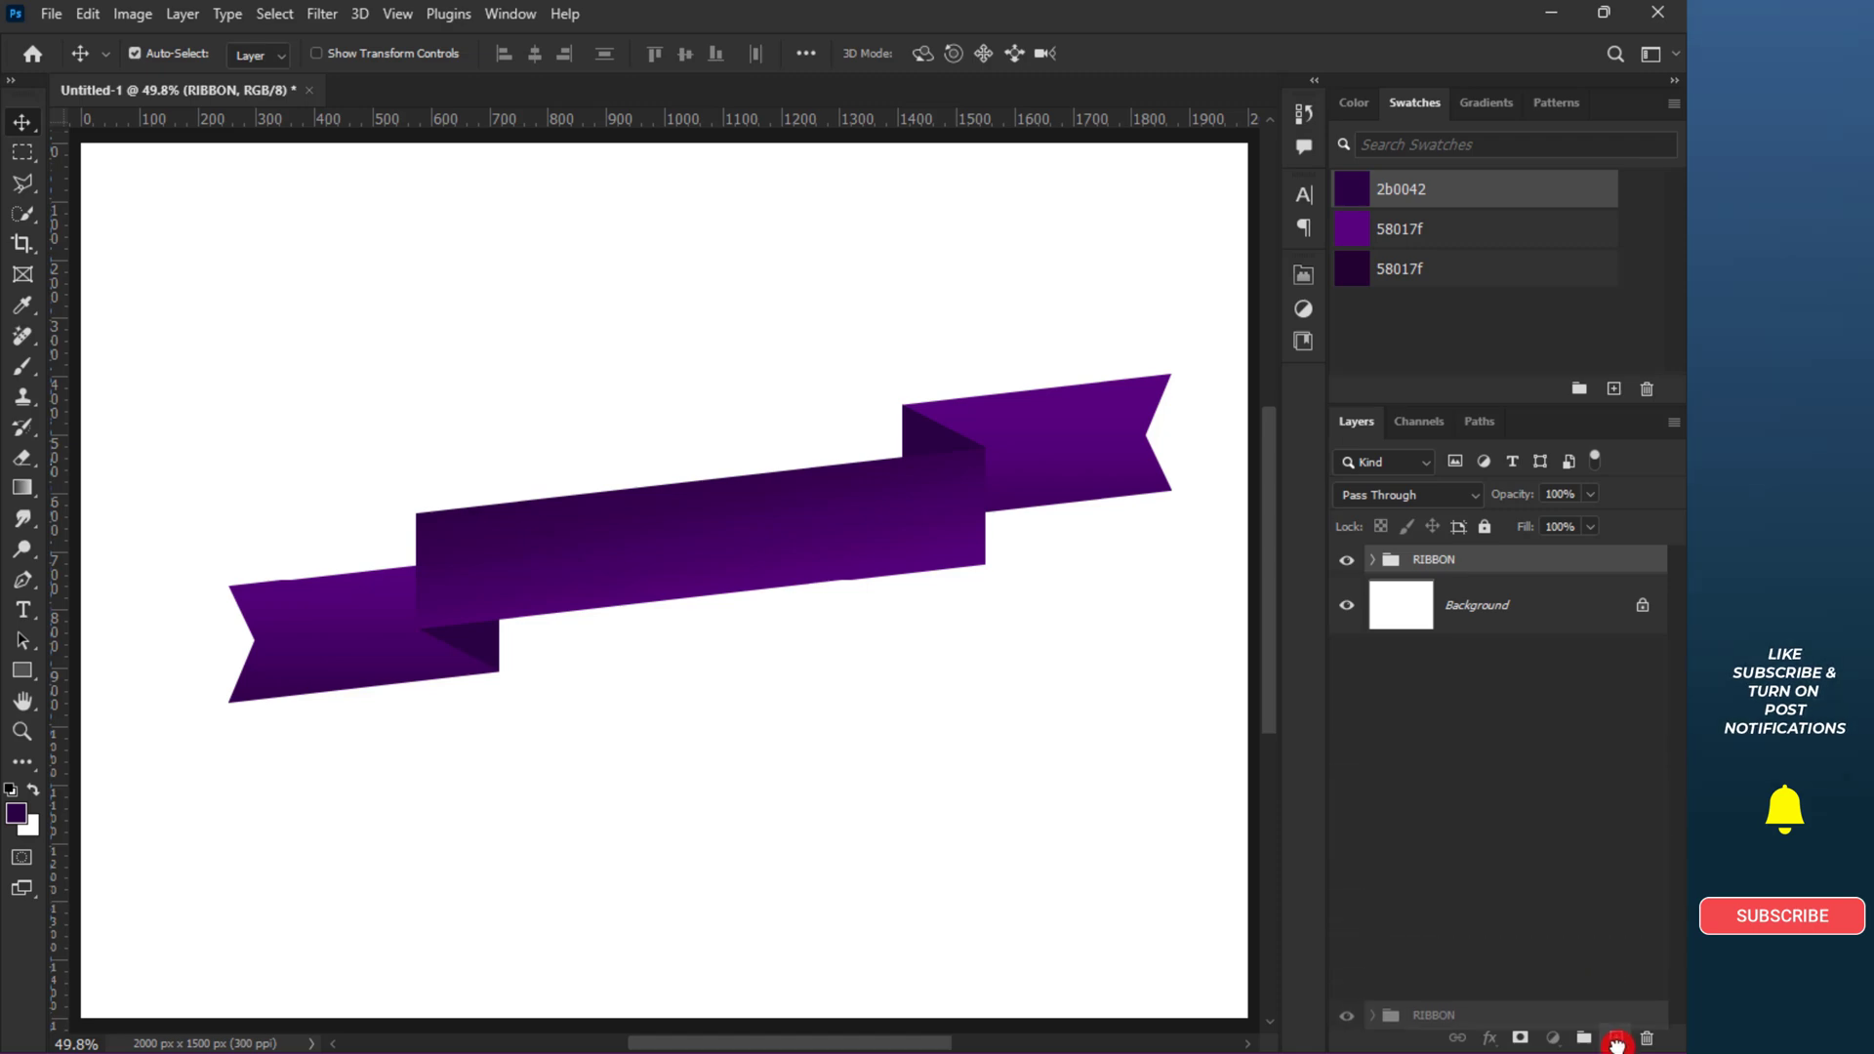
left_click(1345, 633)
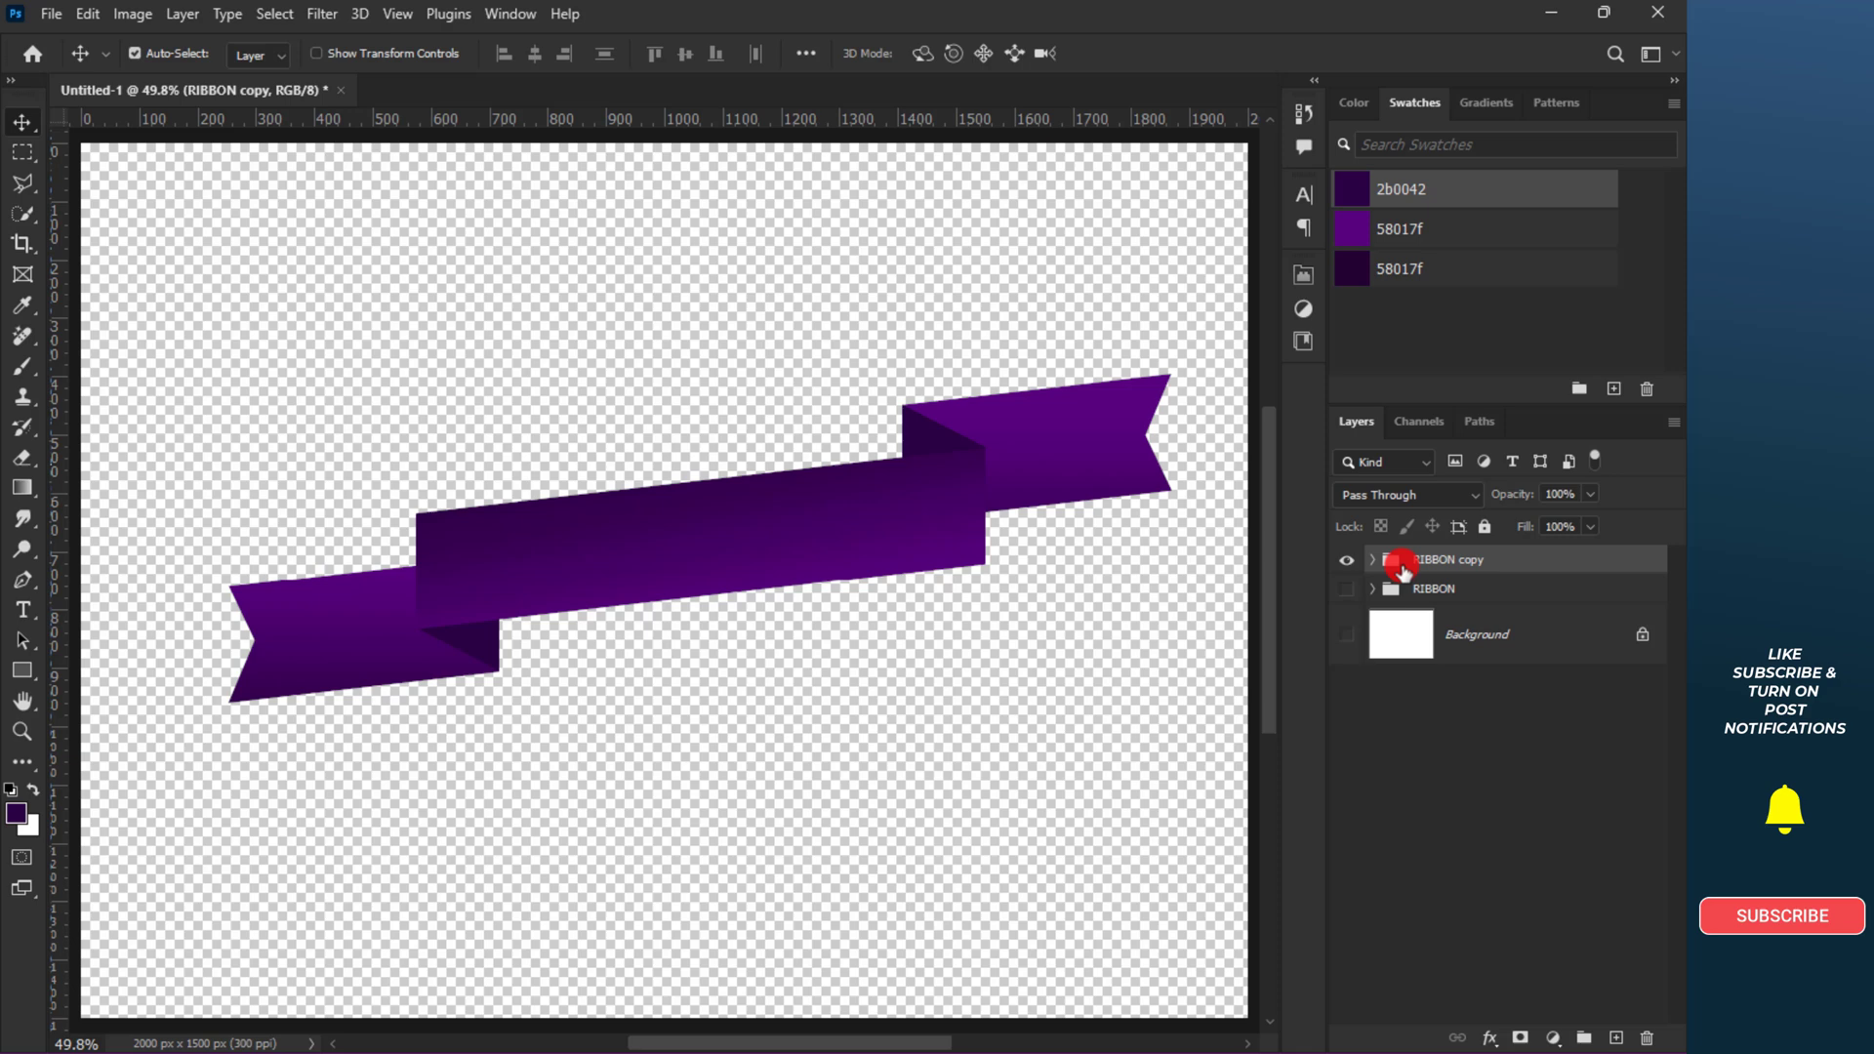
right_click(1435, 558)
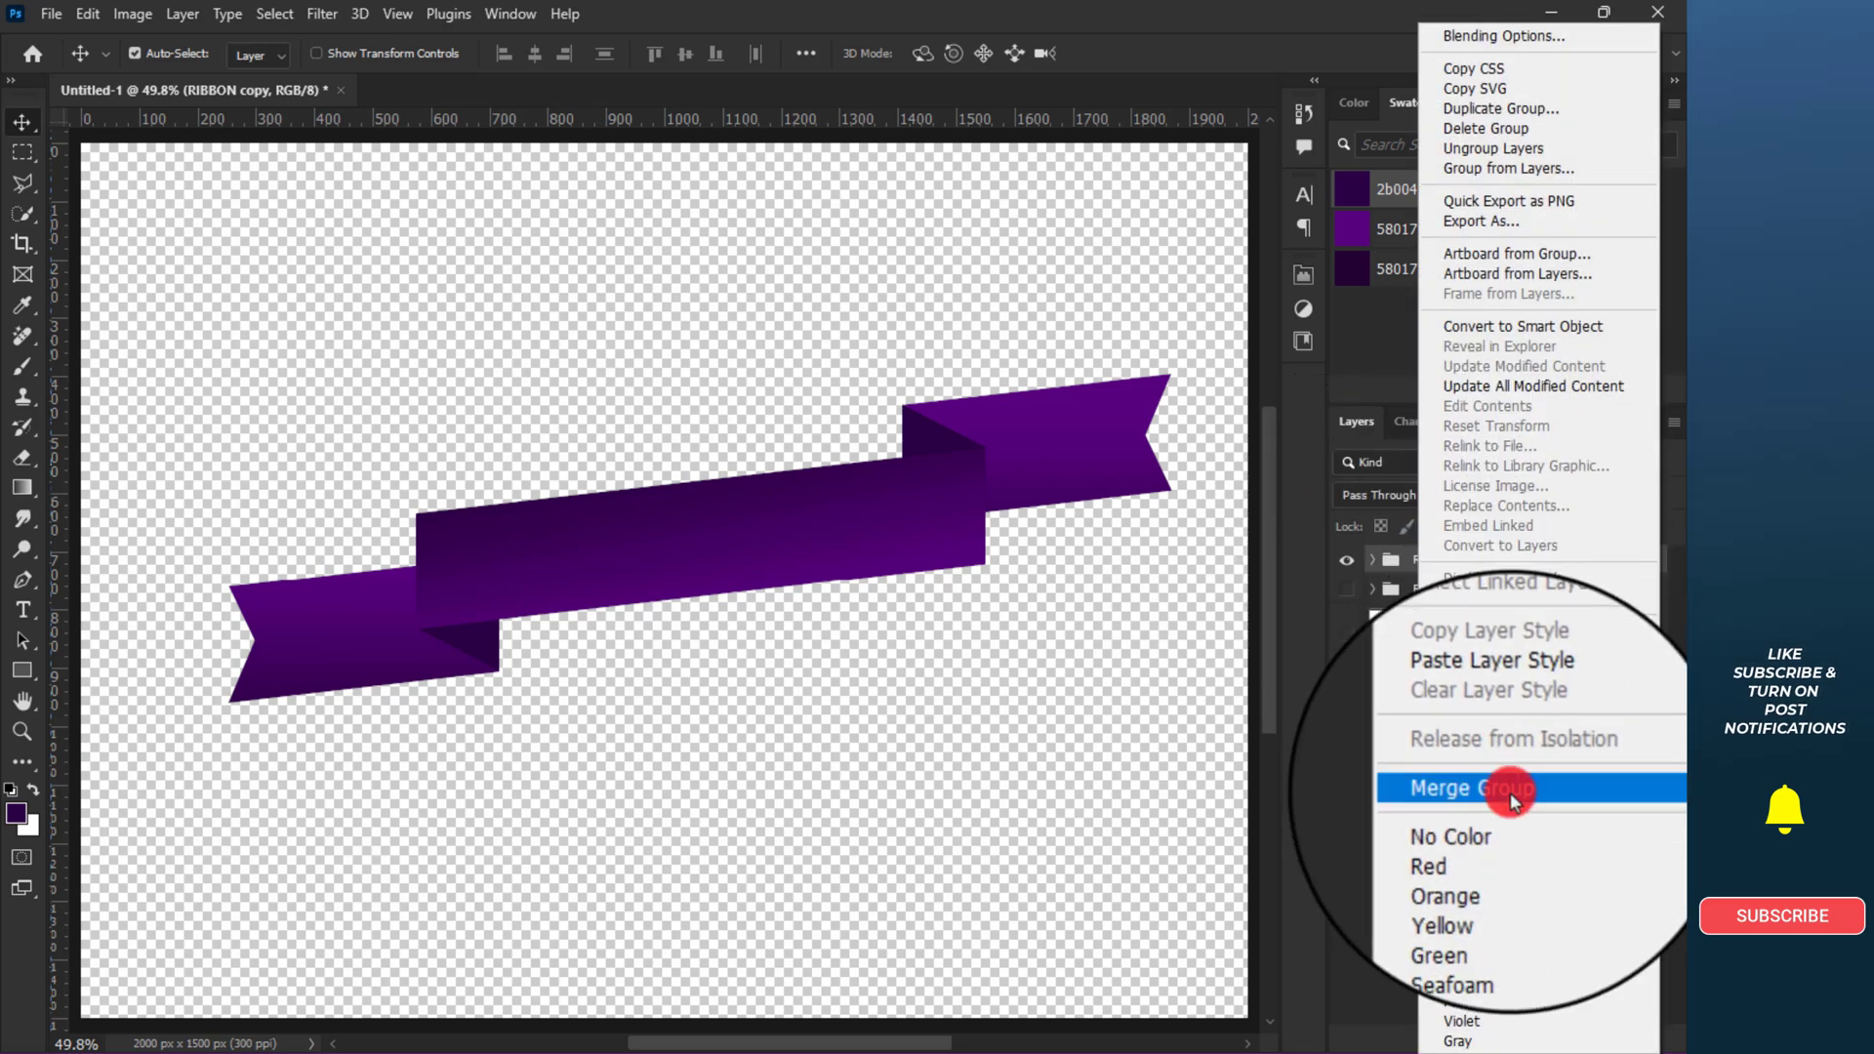
left_click(1466, 787)
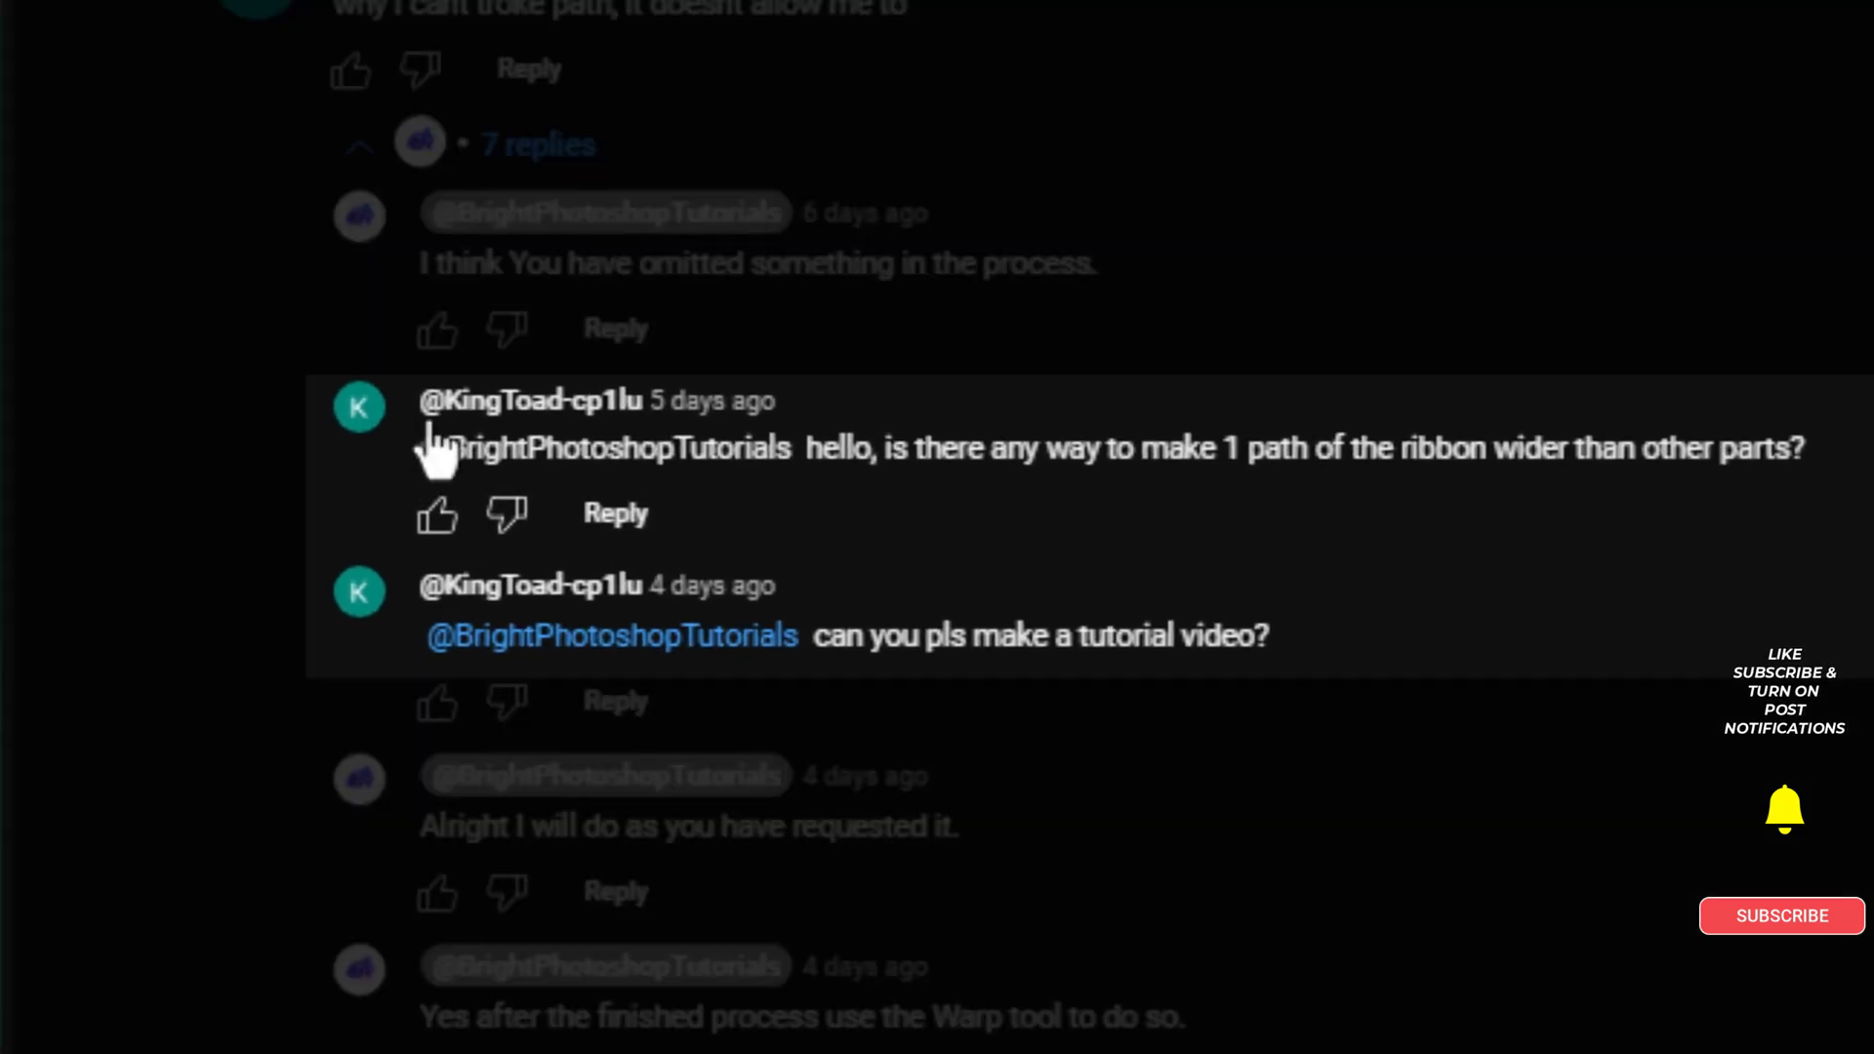
double_click(466, 447)
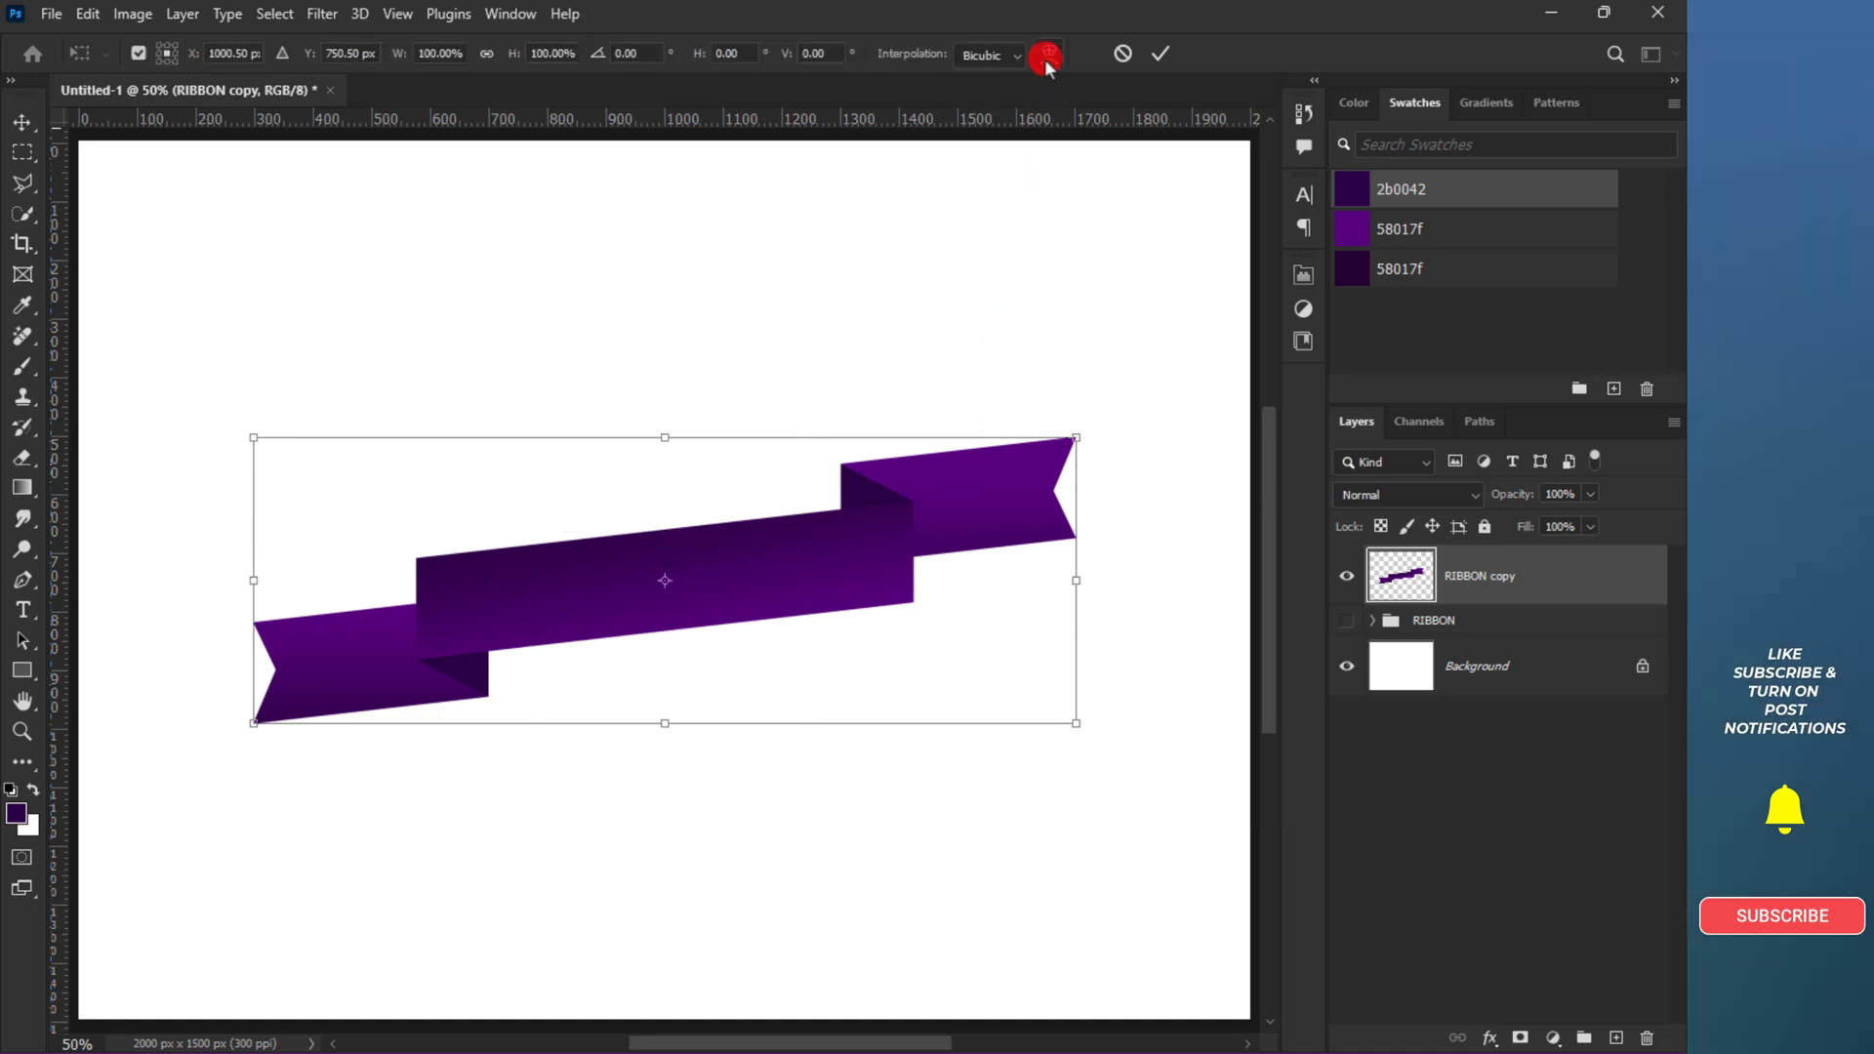
- Switch the transform into Warp mode and test a custom reshape of the ribbon's right end
left_click(1048, 52)
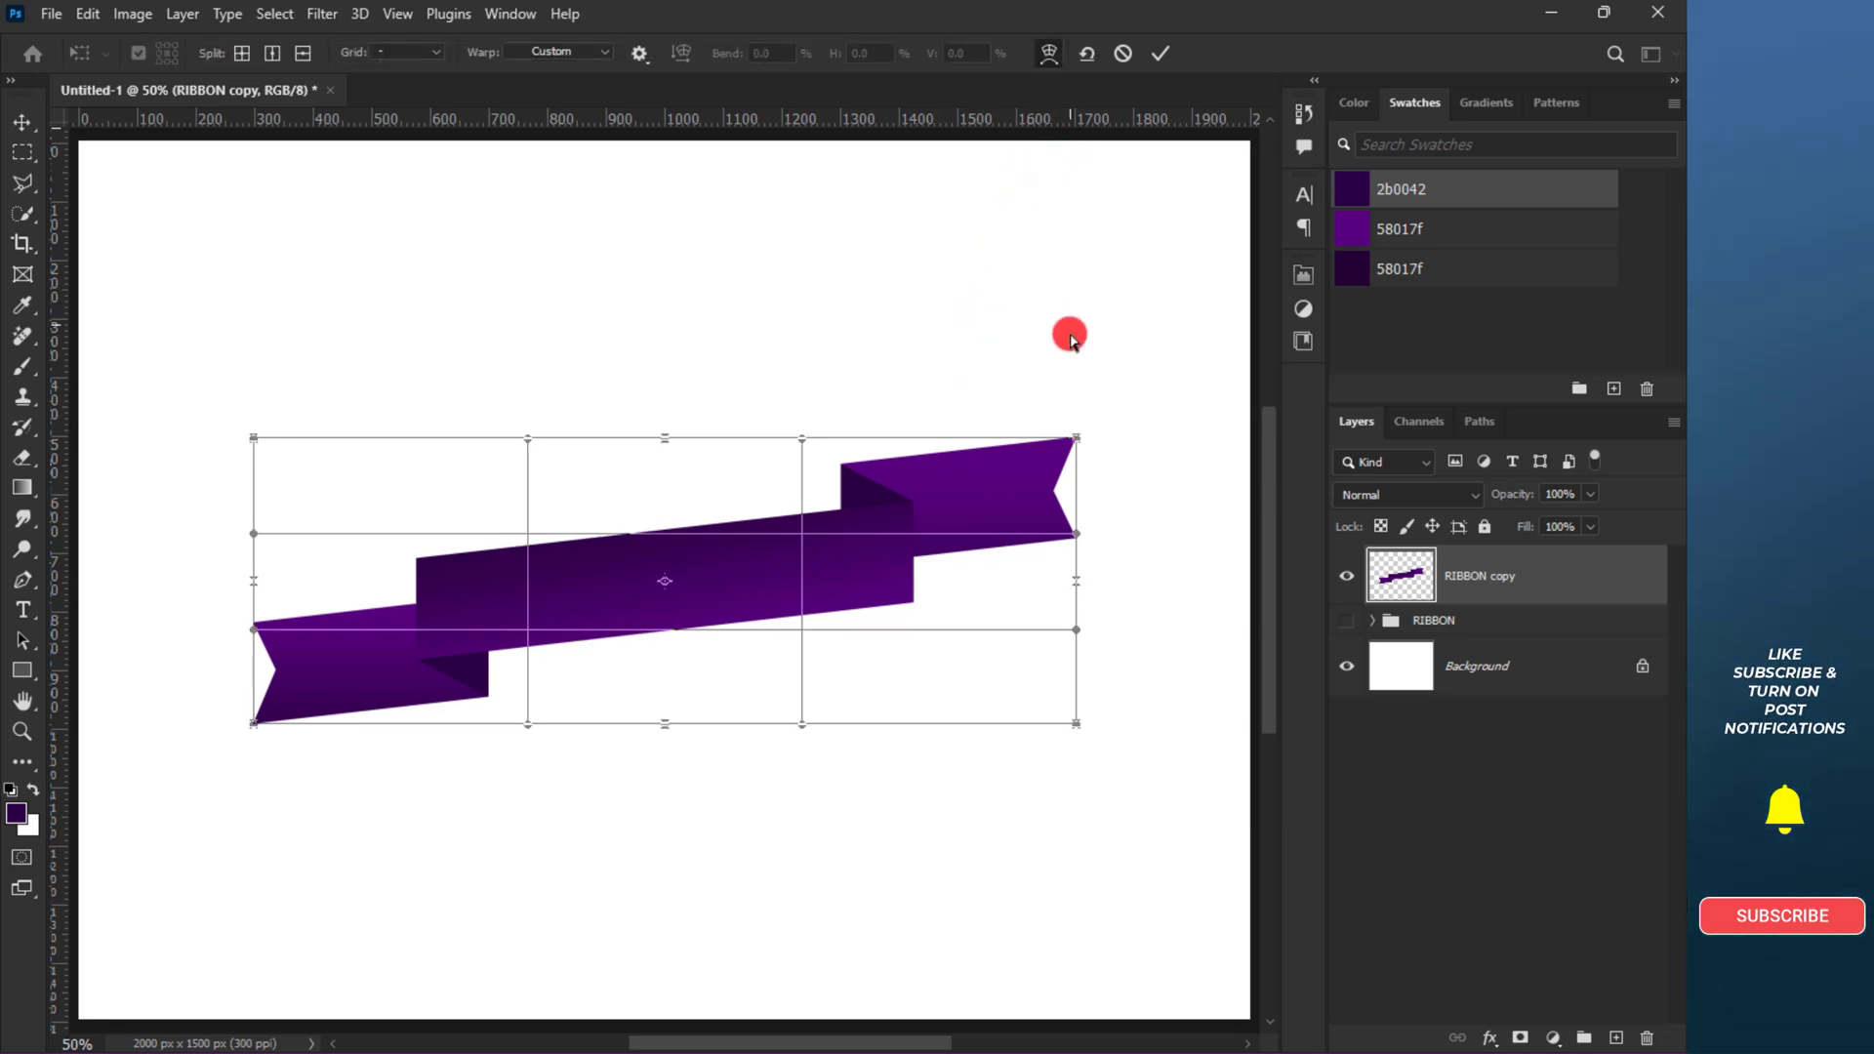
right_click(1050, 547)
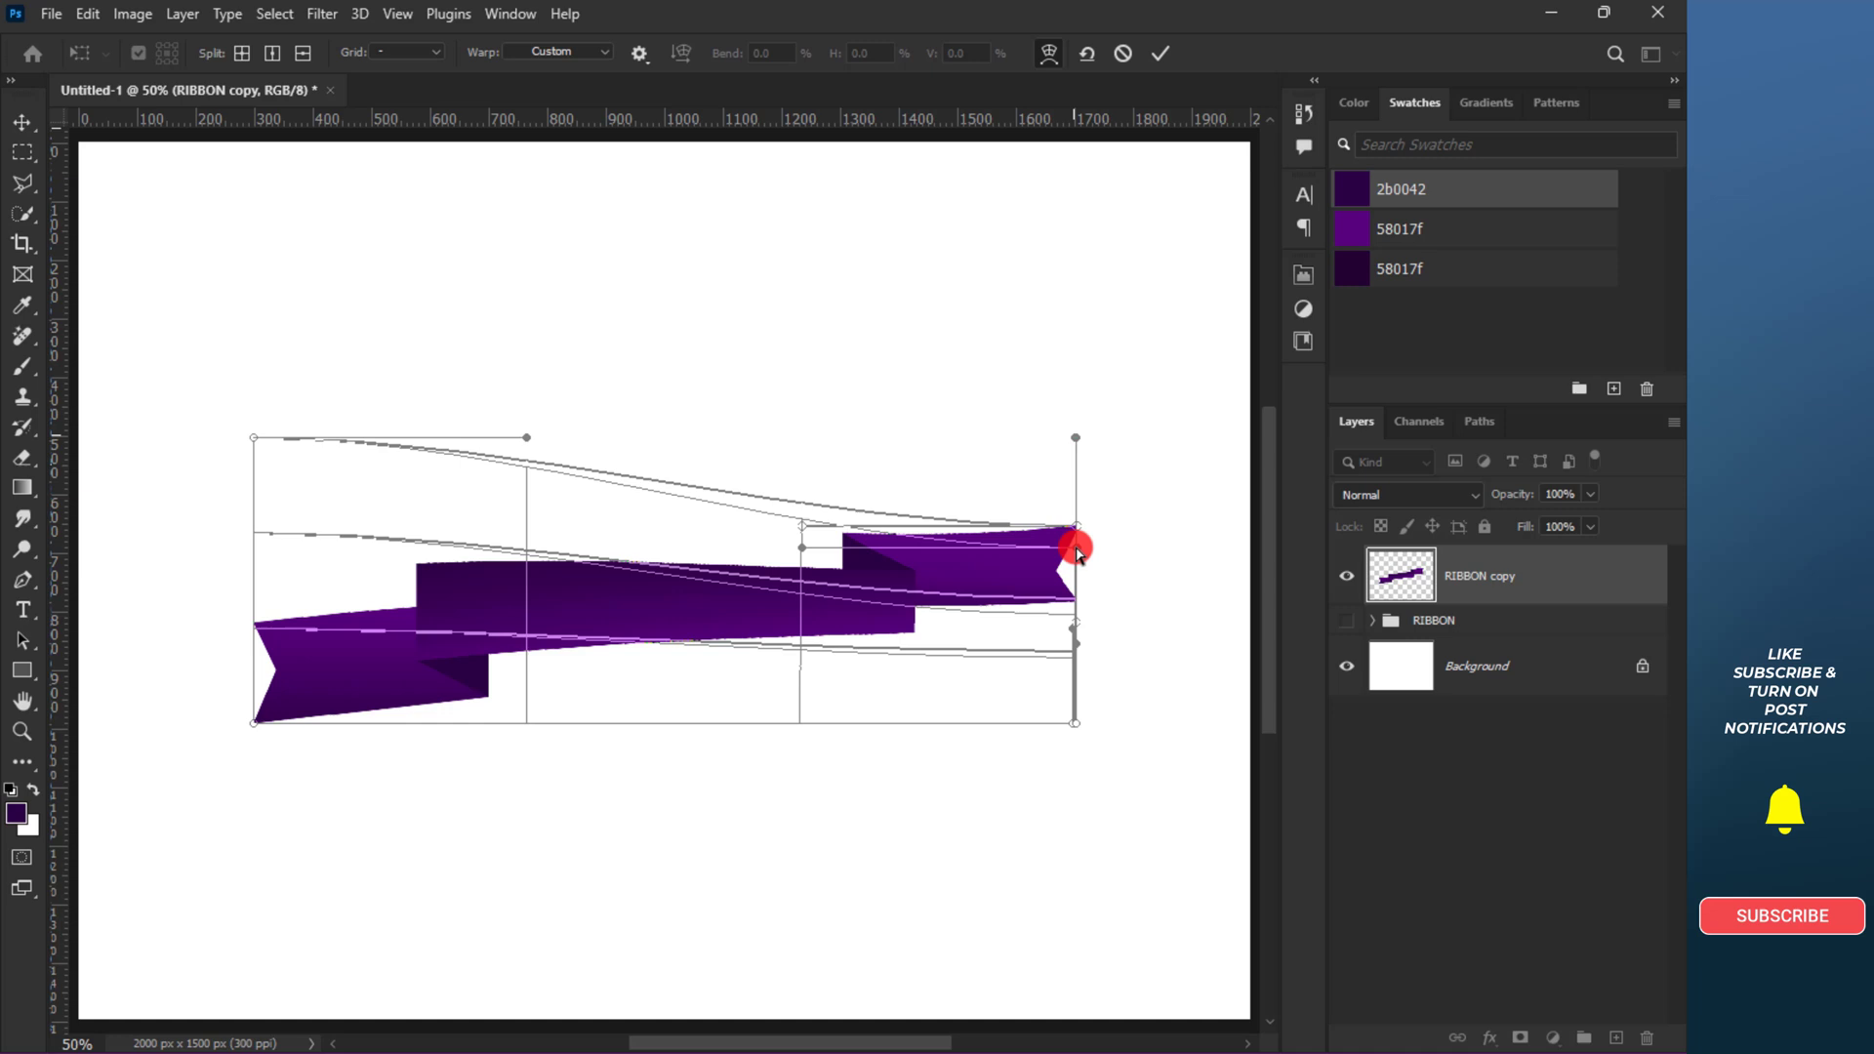
left_click_drag(1074, 547, 1074, 699)
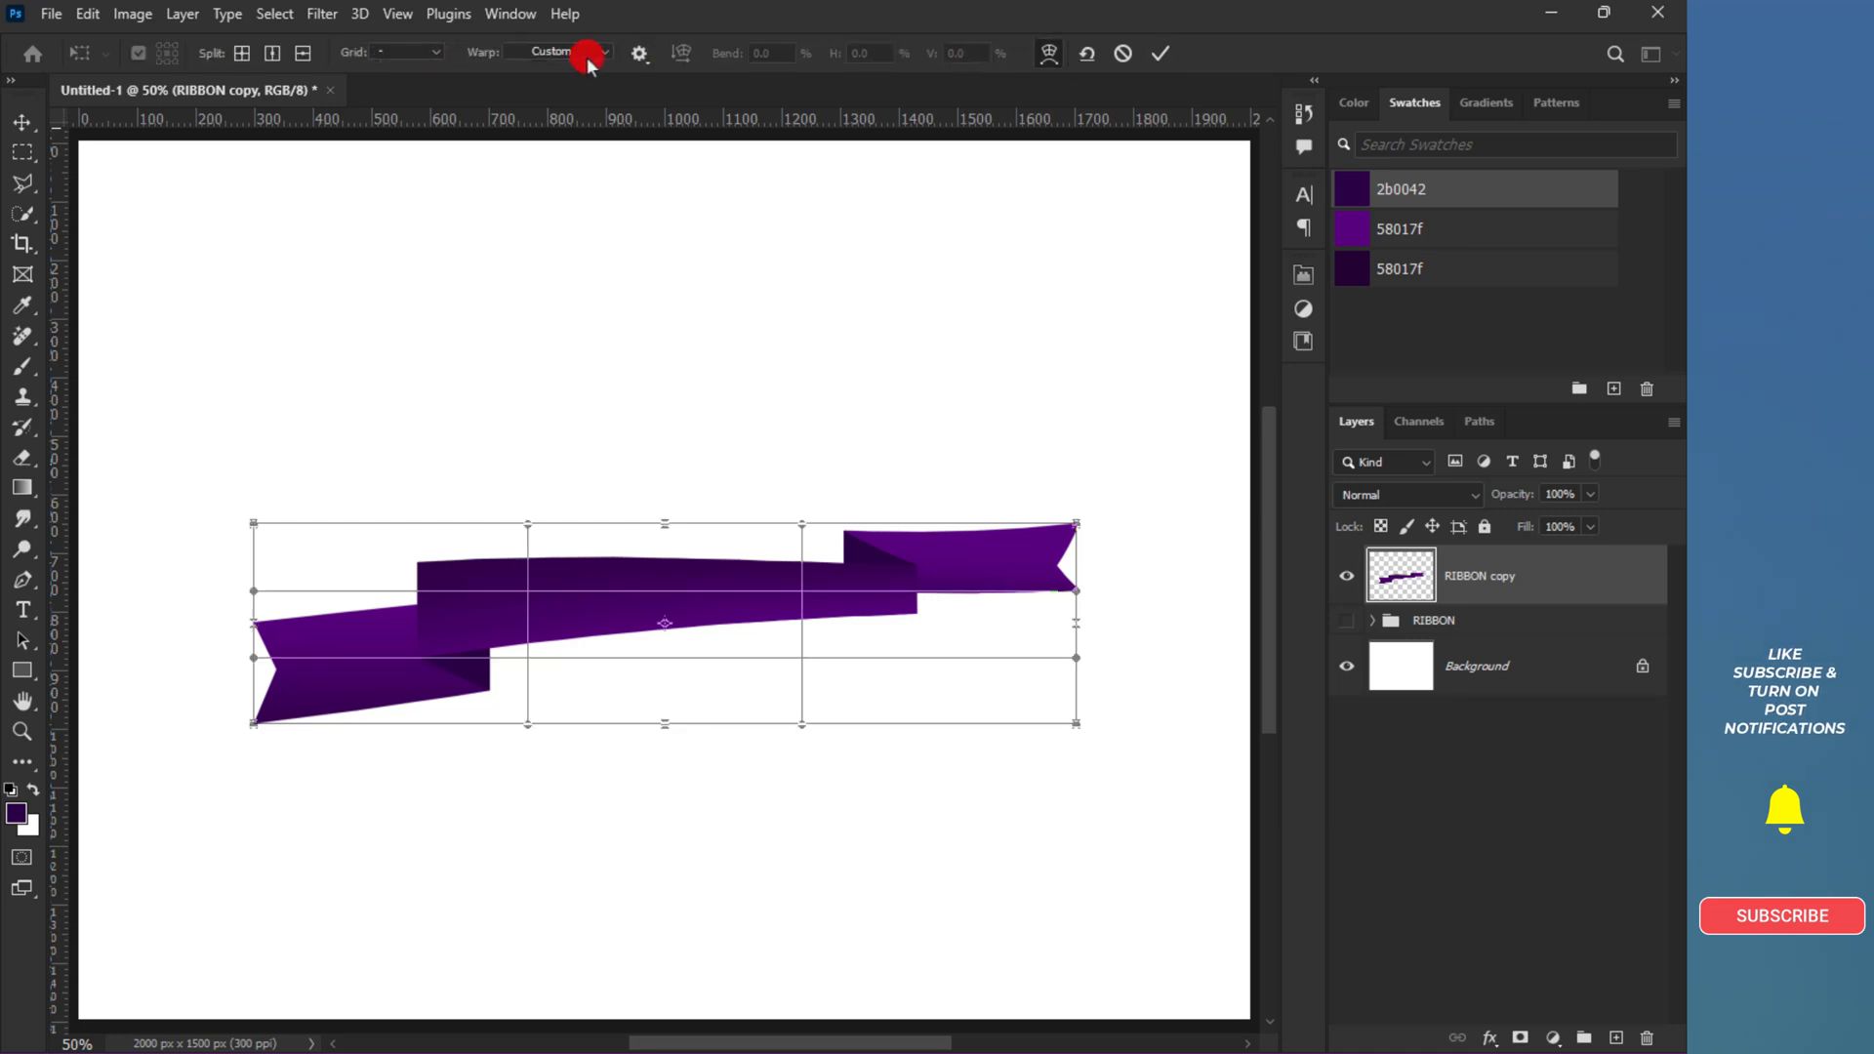
- Try the Arc warp preset with reduced bend, then cancel so the ribbon stays flat
left_click(559, 51)
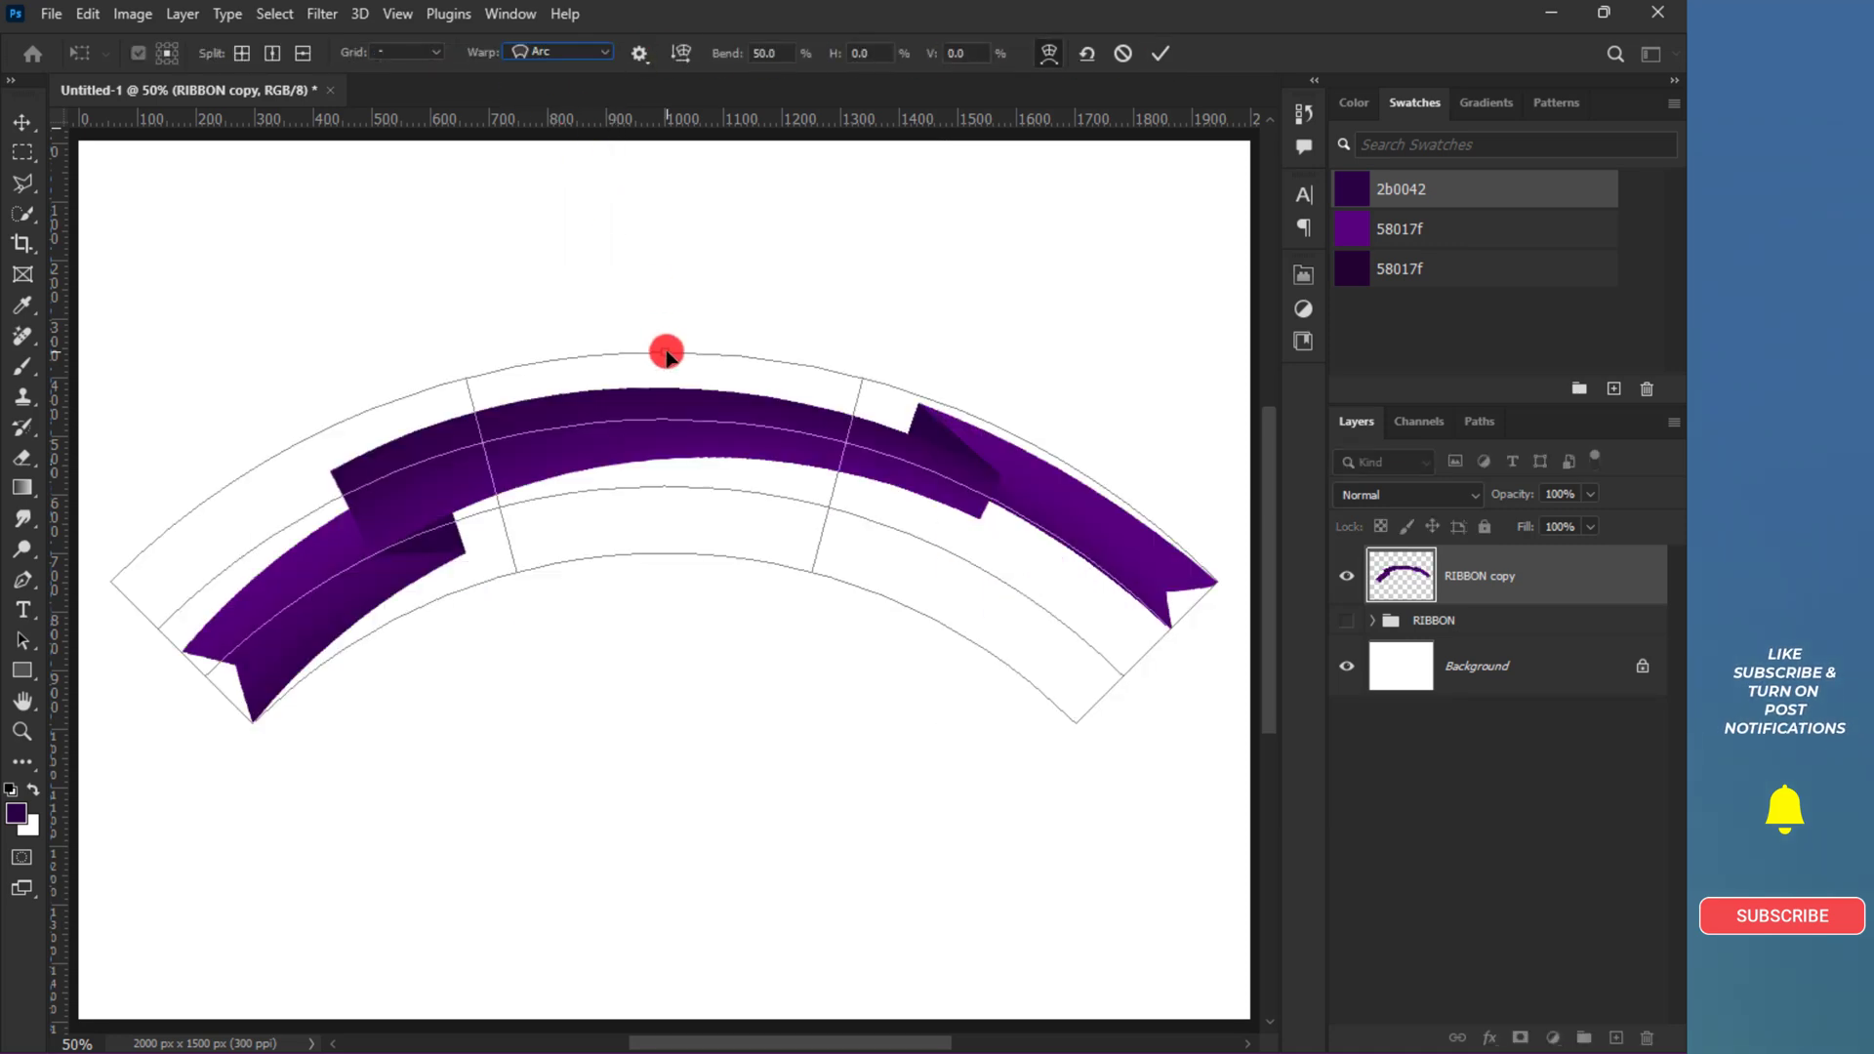
left_click_drag(666, 348, 658, 572)
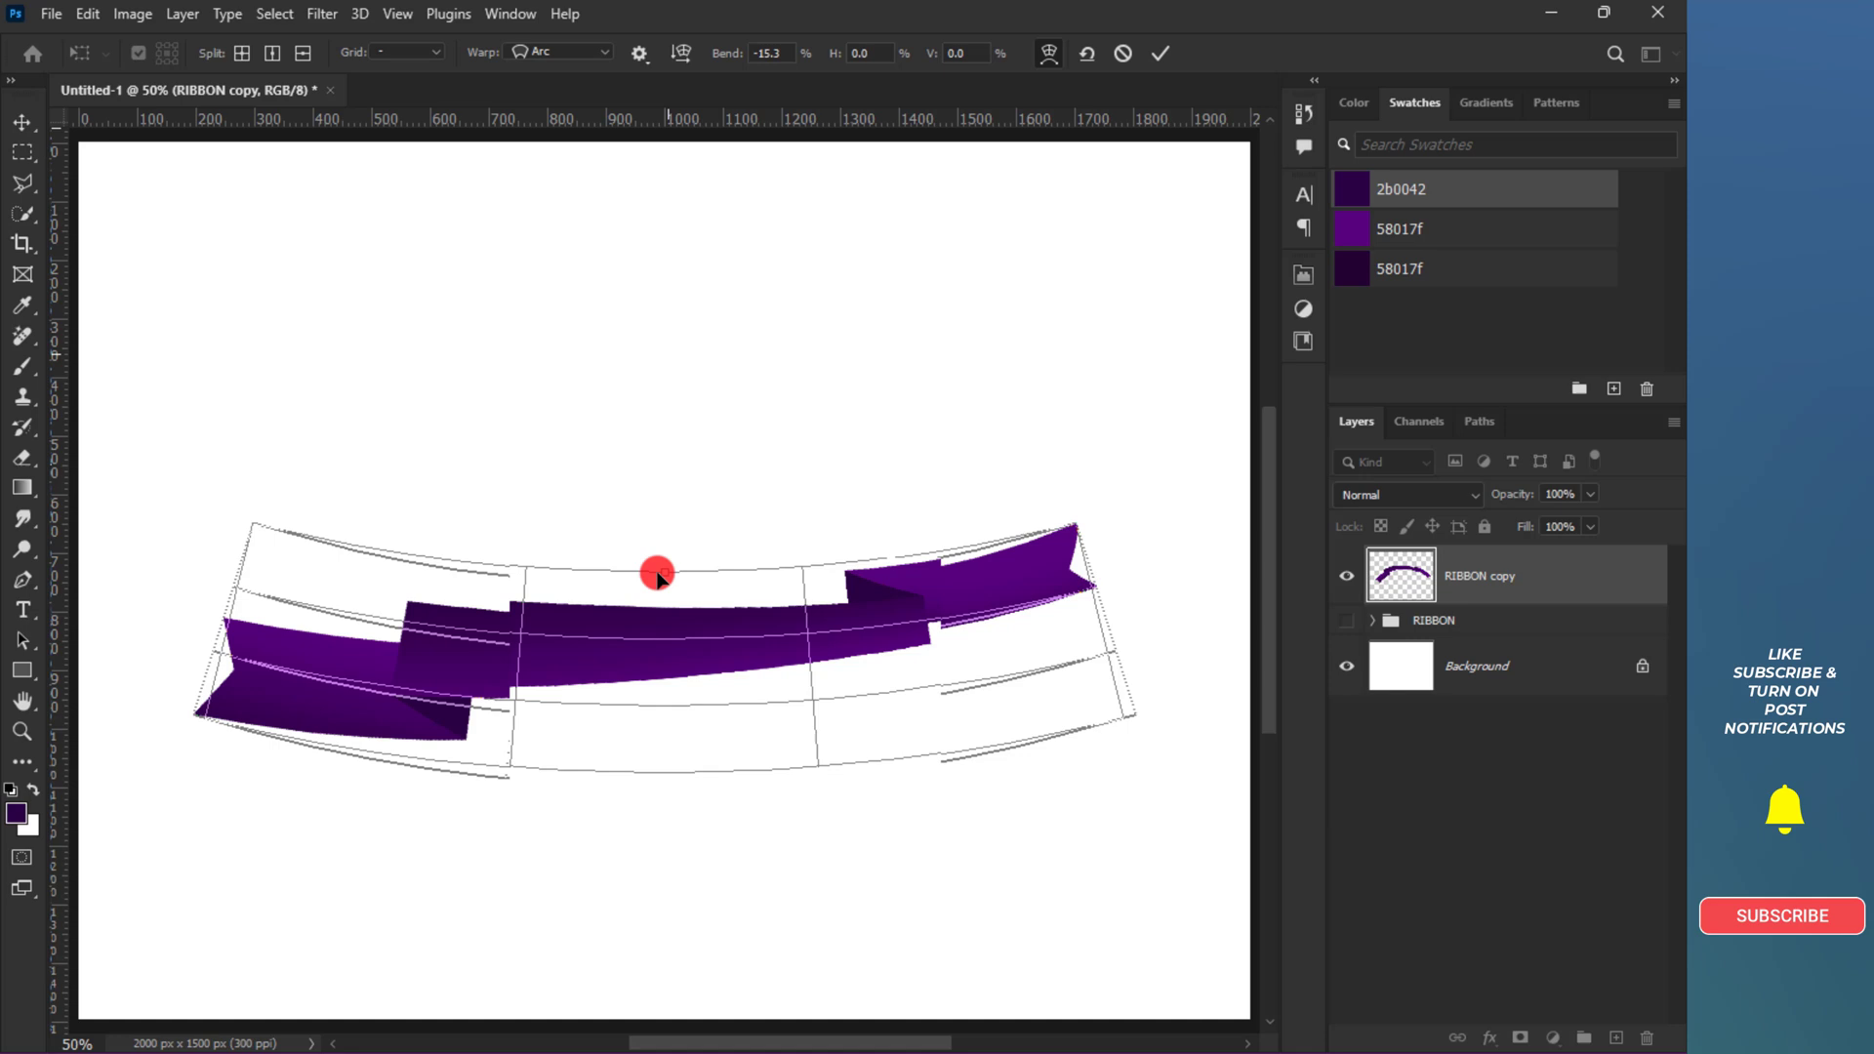
left_click_drag(658, 574, 658, 597)
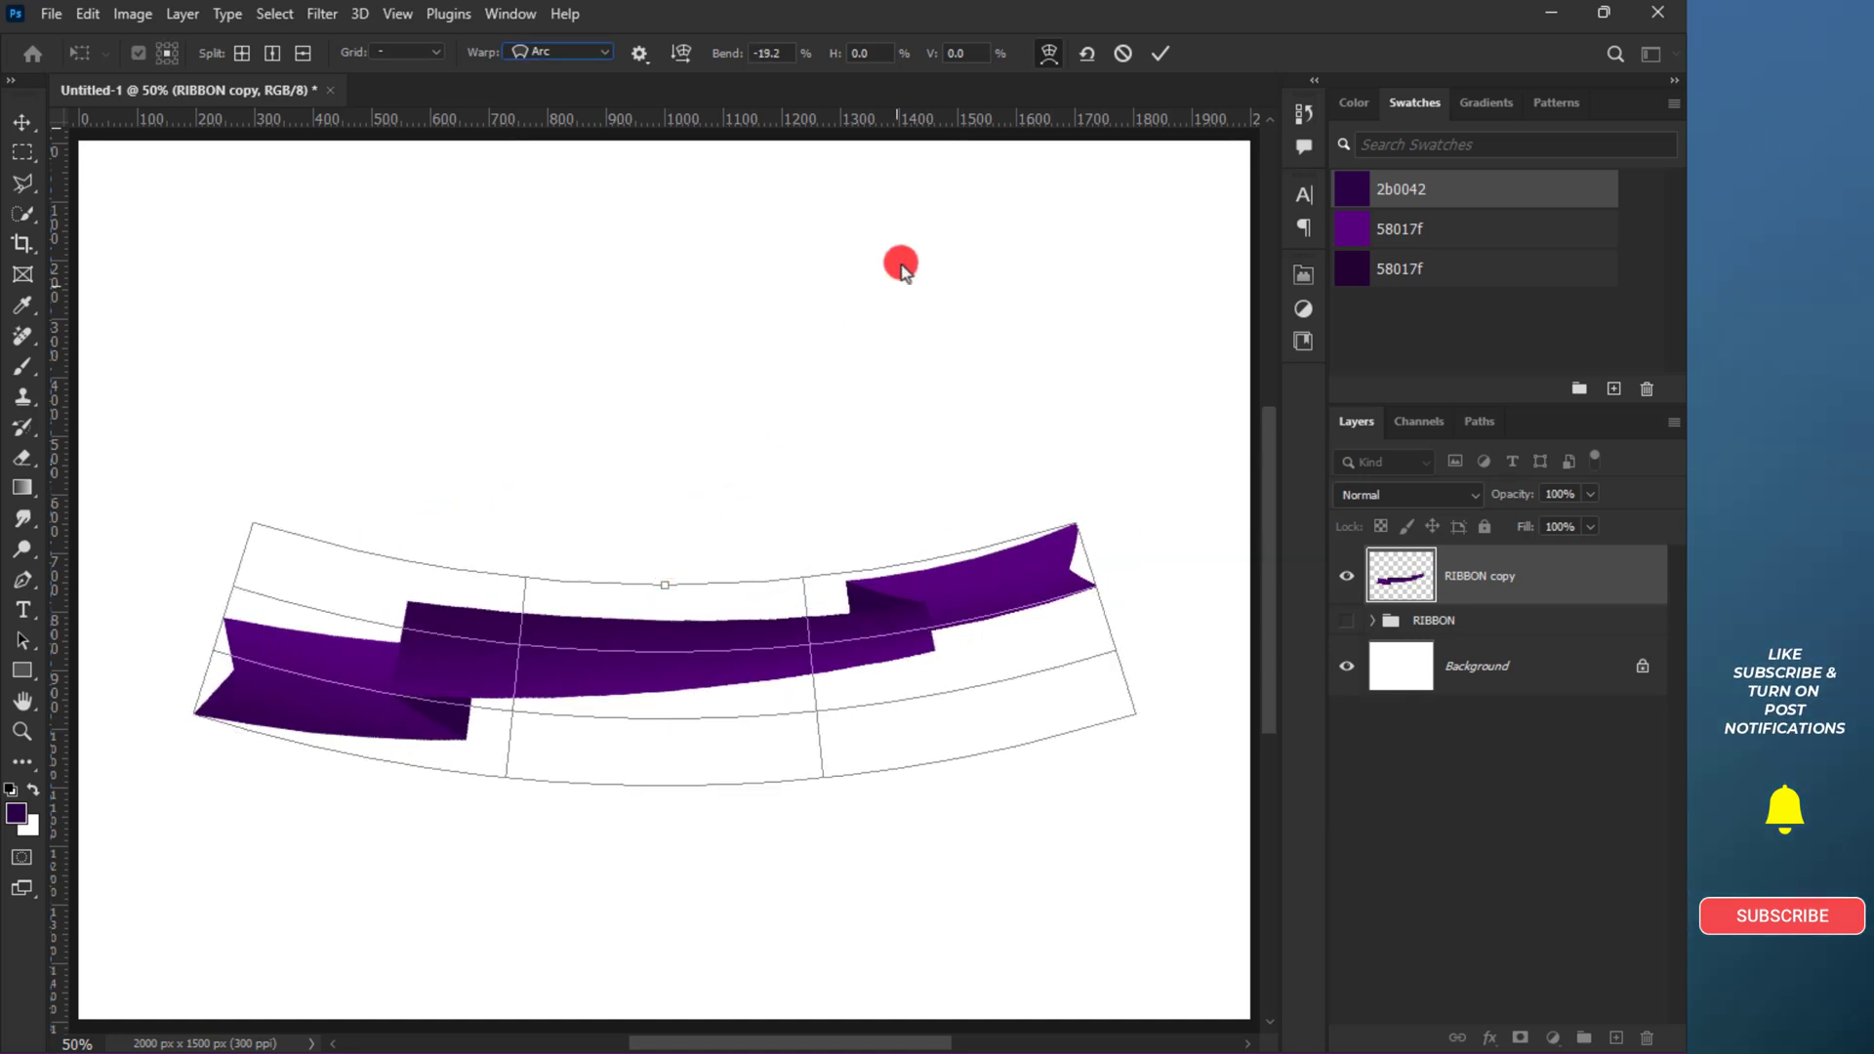
left_click(1158, 53)
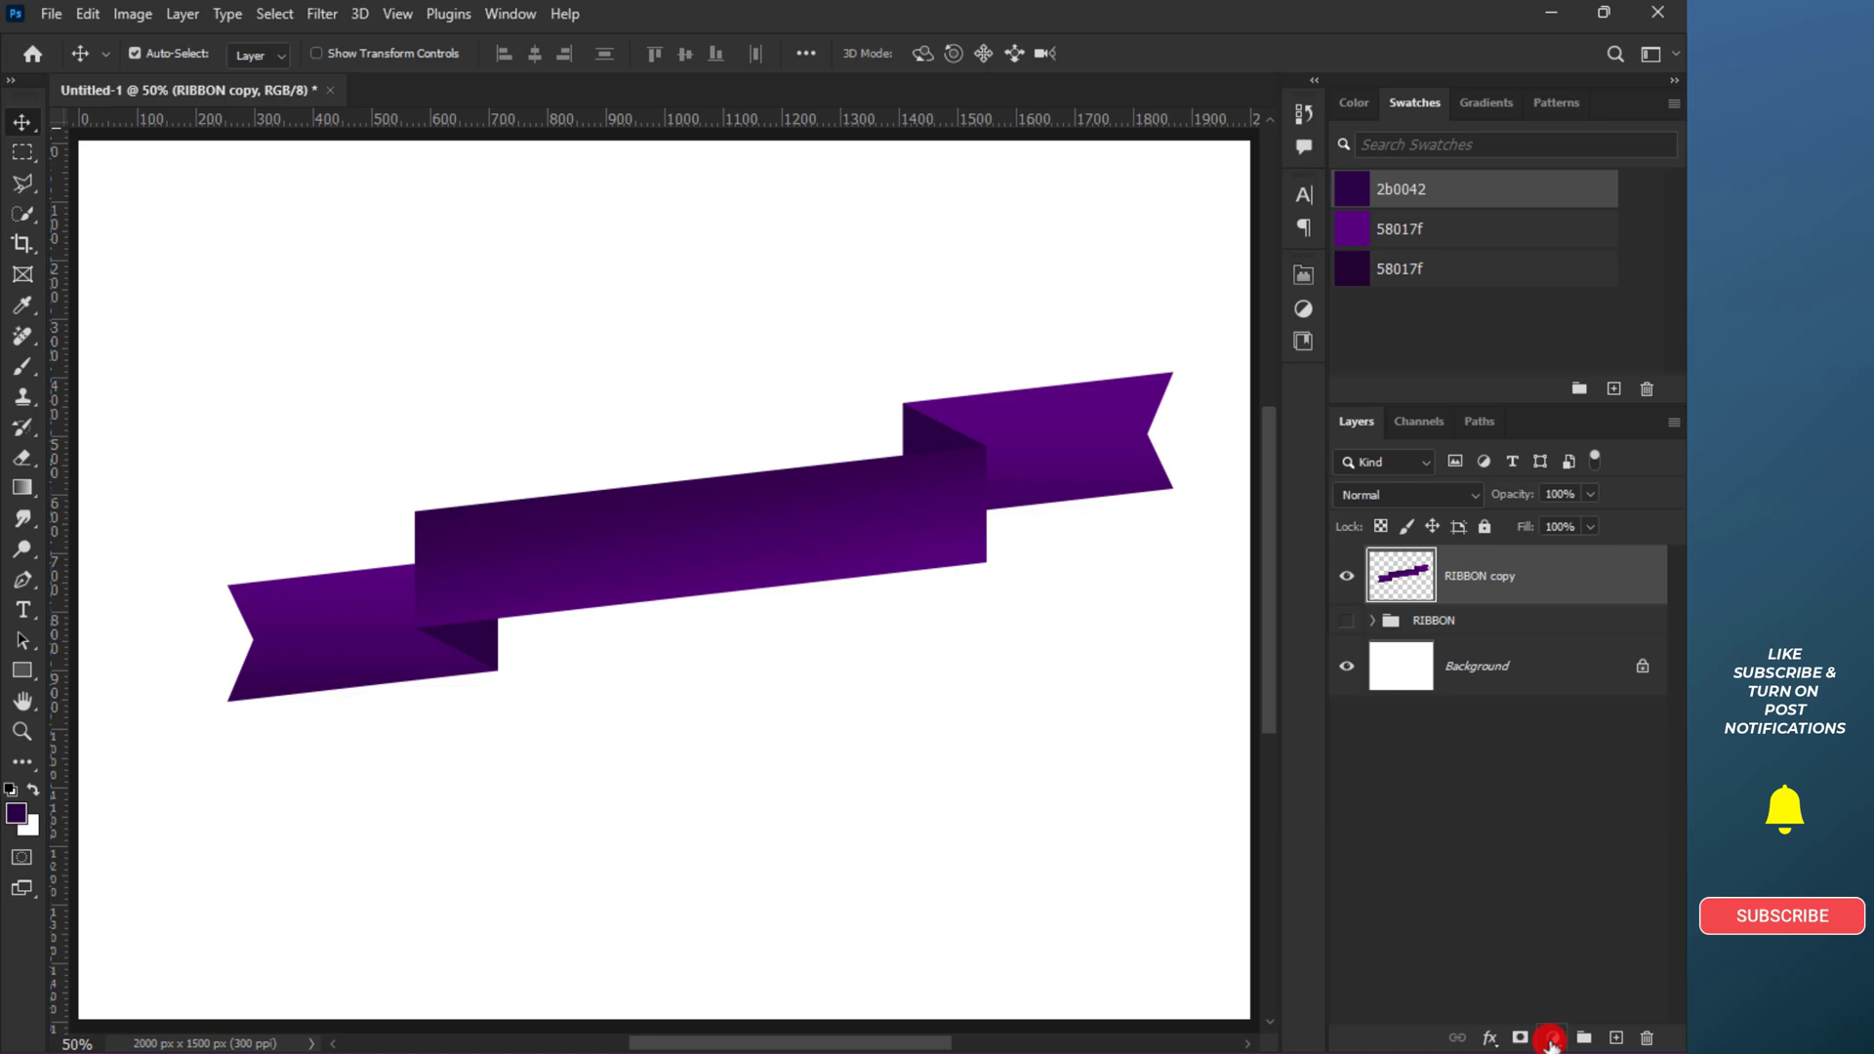
- Add a Hue/Saturation adjustment layer at about +61 hue to turn the ribbon crimson, and hide the white background
left_click(1552, 1036)
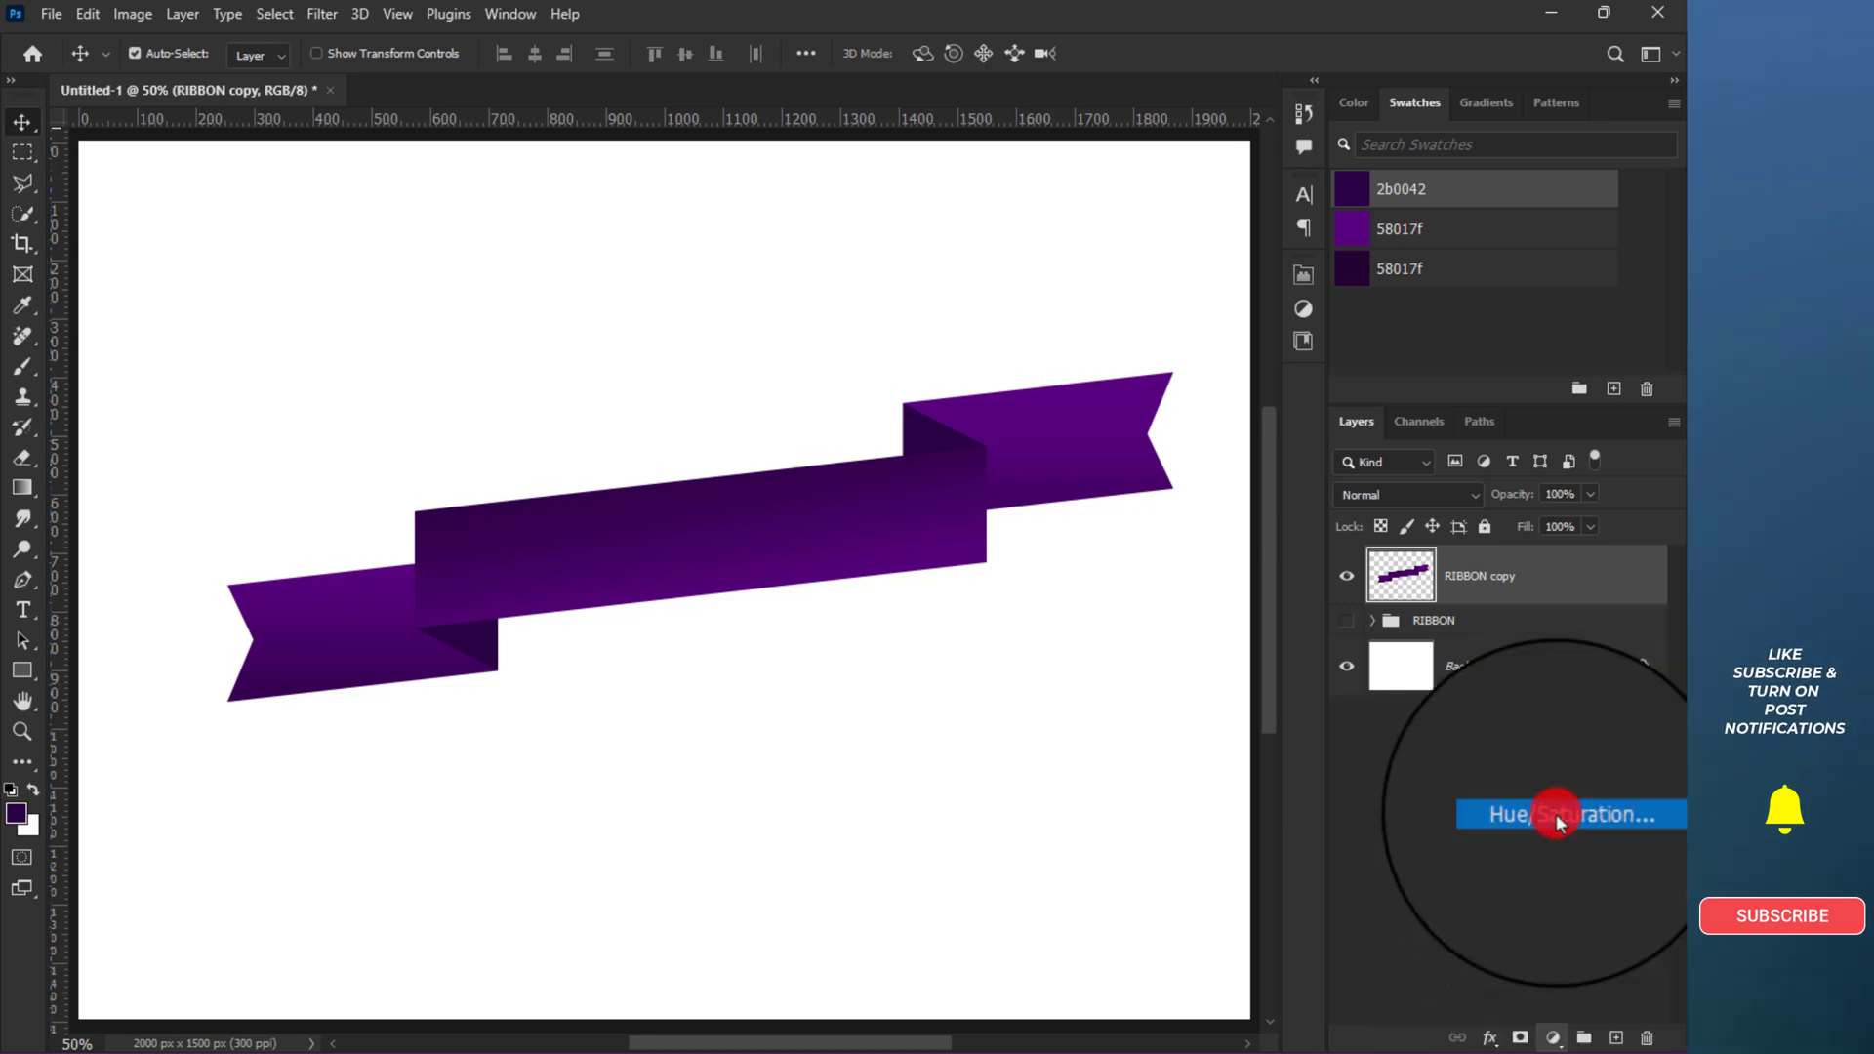
left_click(1570, 814)
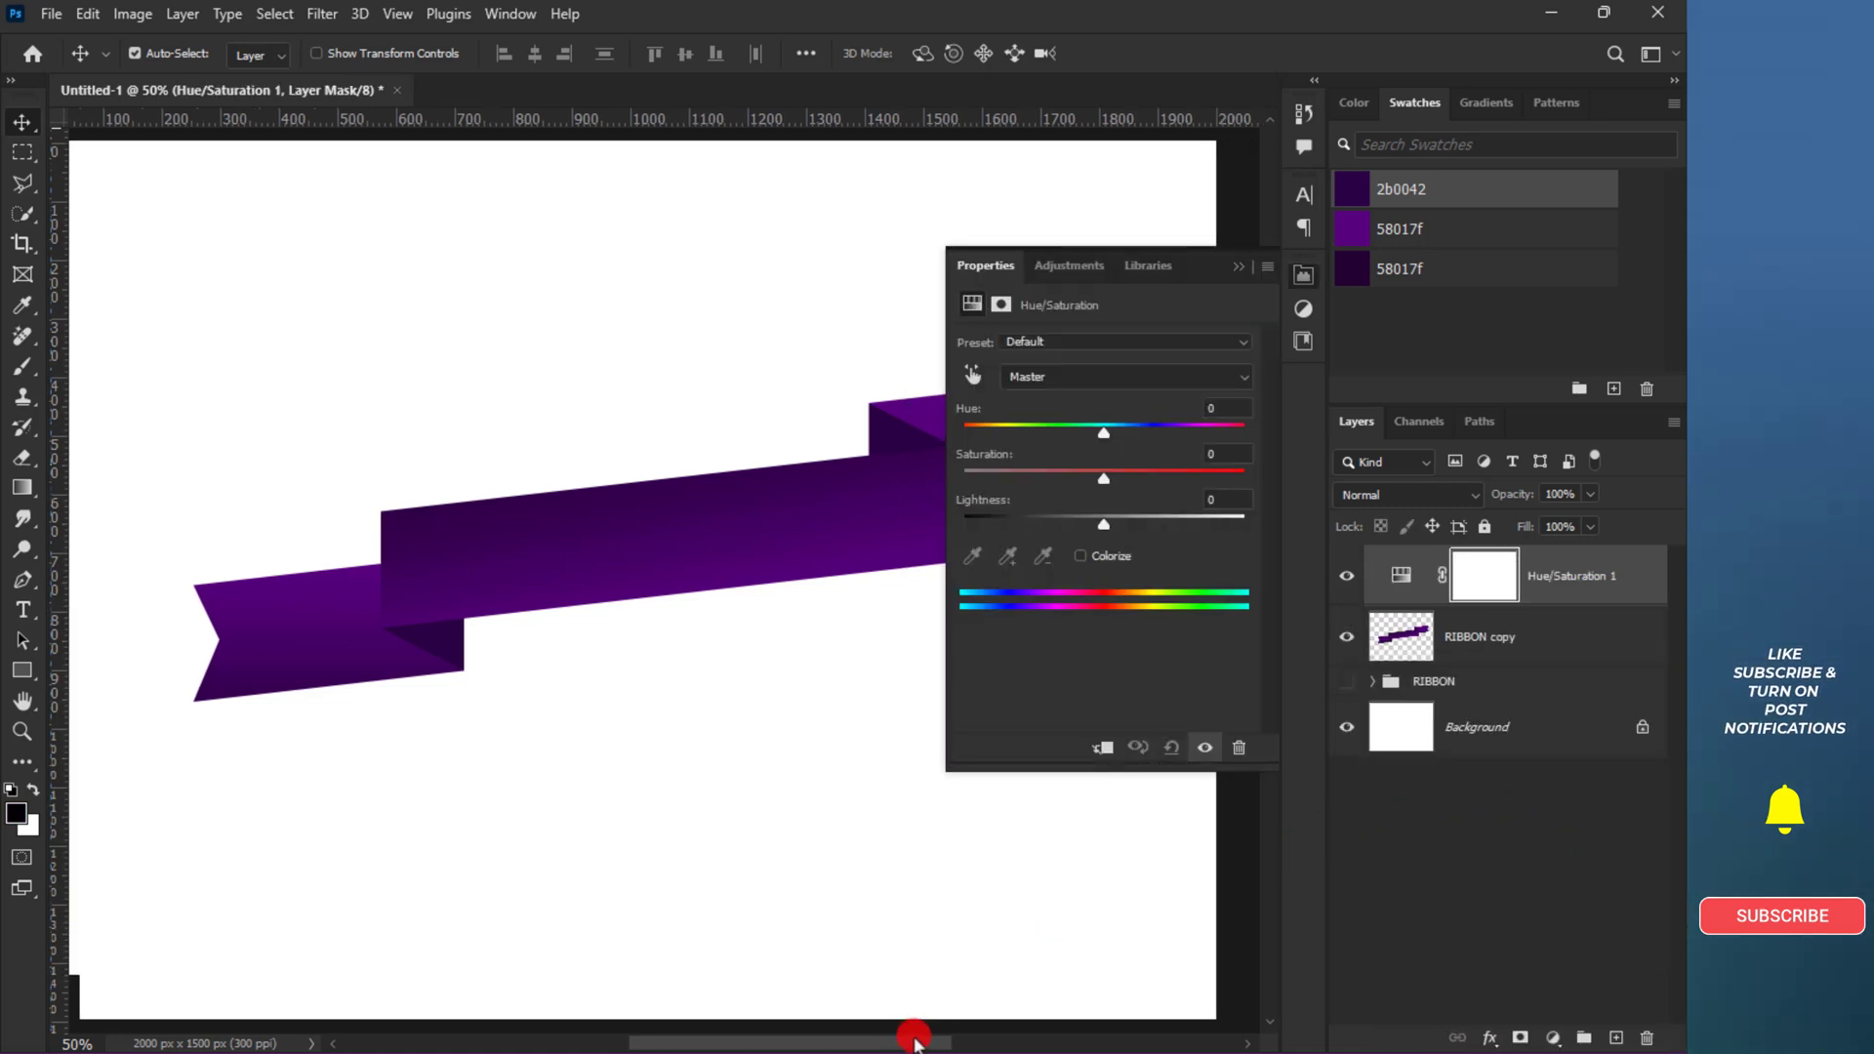
left_click_drag(1101, 433, 1008, 434)
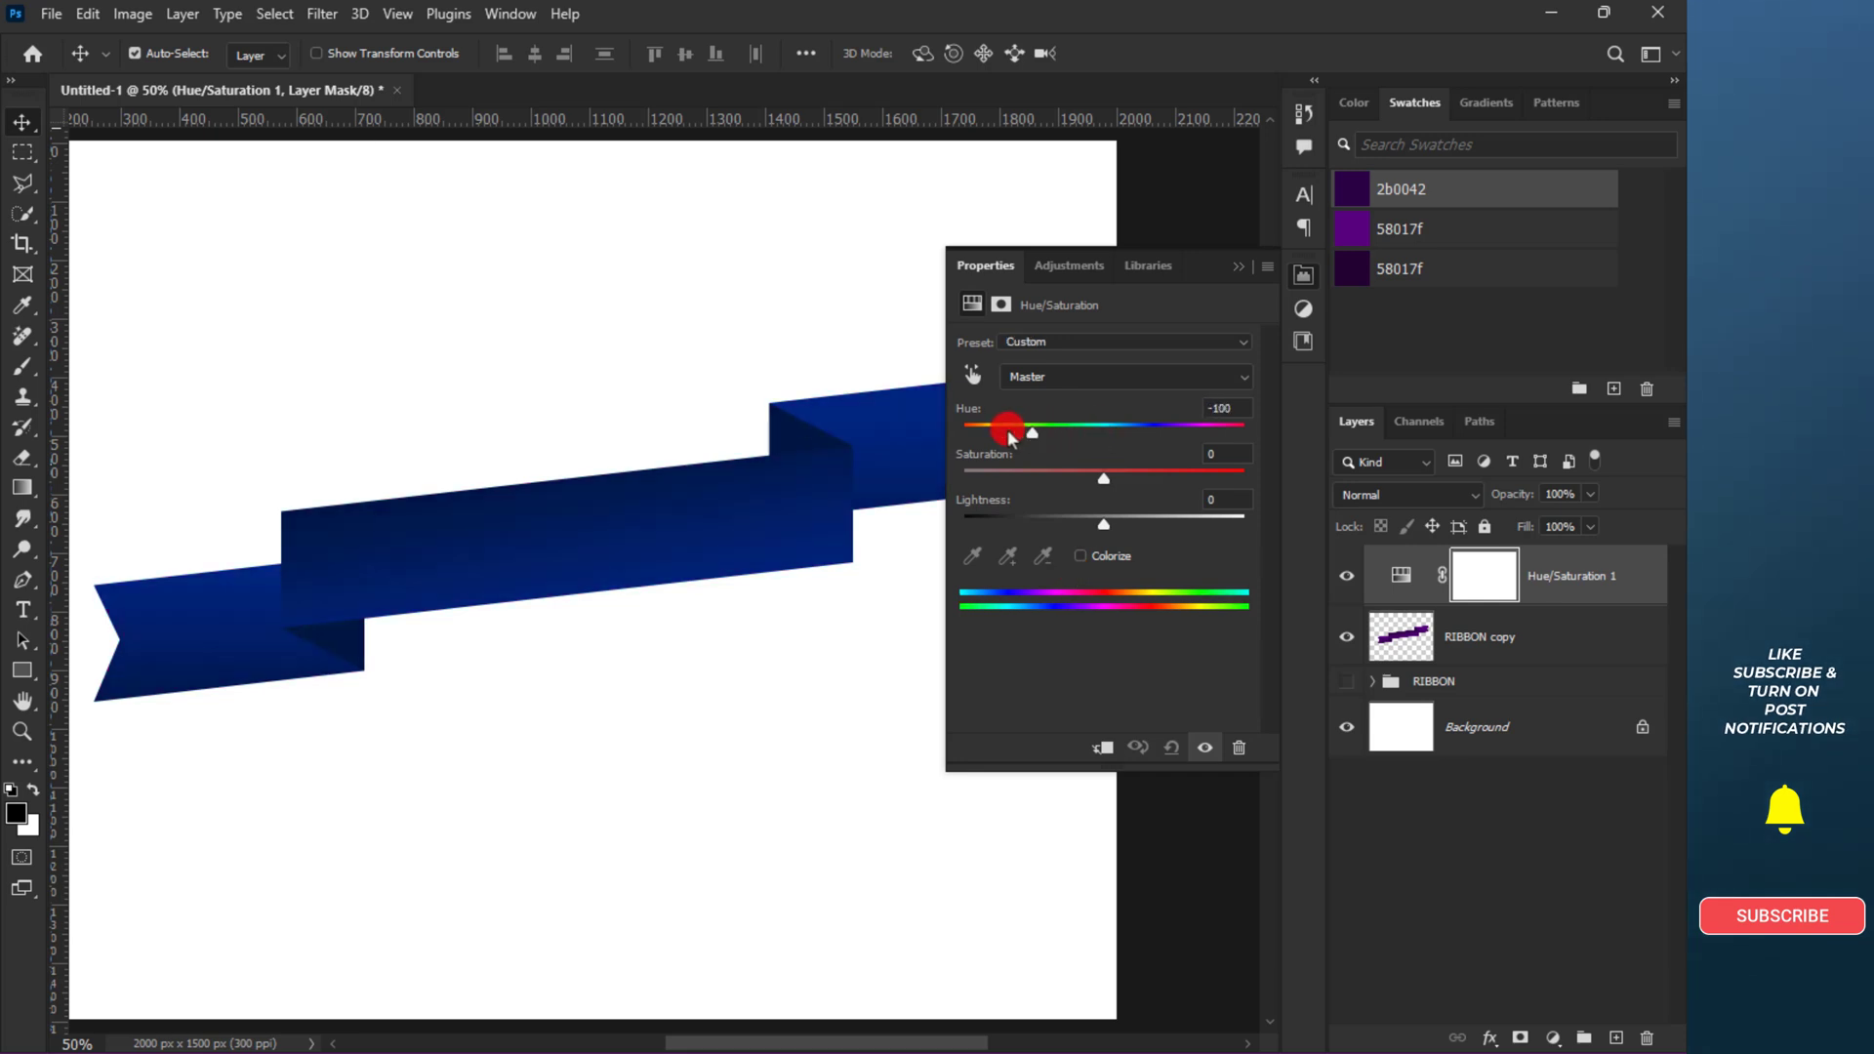
left_click_drag(1007, 428, 1166, 427)
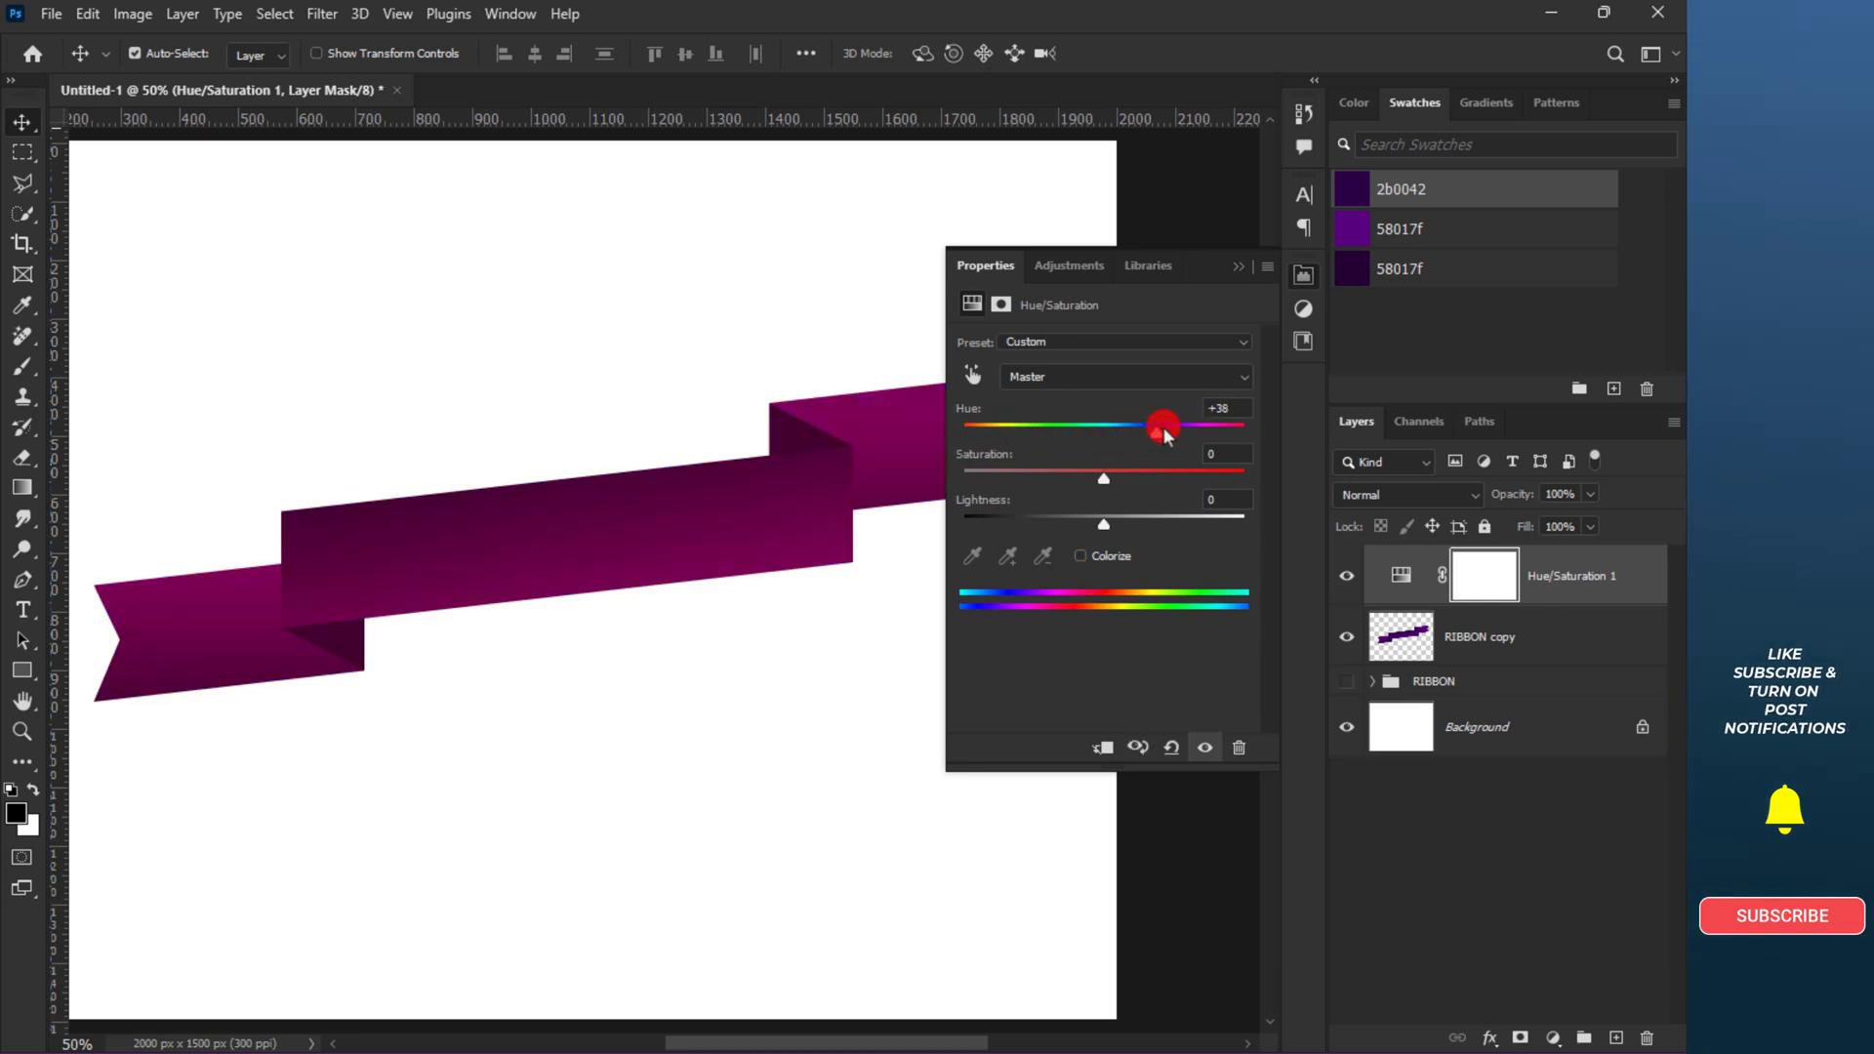
left_click_drag(1156, 424, 1177, 424)
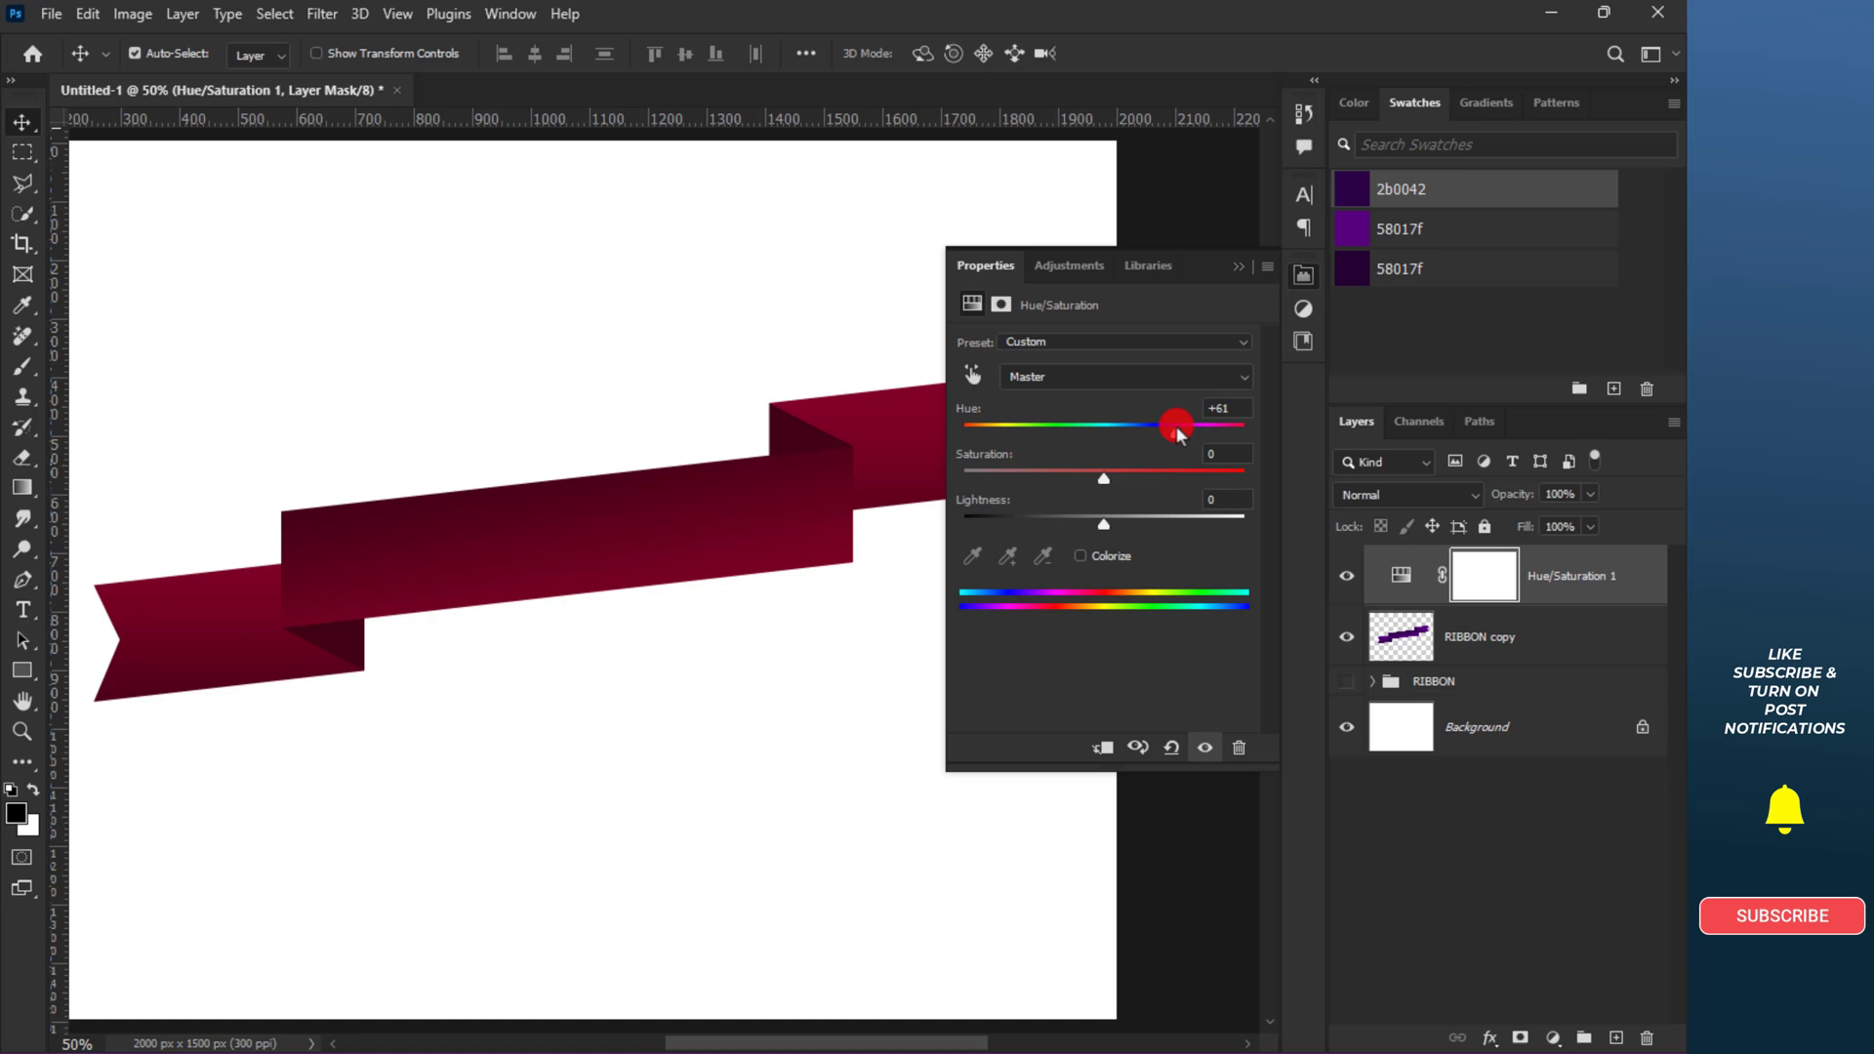
left_click(1238, 266)
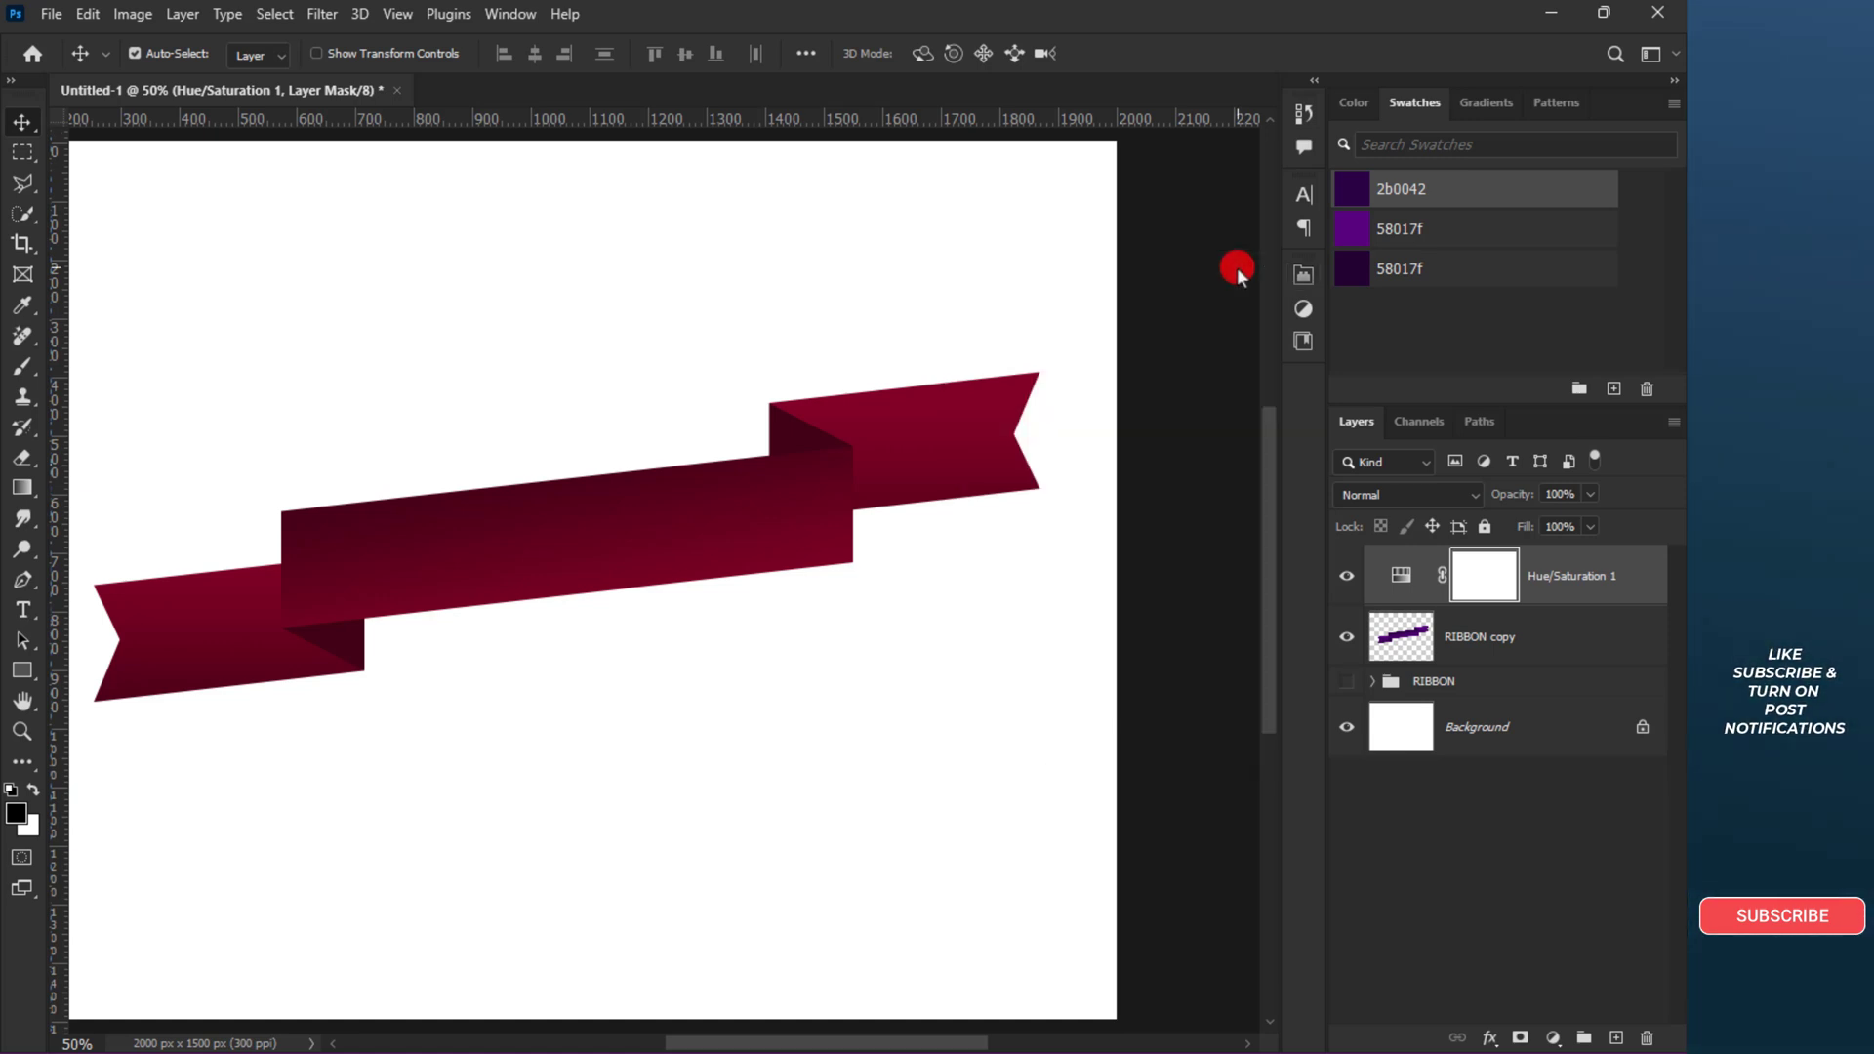
left_click(1347, 726)
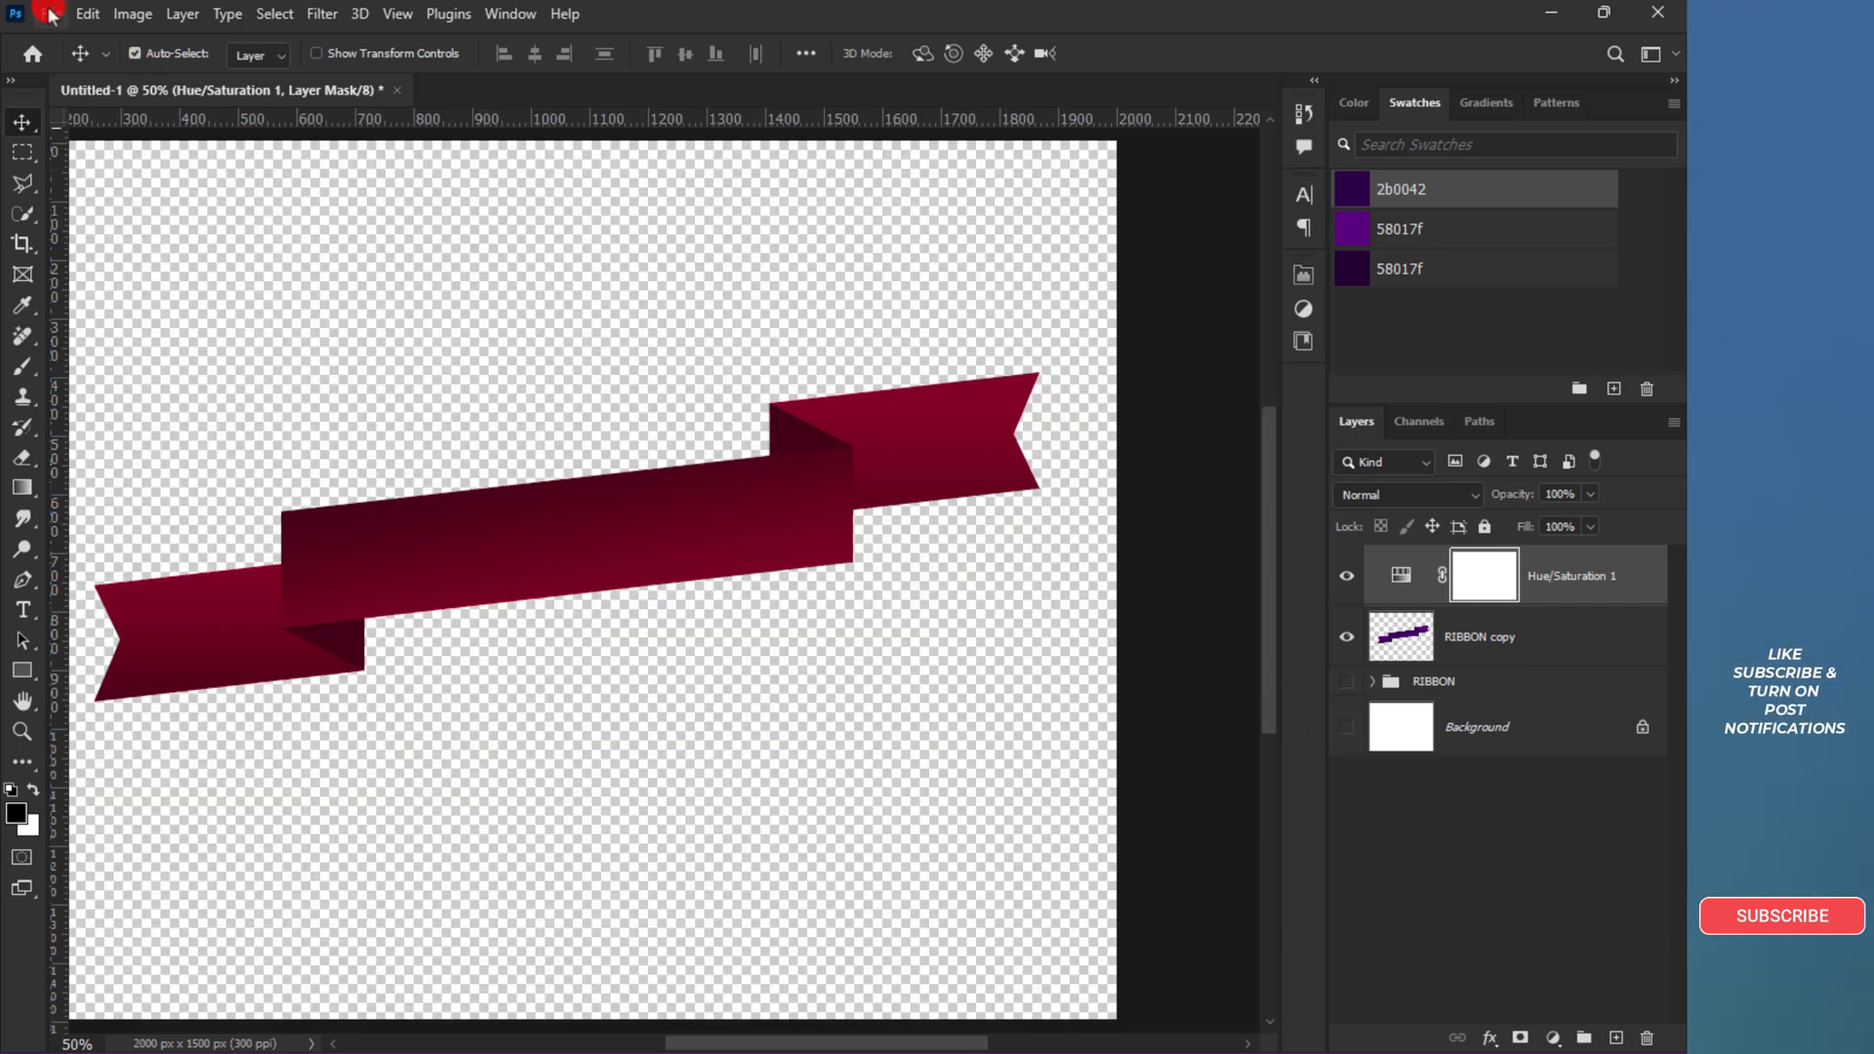
- Export the crimson ribbon via Export As as a PNG with Transparency checked and save the file
left_click(51, 14)
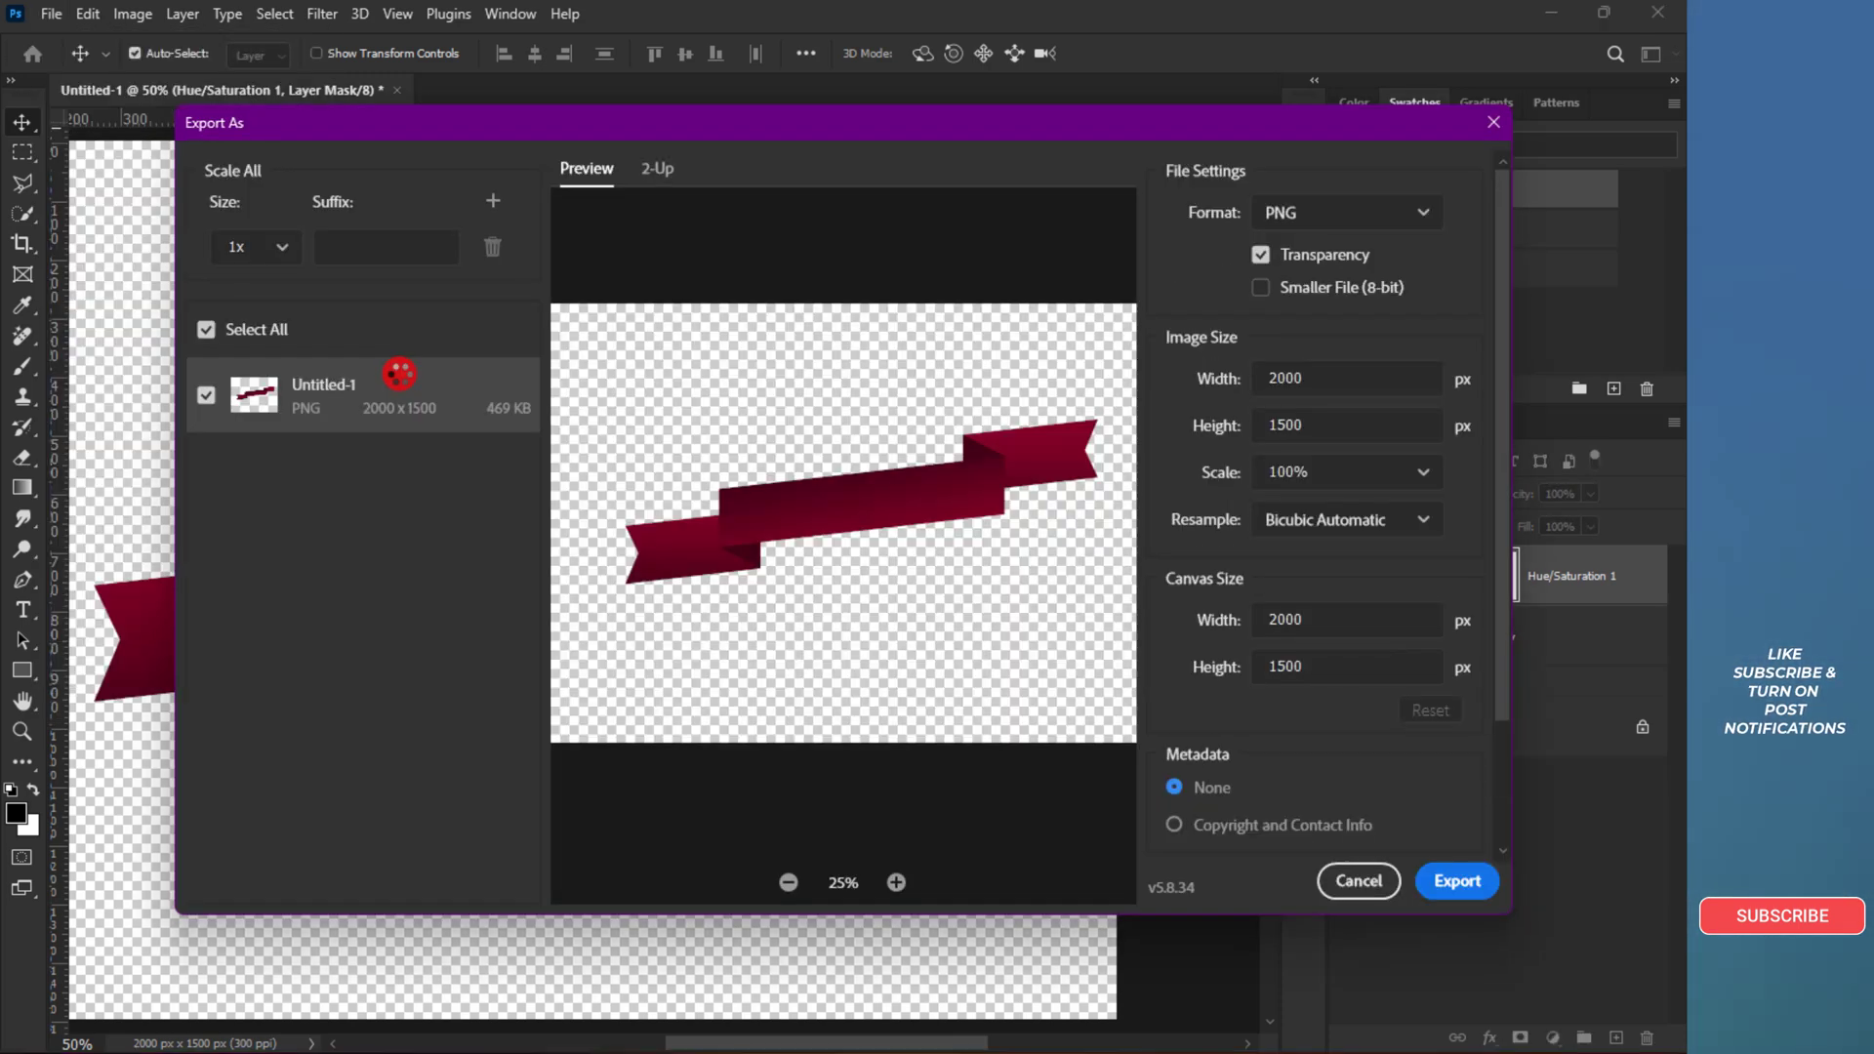
left_click(1346, 213)
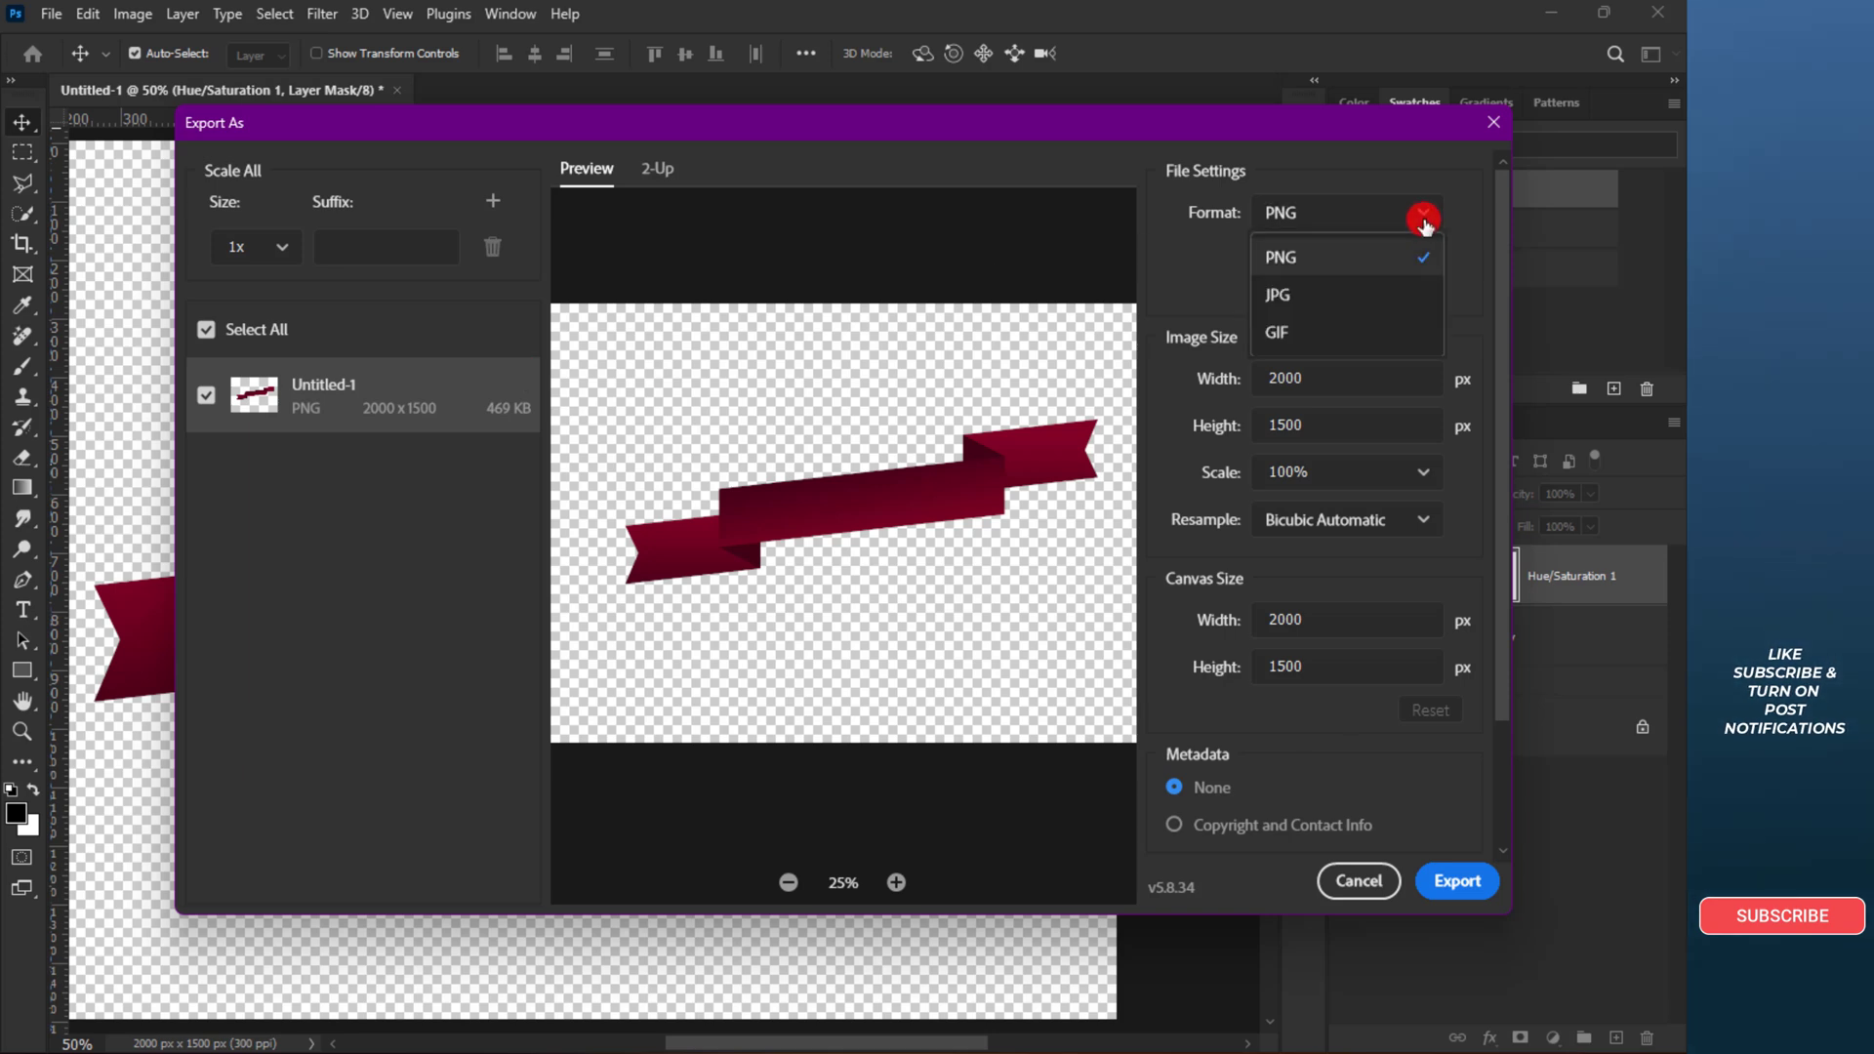
left_click(1281, 258)
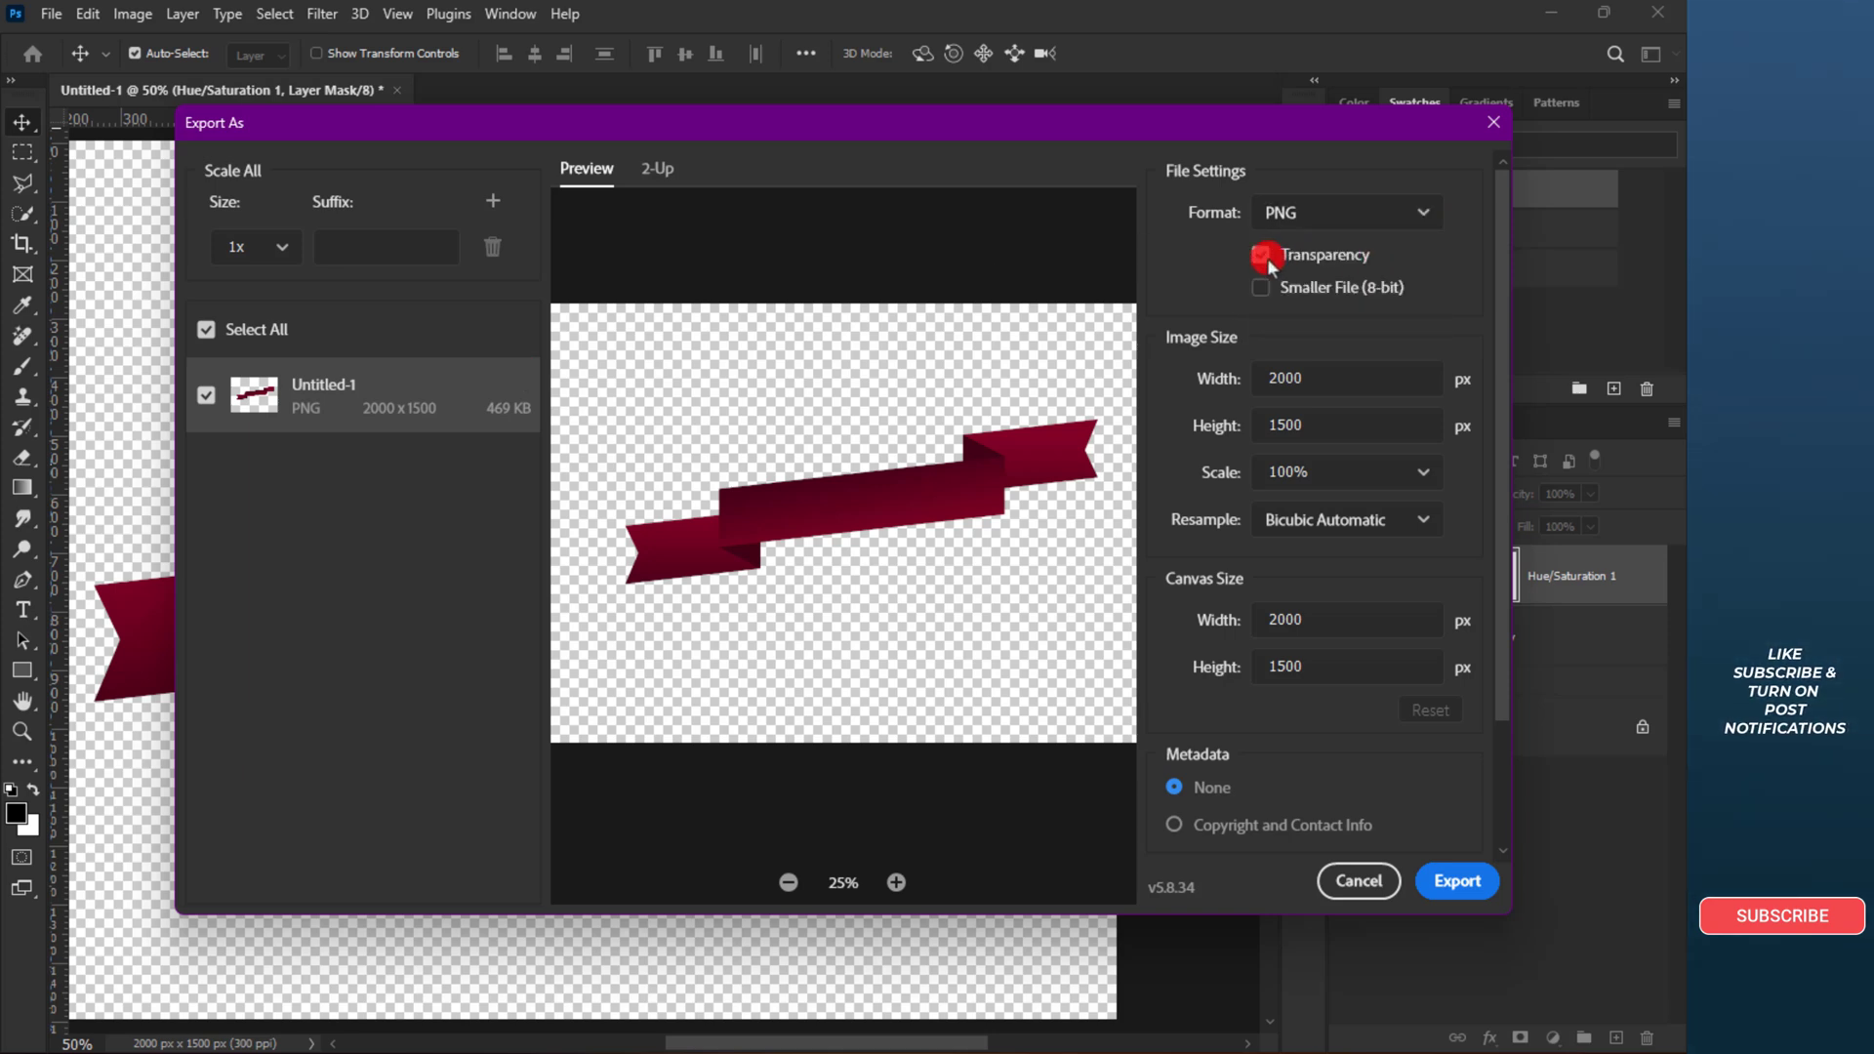
left_click(1261, 258)
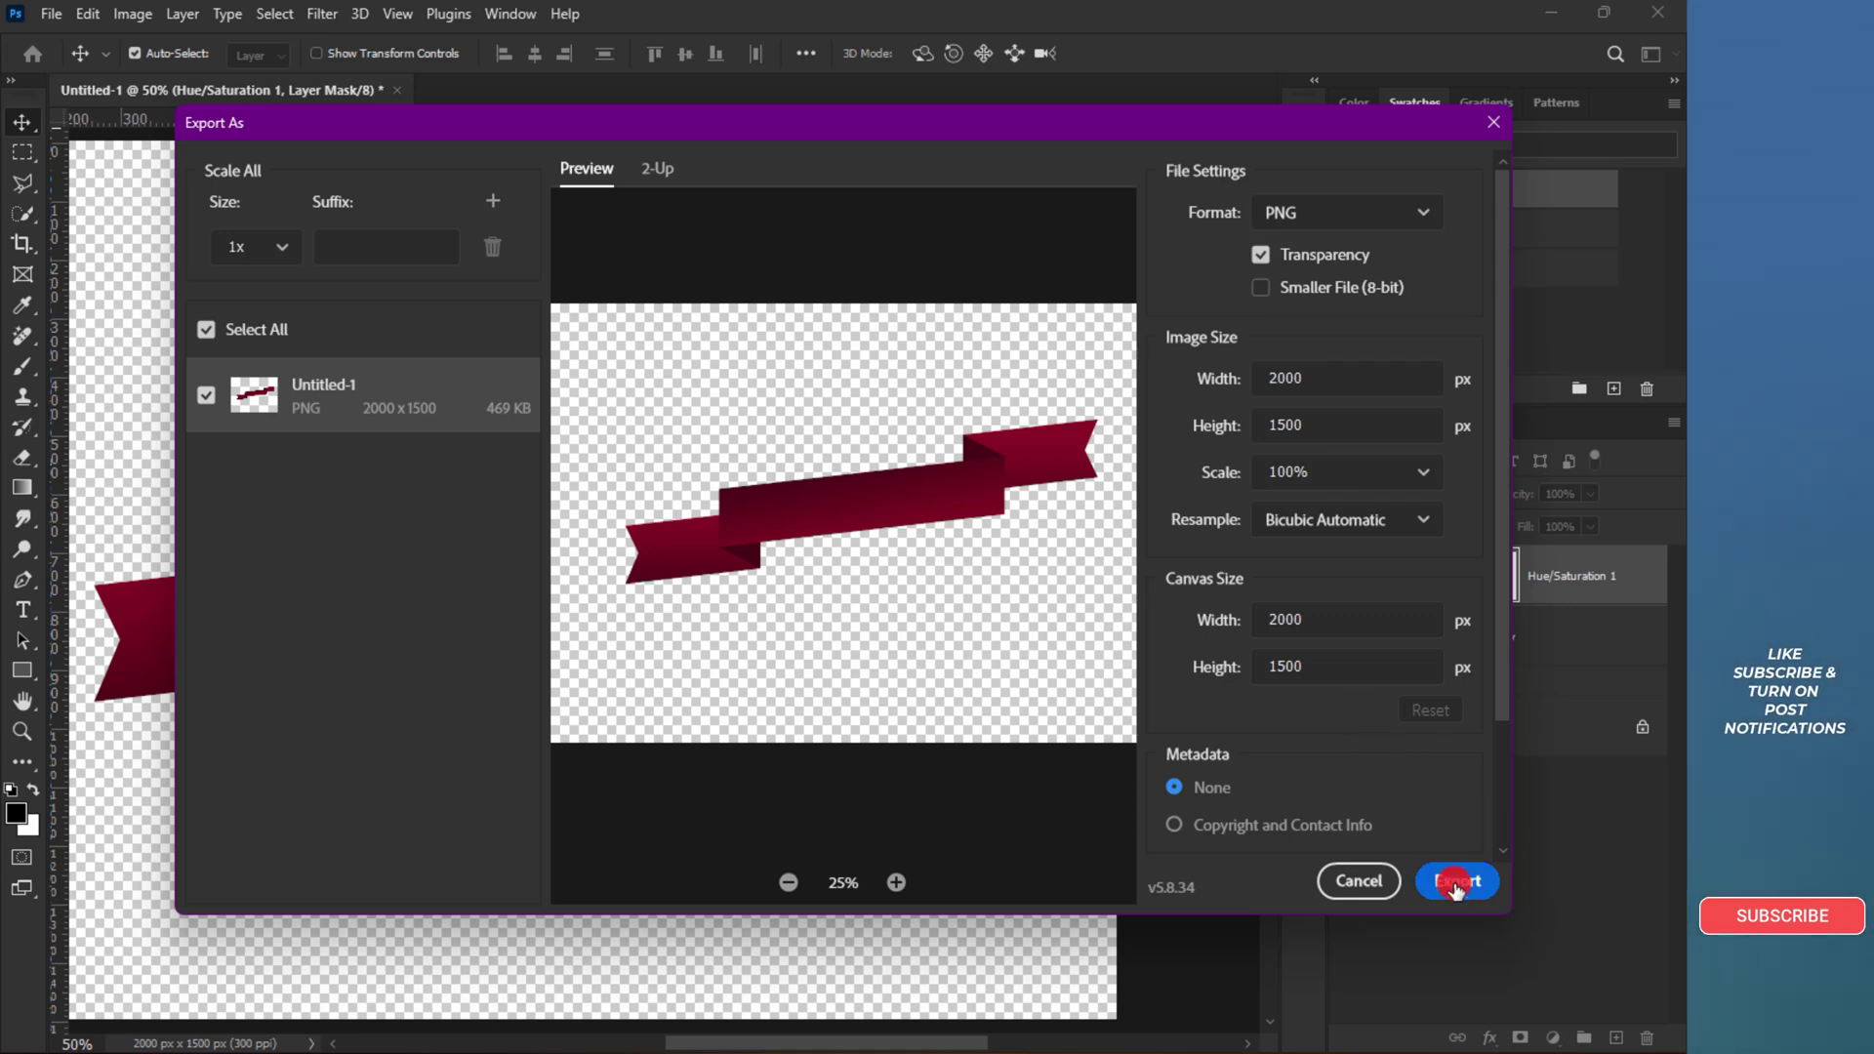
left_click(1457, 882)
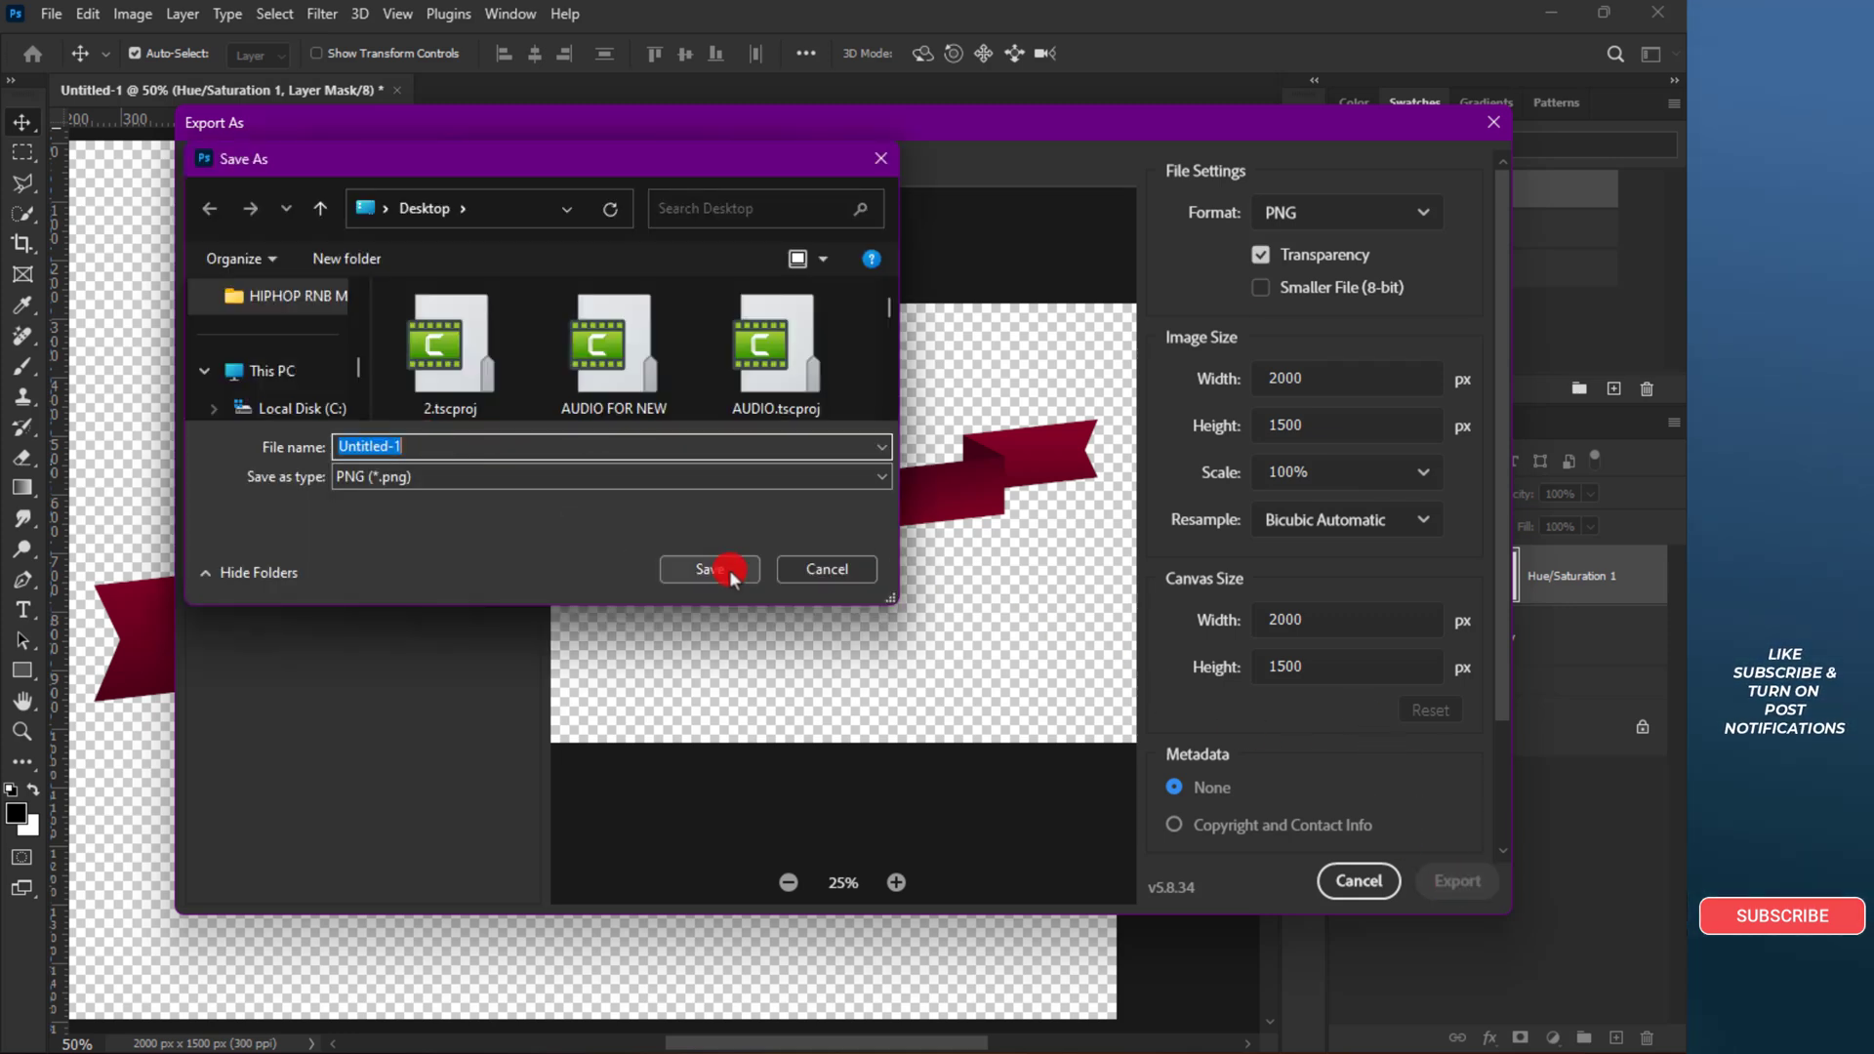
left_click(709, 568)
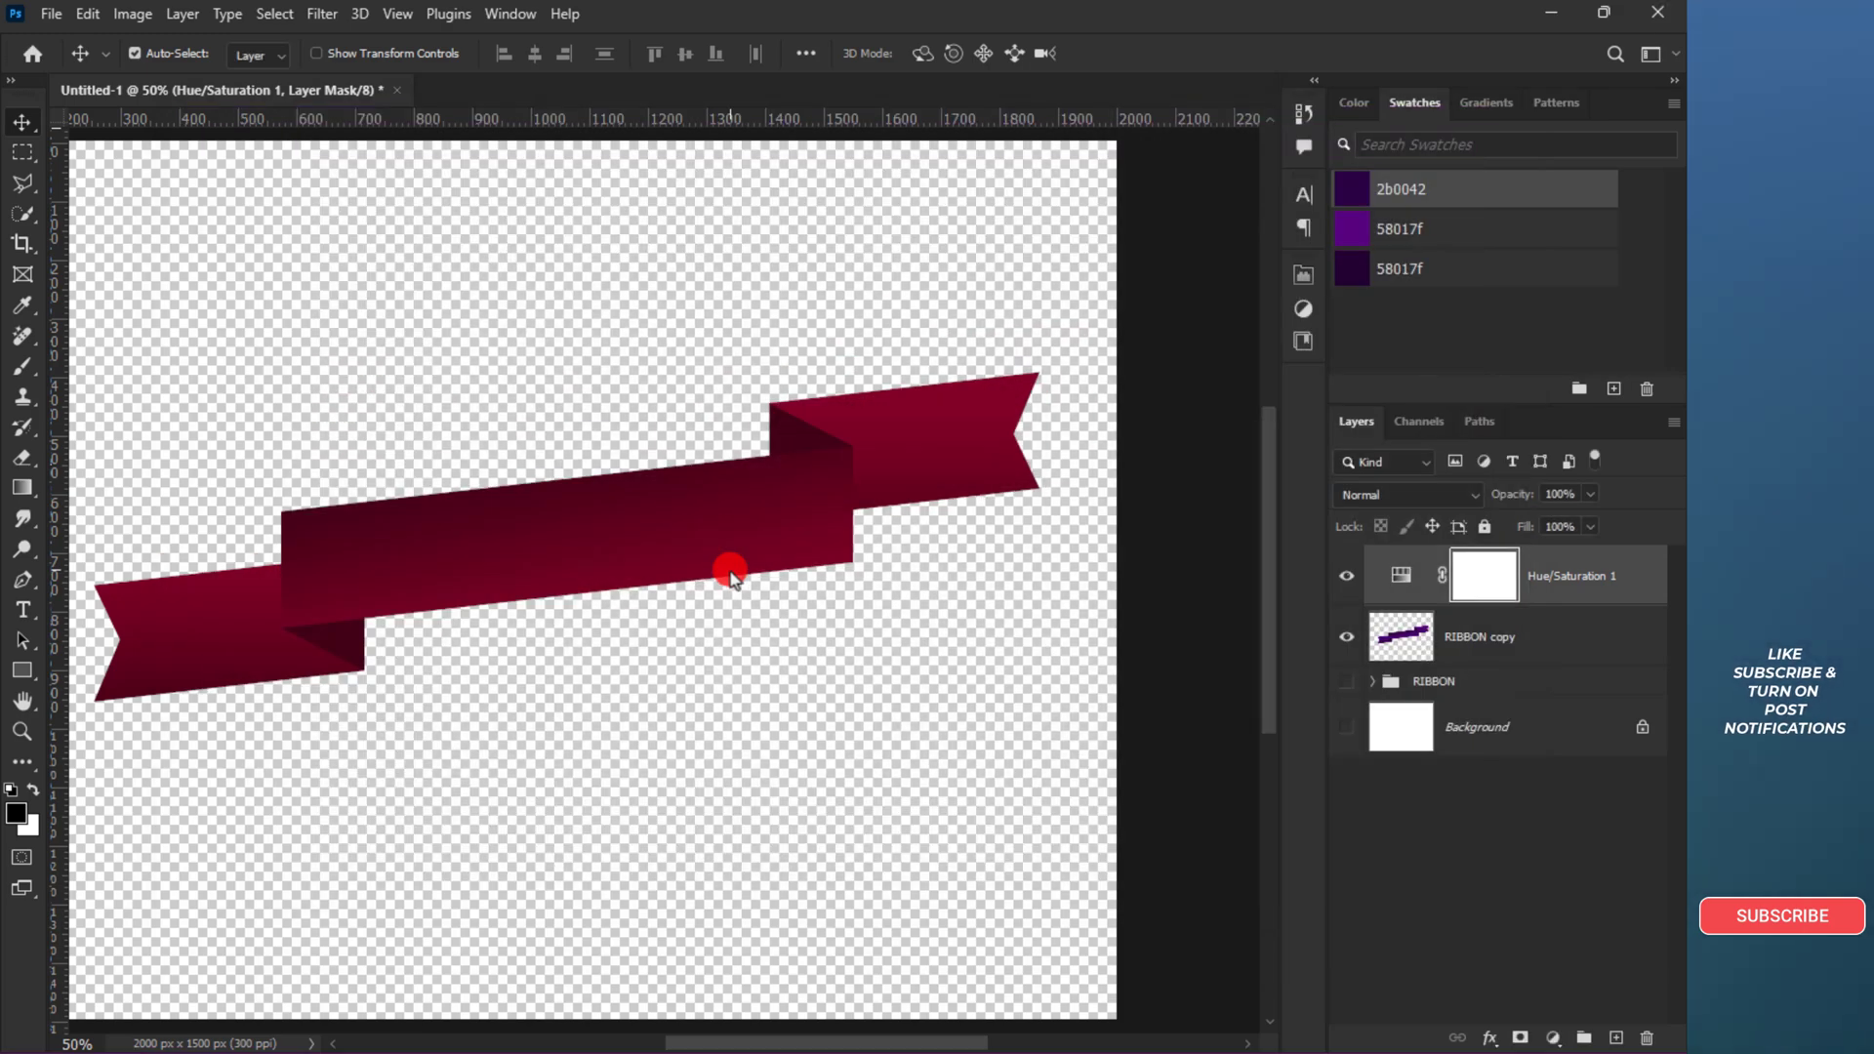